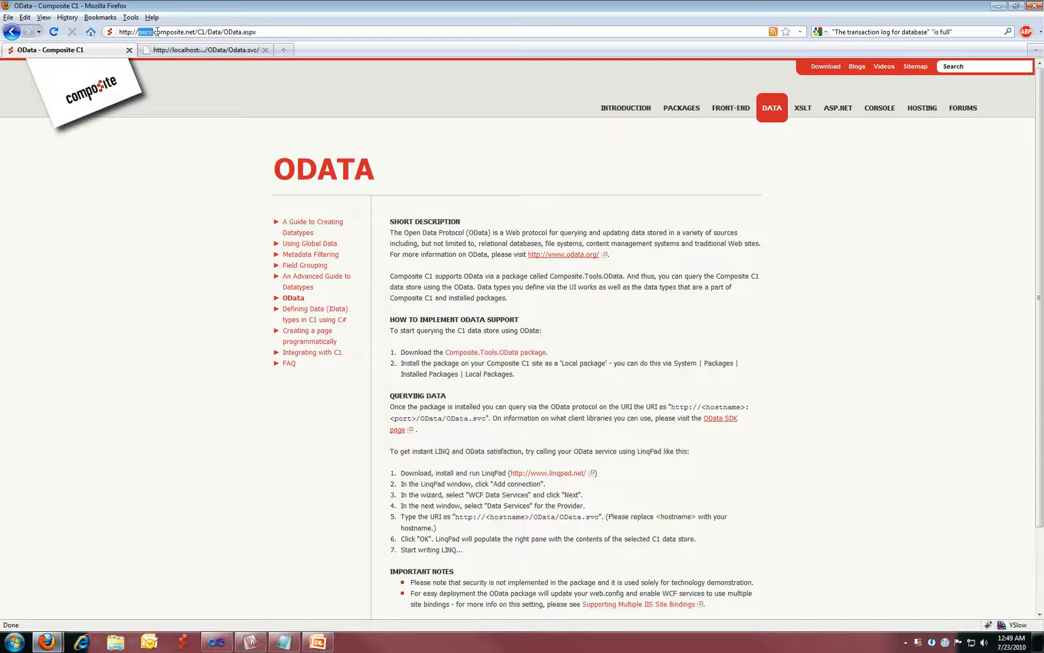
- View the OData data service source App_Code/OData/C1DataServicePD.cs in Visual Studio 2010
key("ctrl+a")
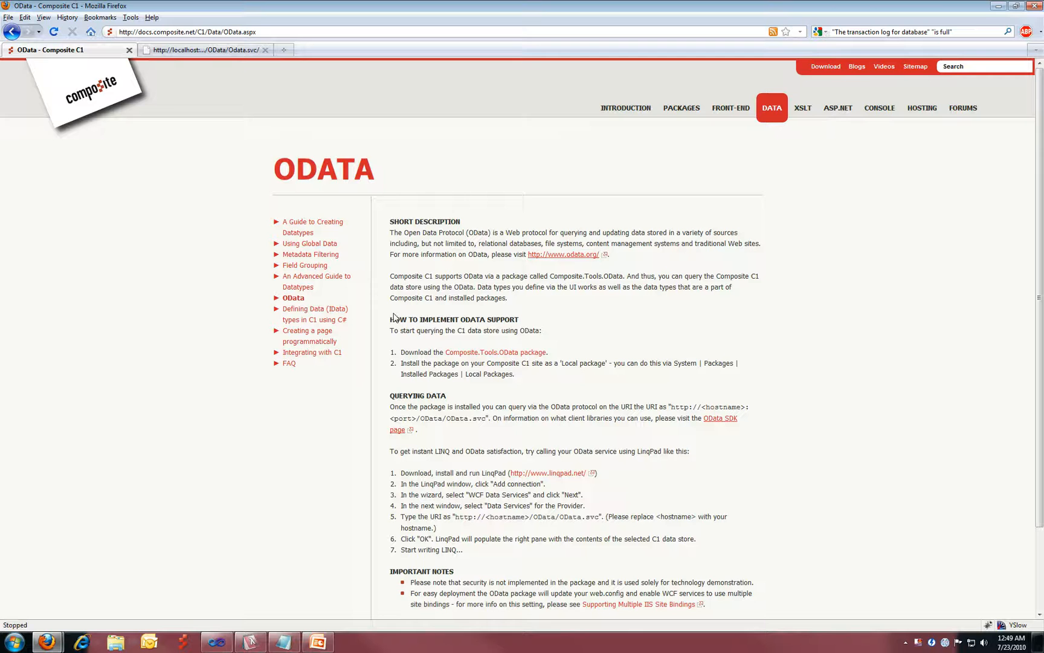
mouse_move(428, 279)
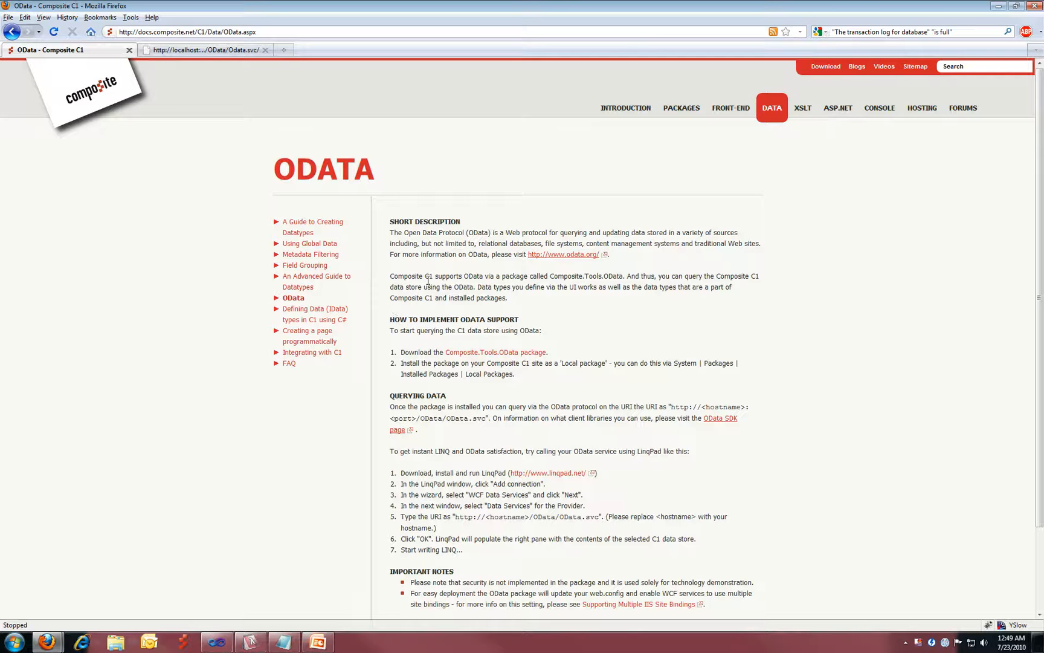
mouse_move(446, 276)
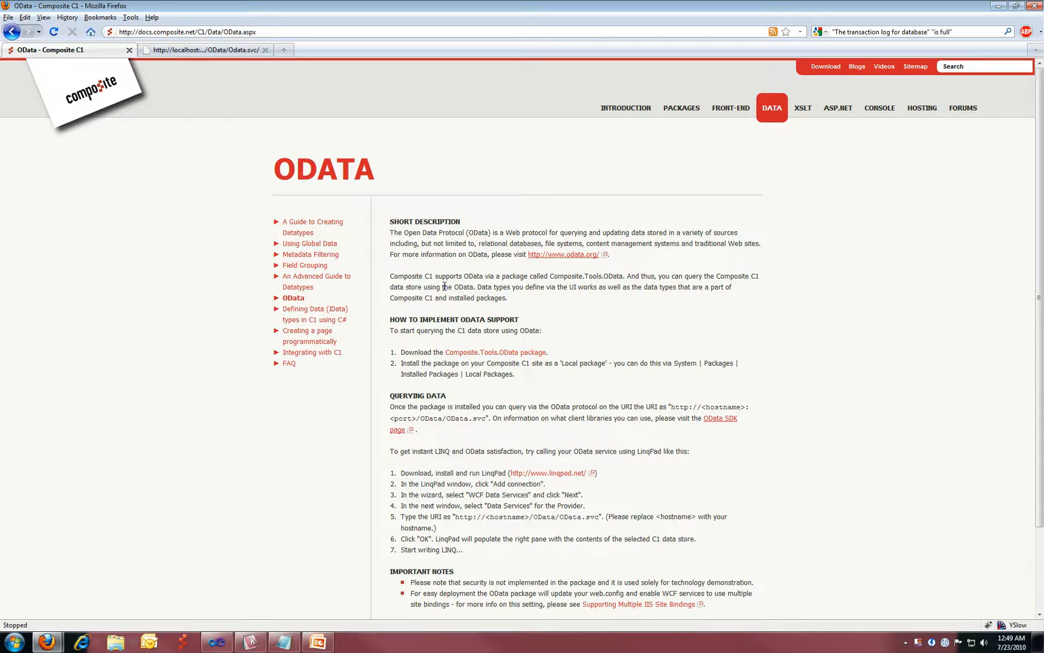
mouse_move(495, 351)
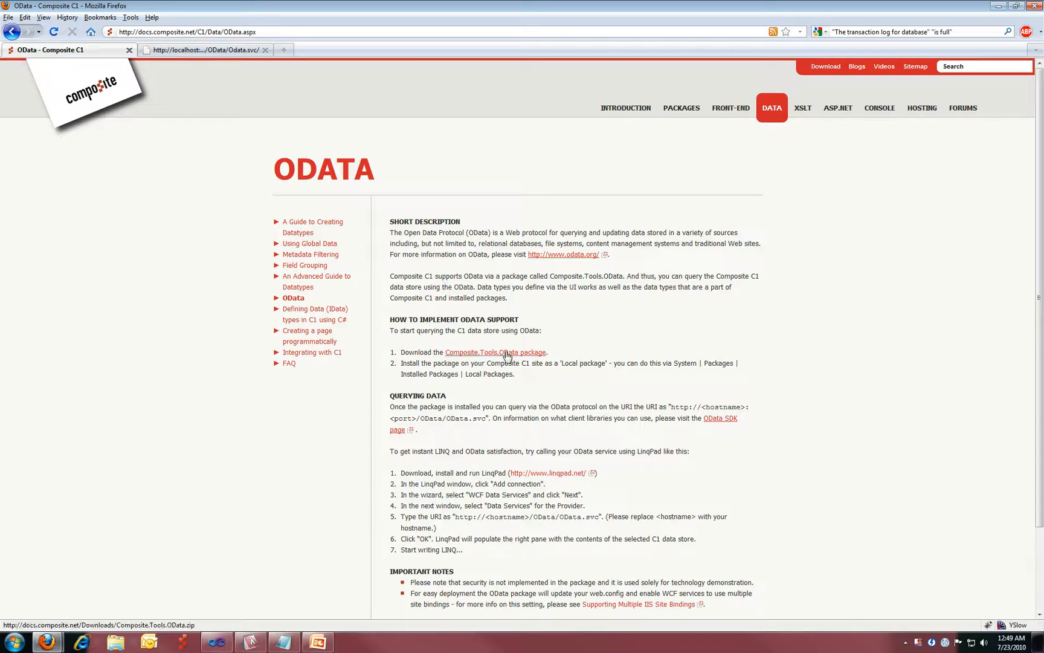
mouse_move(527, 380)
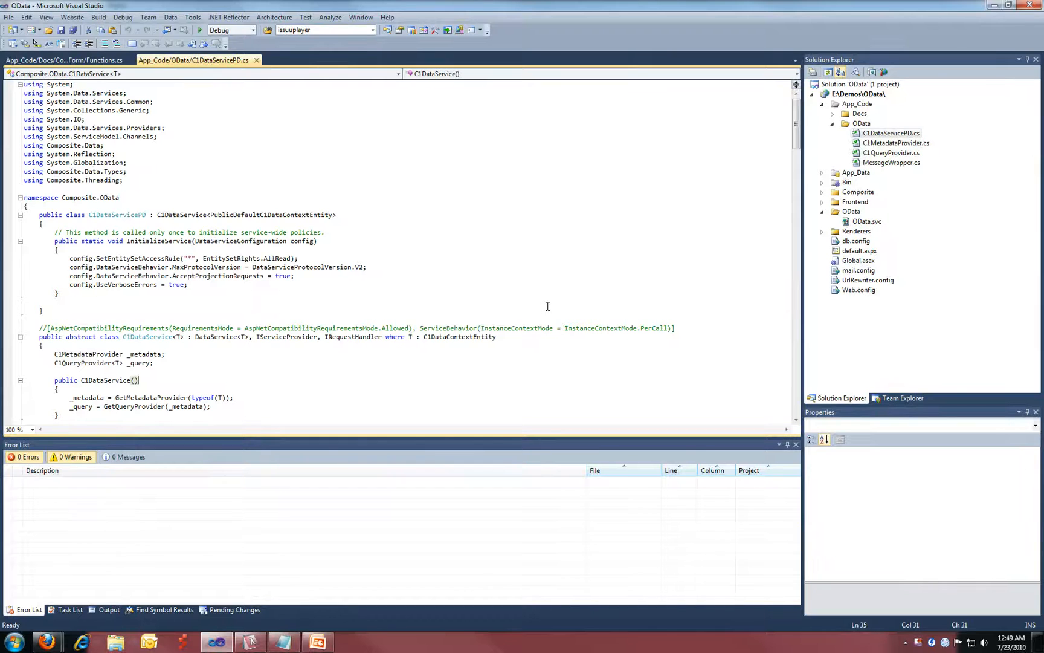
mouse_move(778, 256)
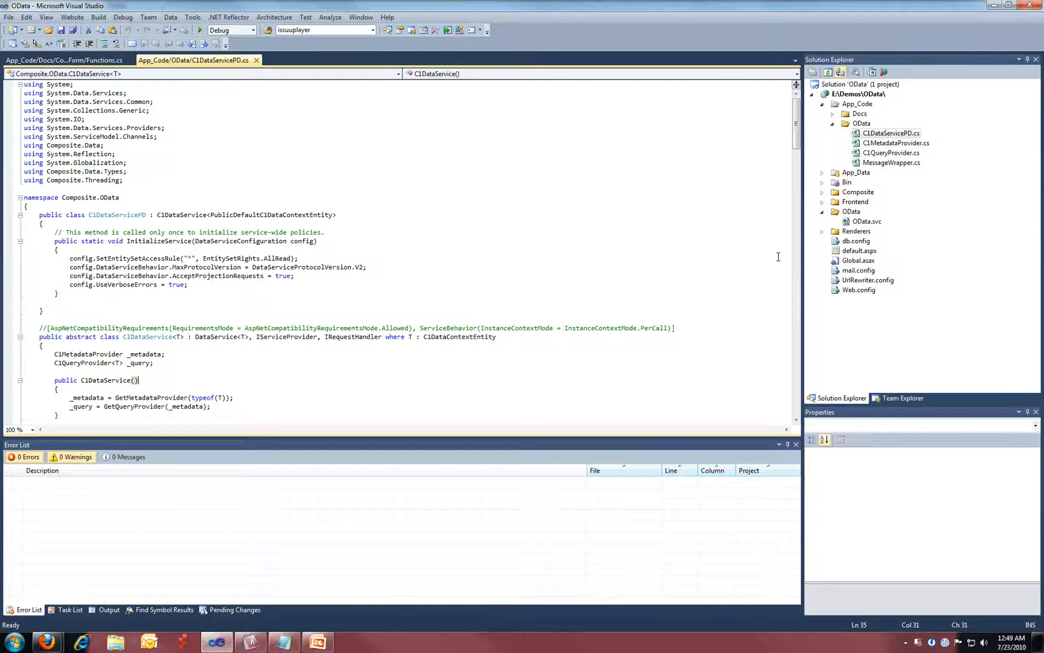
left_click(867, 222)
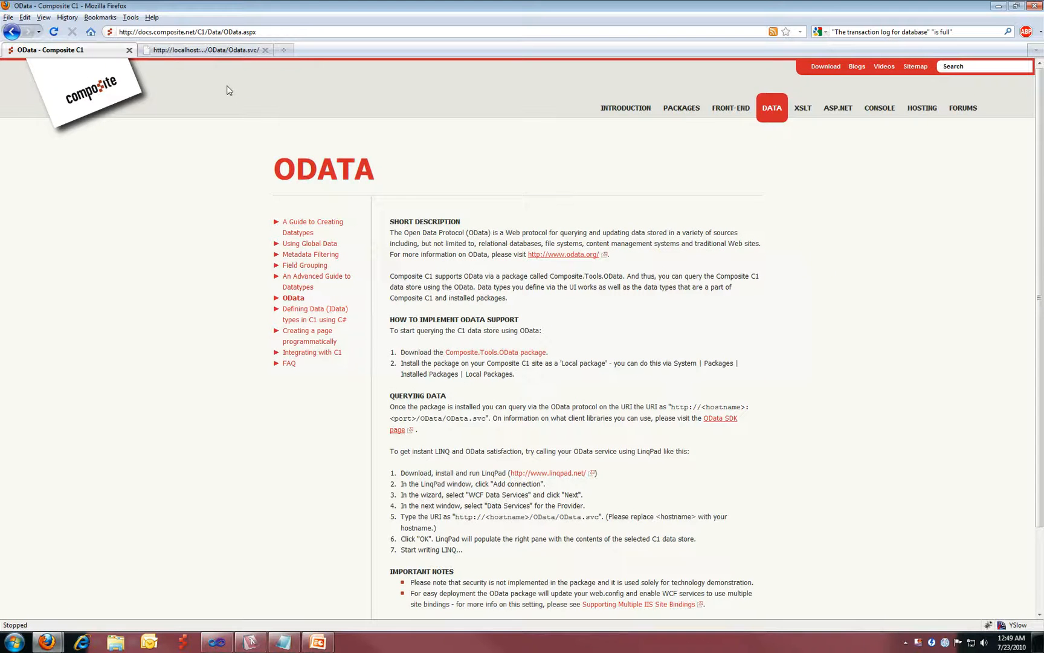
- Show the localhost OData.svc XML feed of Composite C1 collections and select its address
left_click(206, 50)
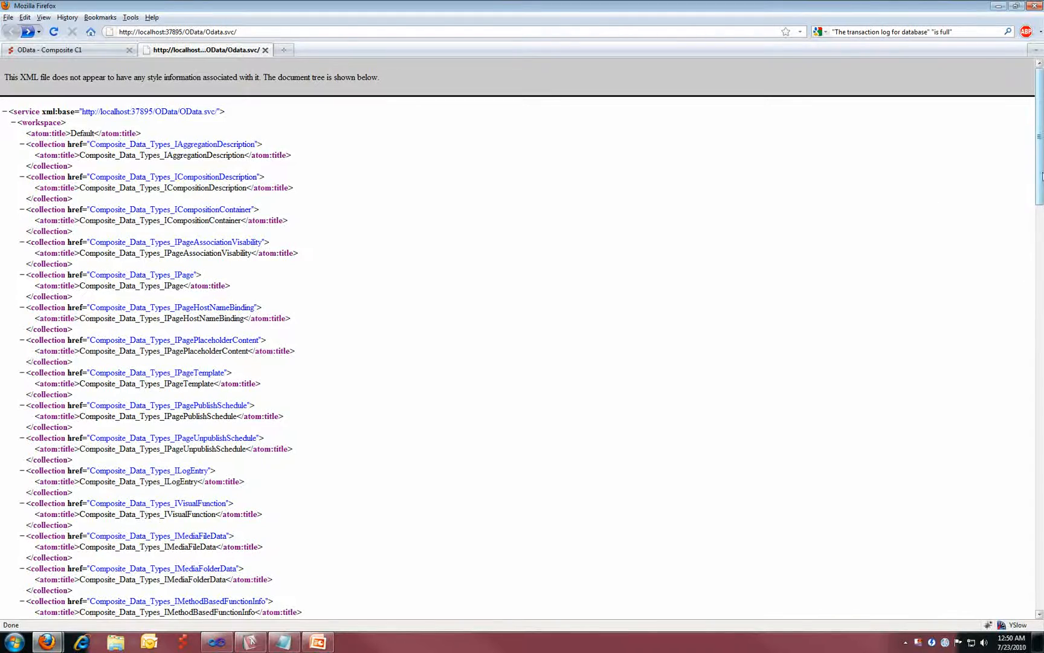
scroll("down", 3)
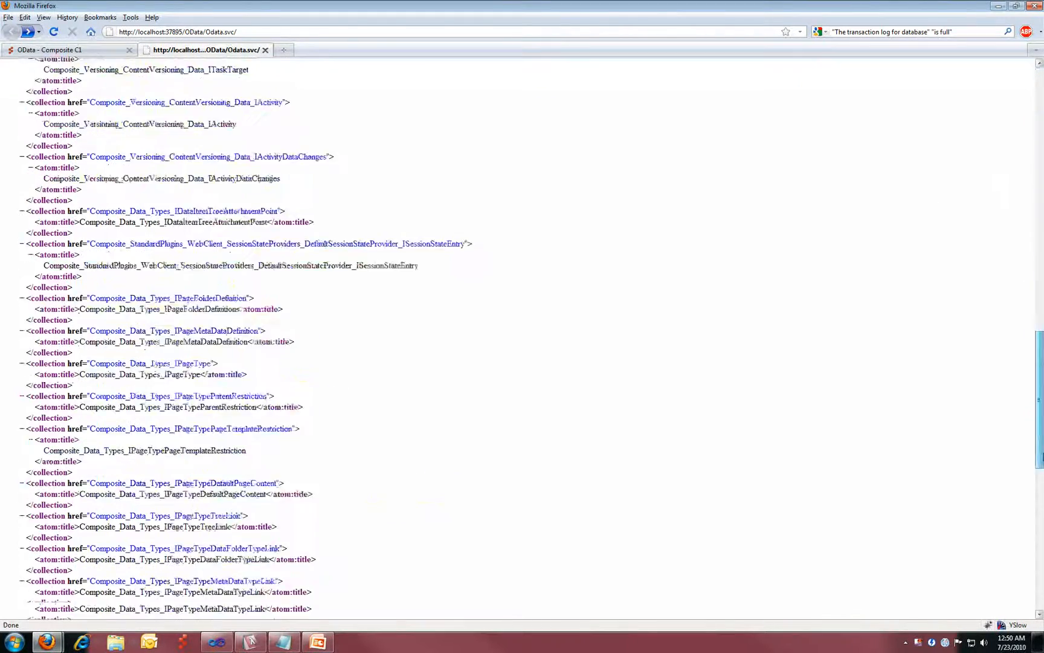
scroll("up", 3)
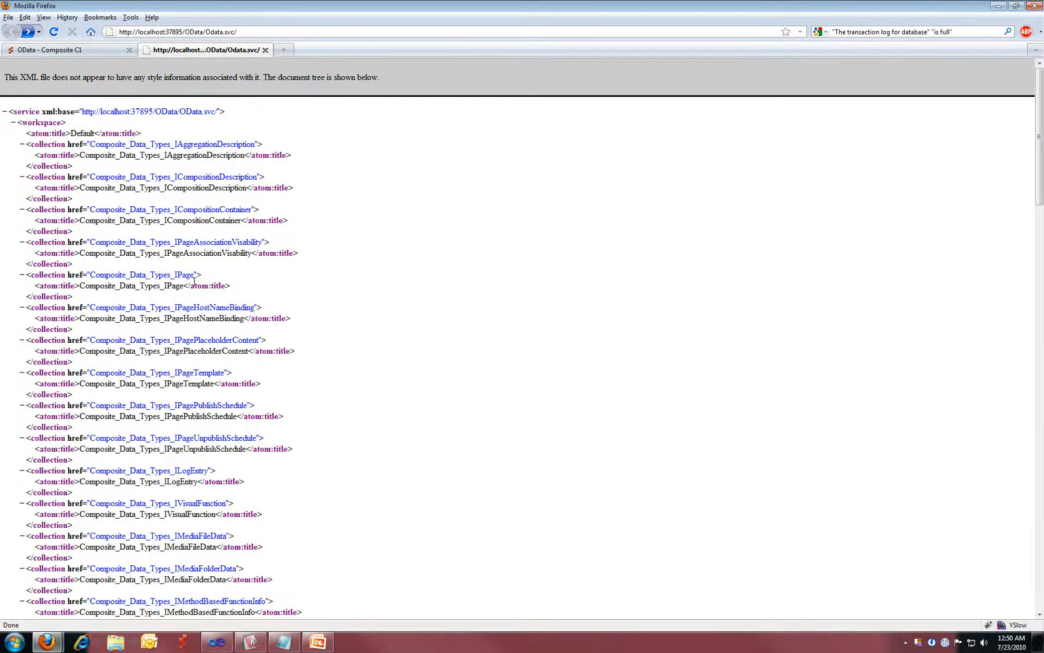
mouse_move(347, 218)
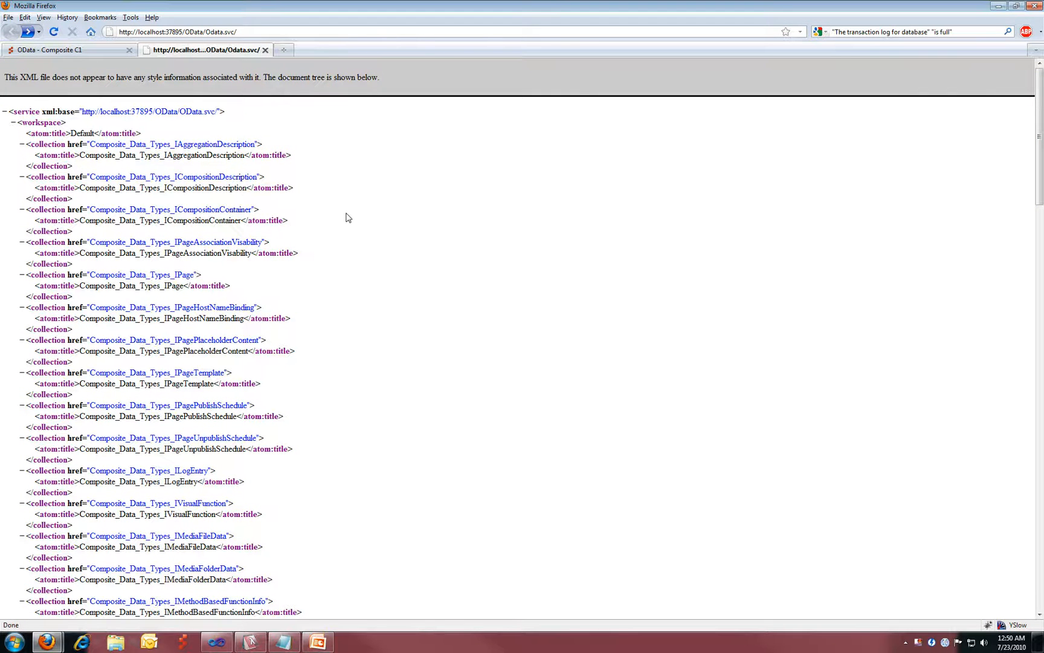
mouse_move(357, 220)
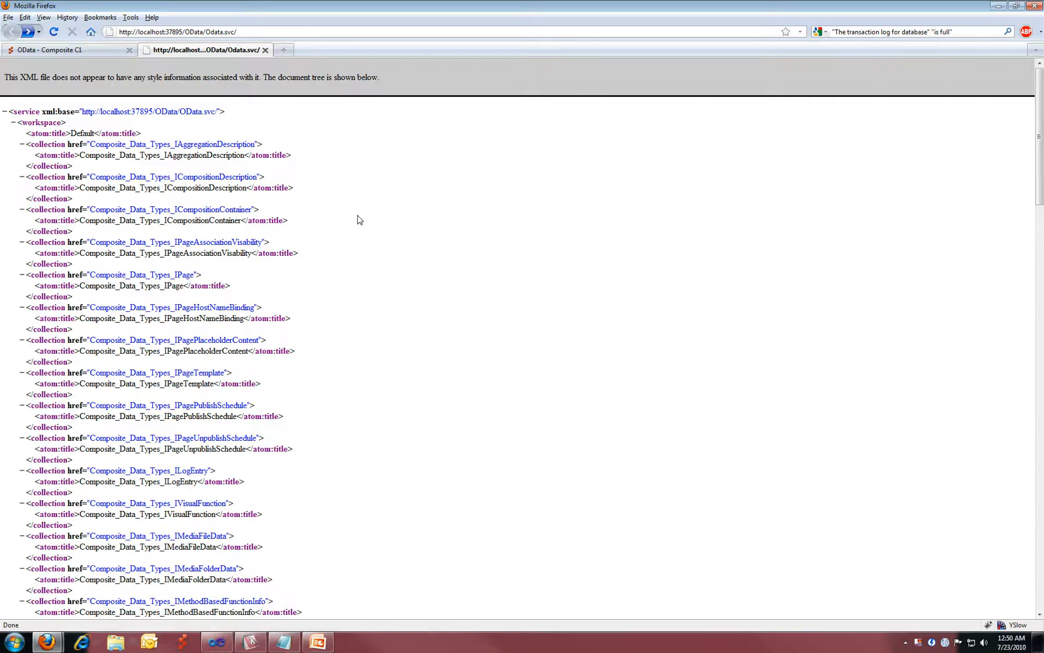
mouse_move(328, 291)
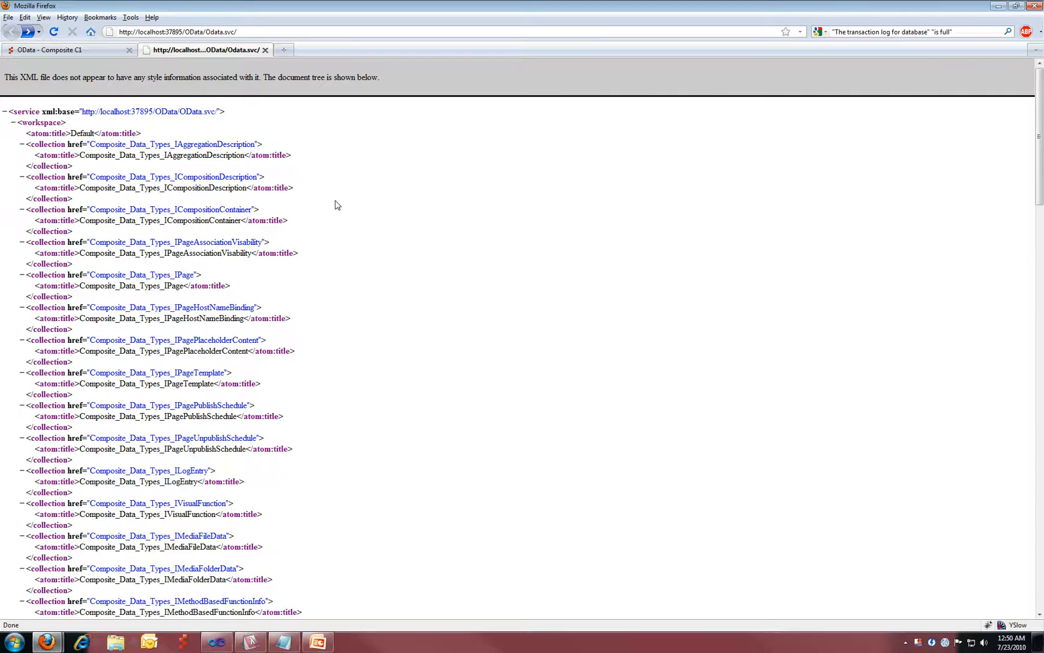
mouse_move(315, 233)
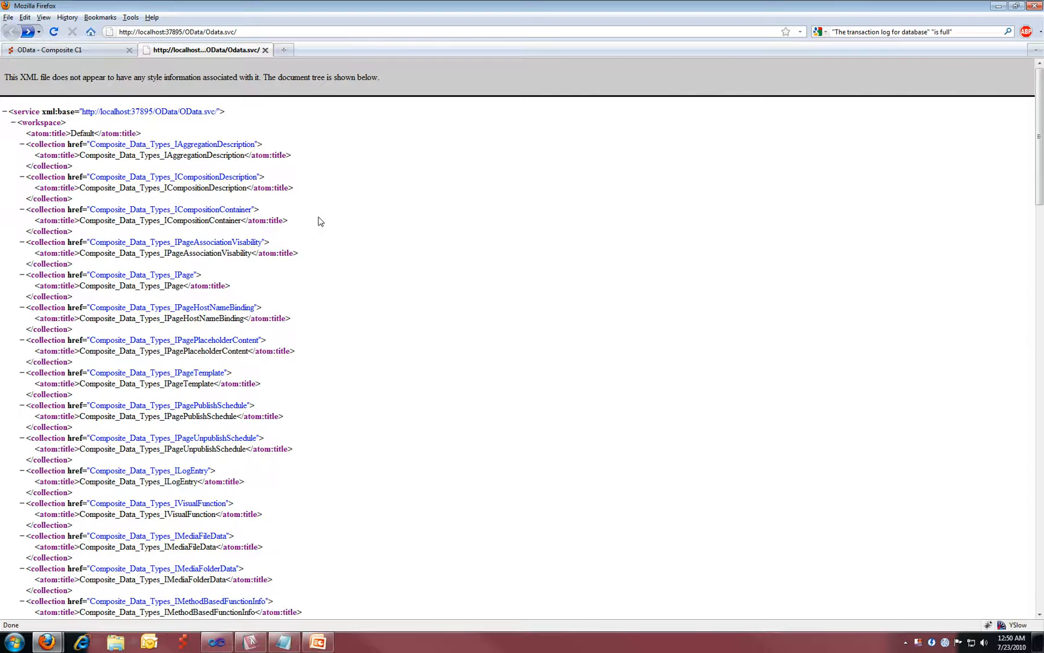
mouse_move(398, 257)
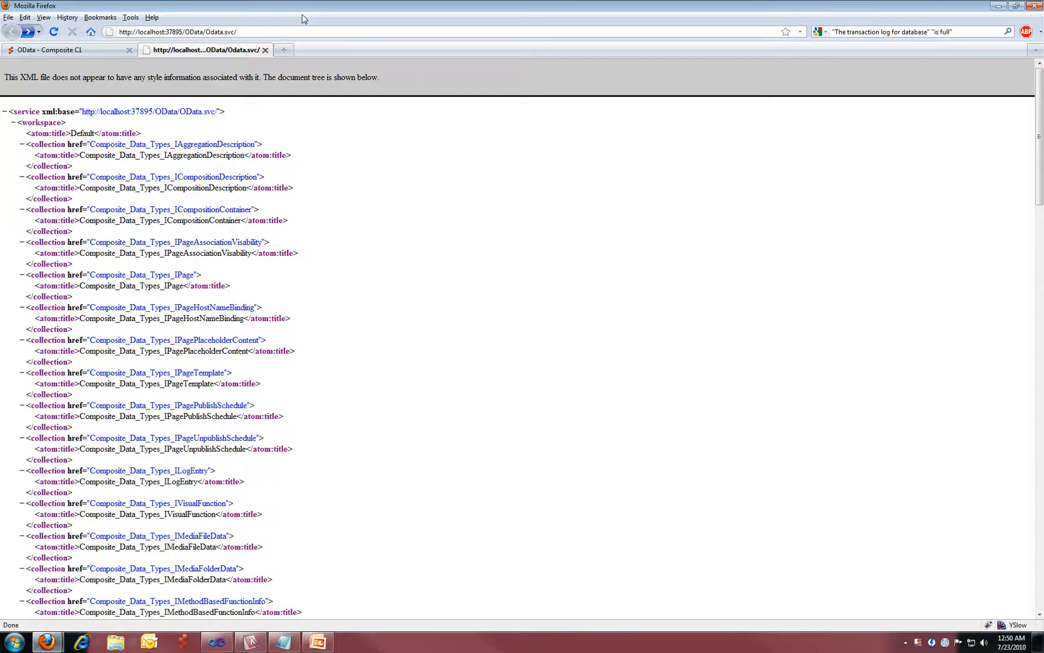
left_click(193, 32)
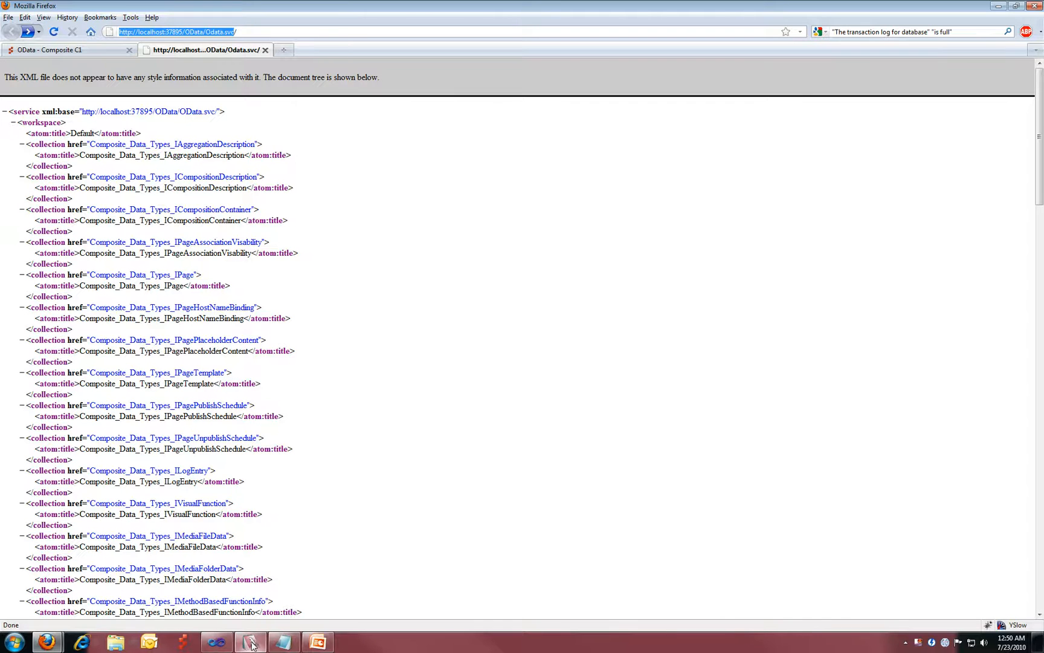
- Check via Help > About that LINQPad v4.20 is installed, then dismiss the dialog
left_click(250, 642)
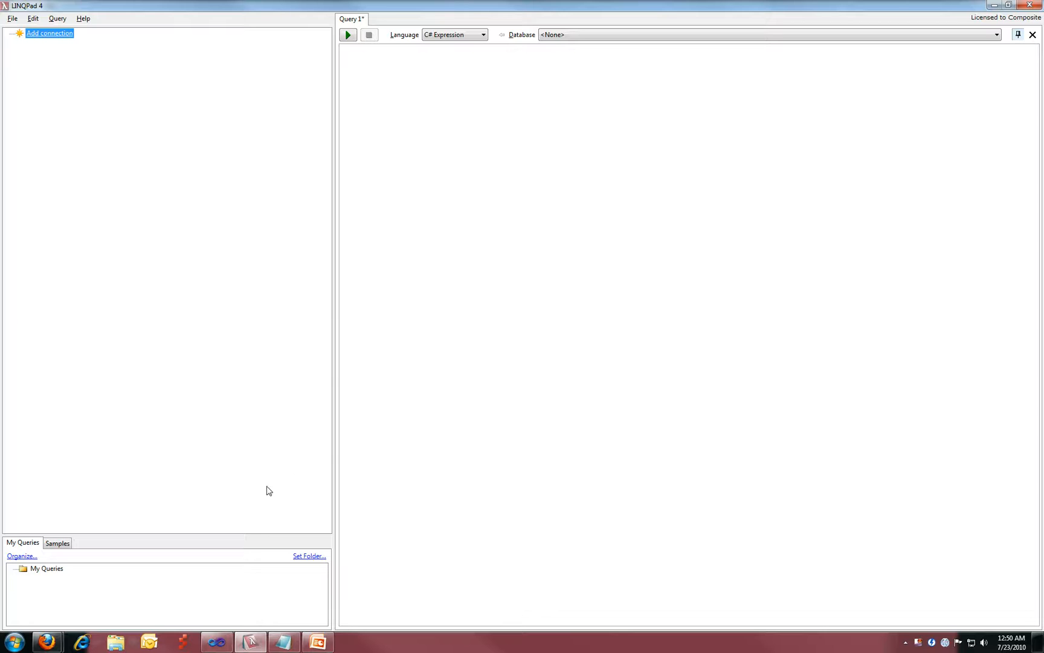
mouse_move(159, 58)
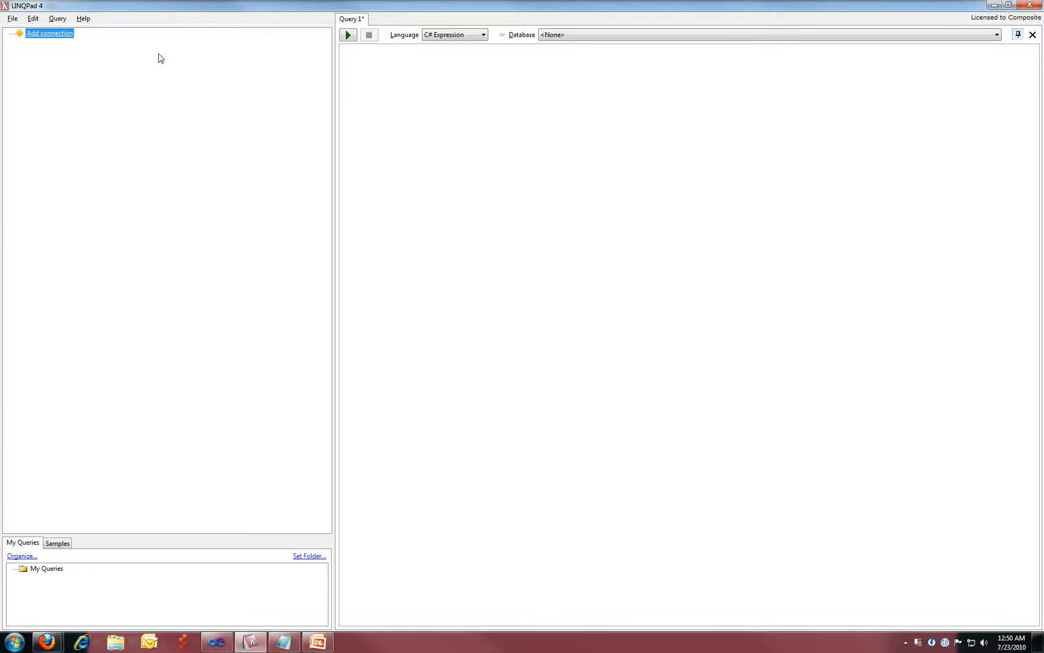
left_click(83, 18)
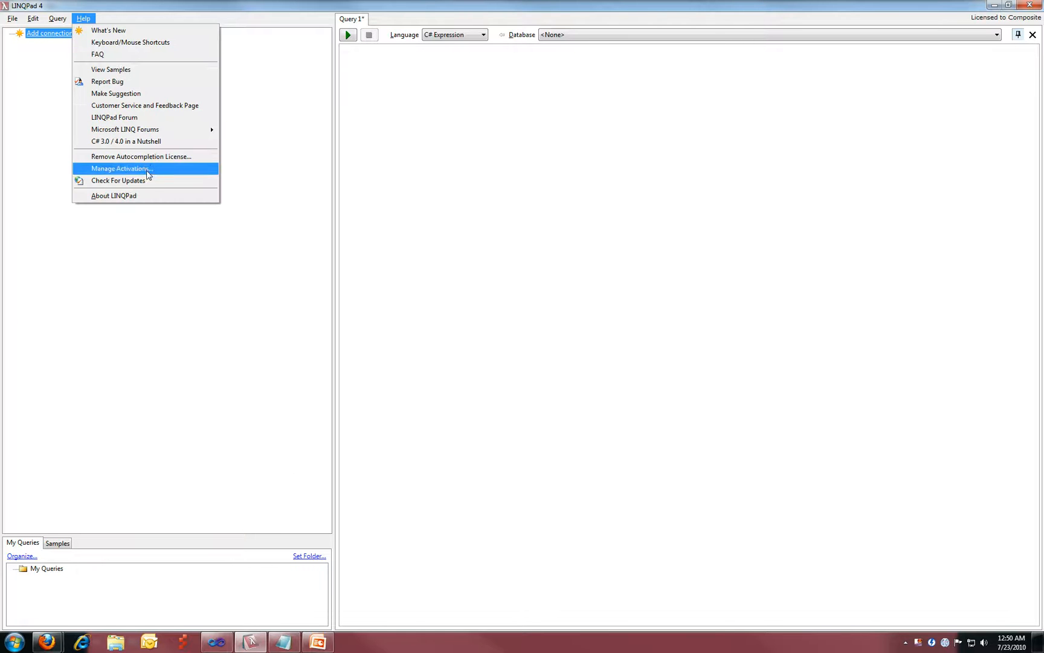
left_click(113, 195)
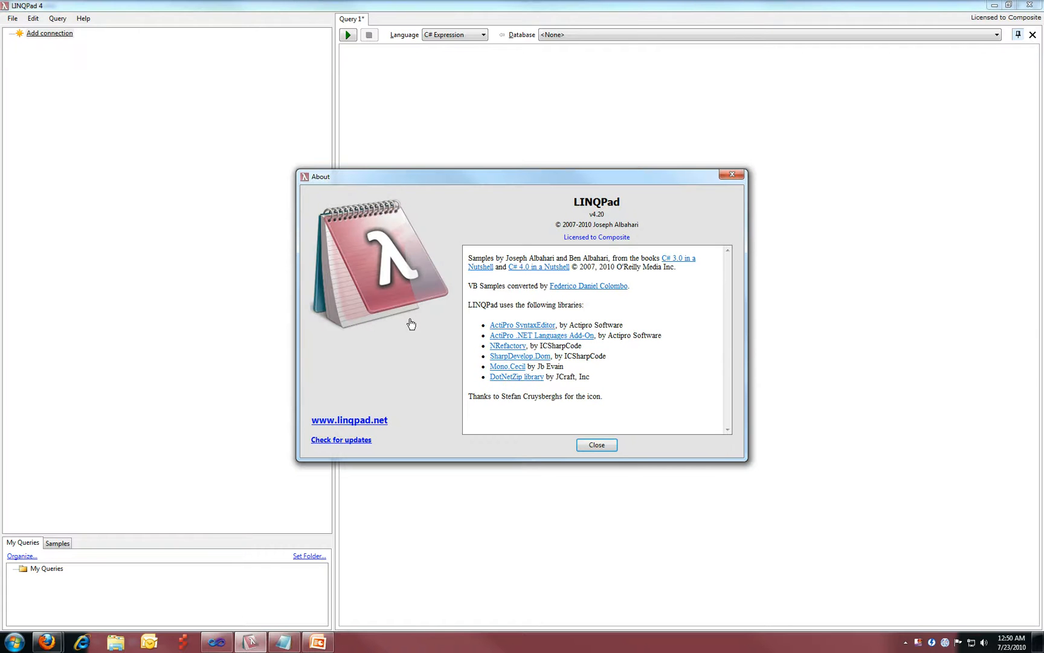
mouse_move(419, 425)
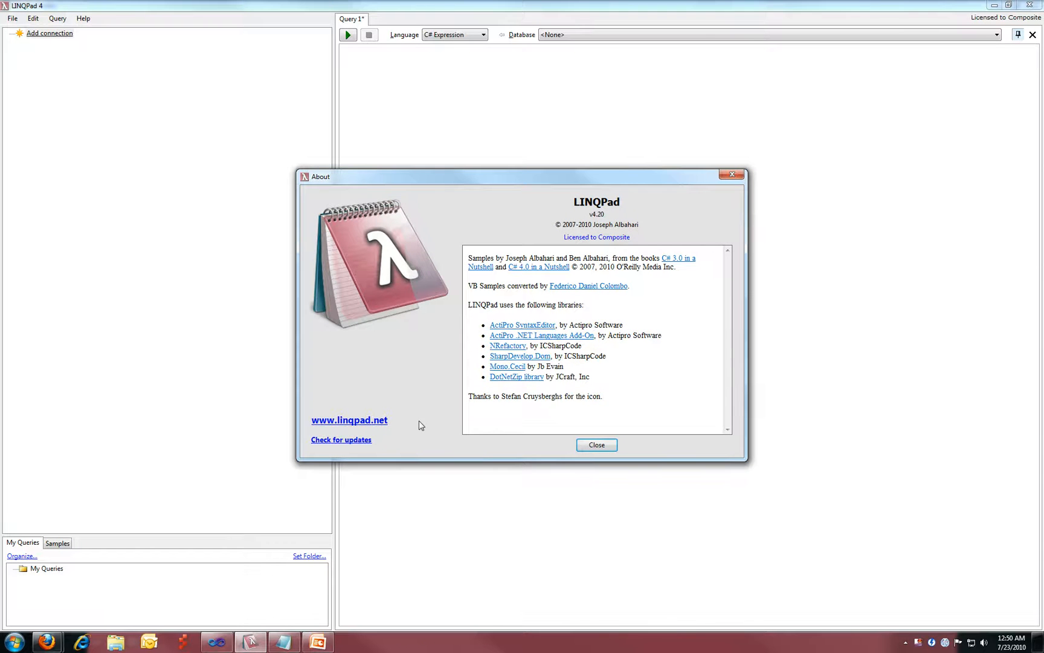
left_click(596, 445)
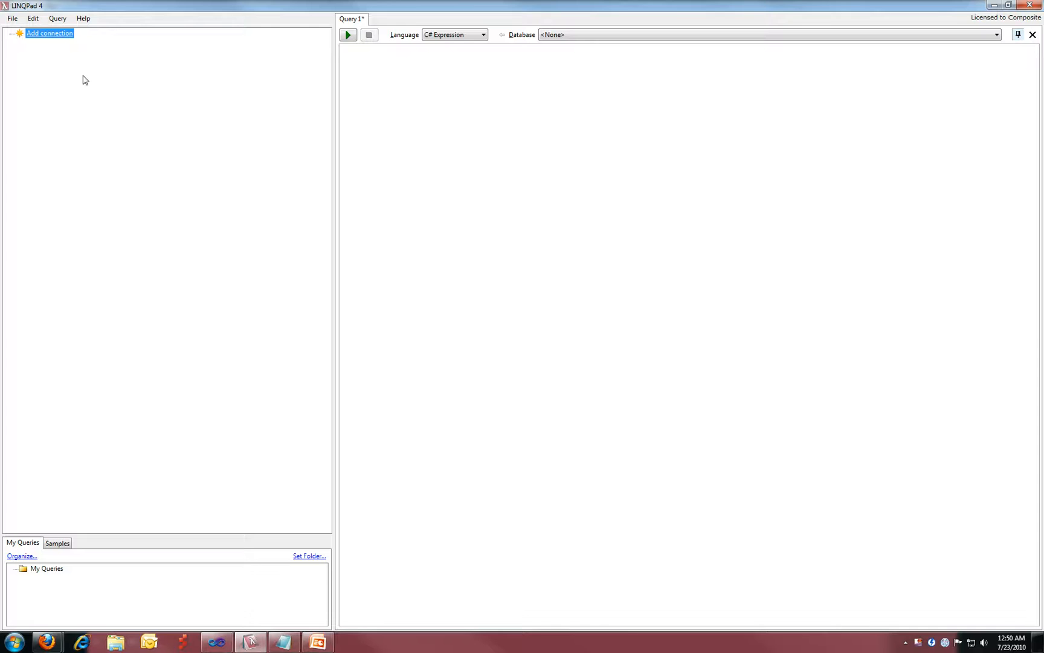
- Add a WCF Data Services connection to the OData.svc service at localhost:37895
left_click(50, 32)
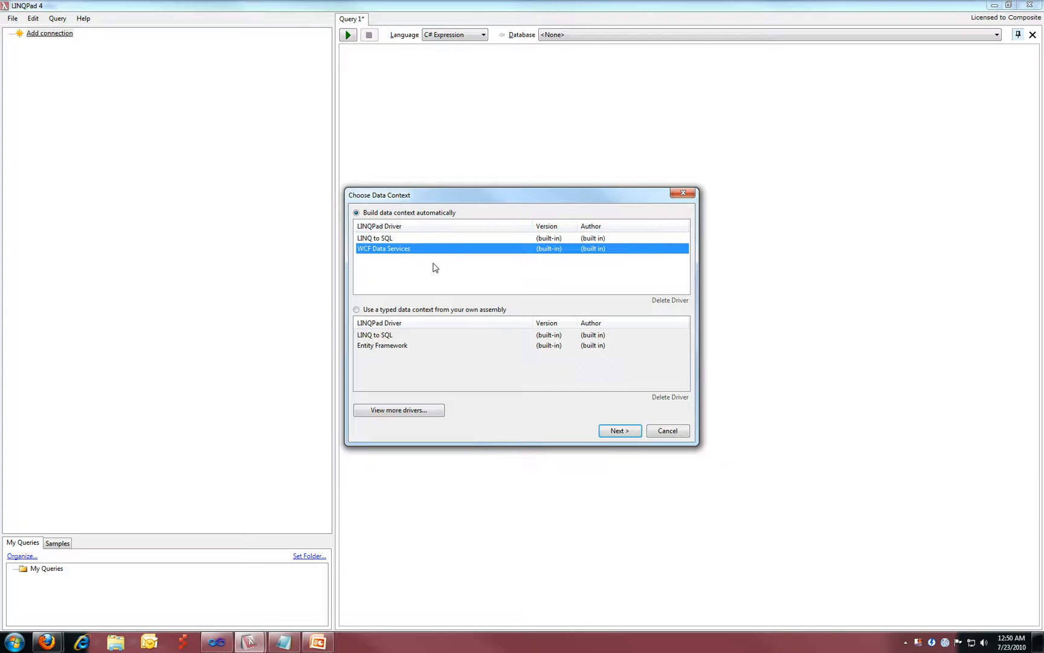
mouse_move(510, 220)
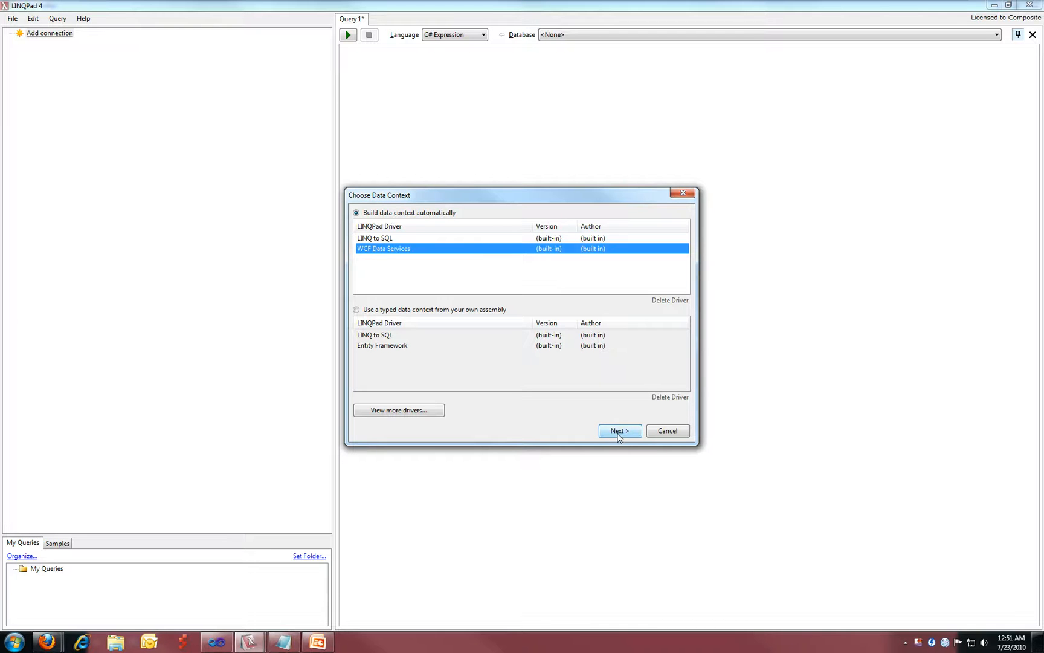
left_click(619, 430)
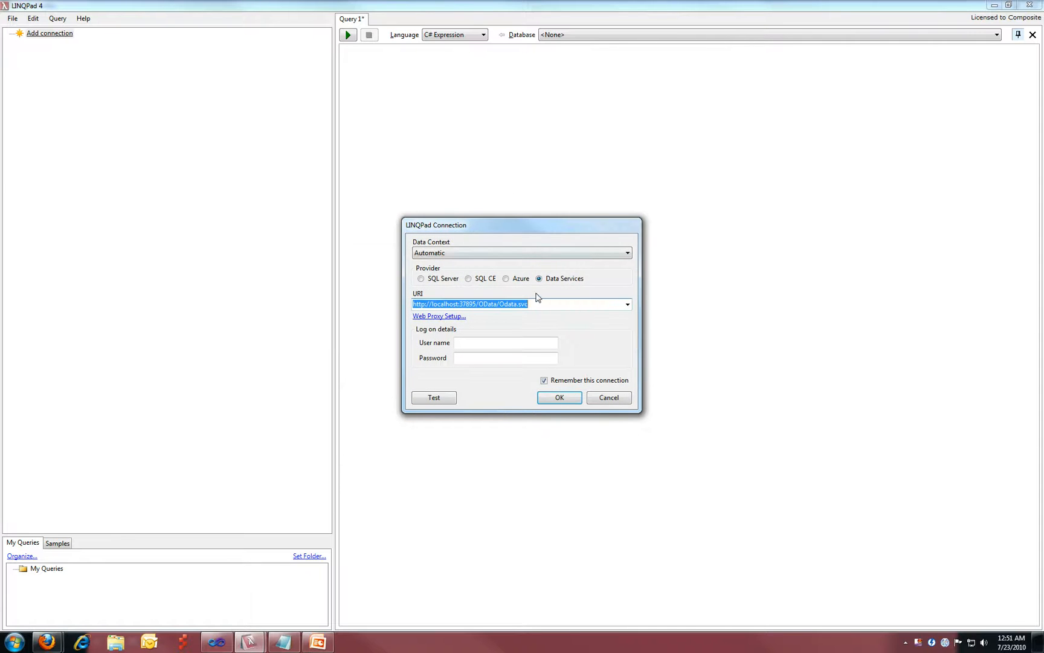
mouse_move(499, 317)
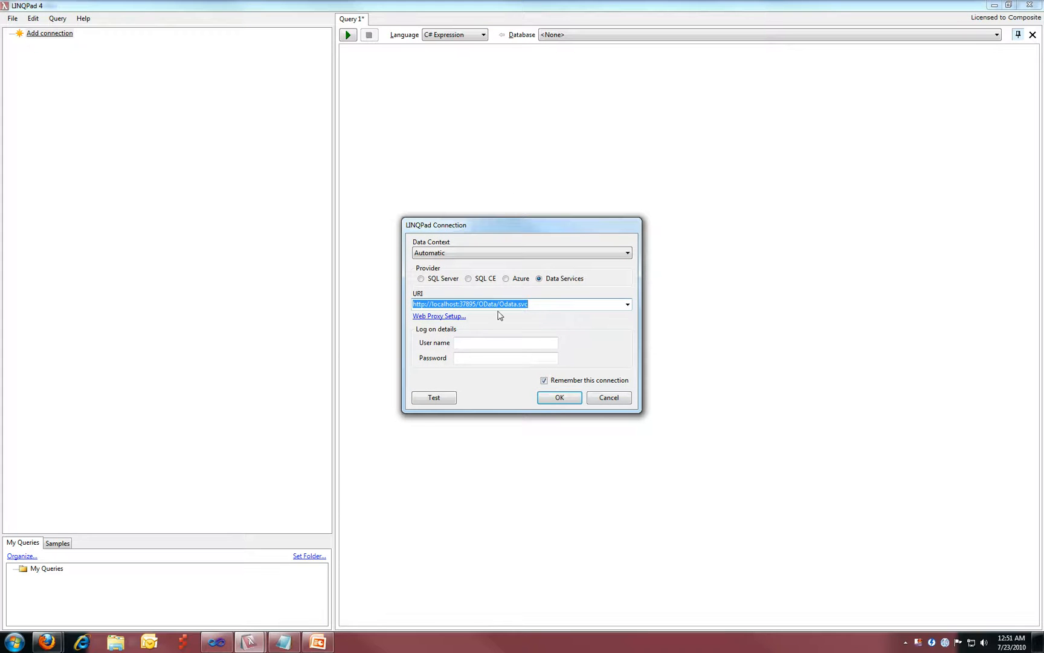
mouse_move(535, 304)
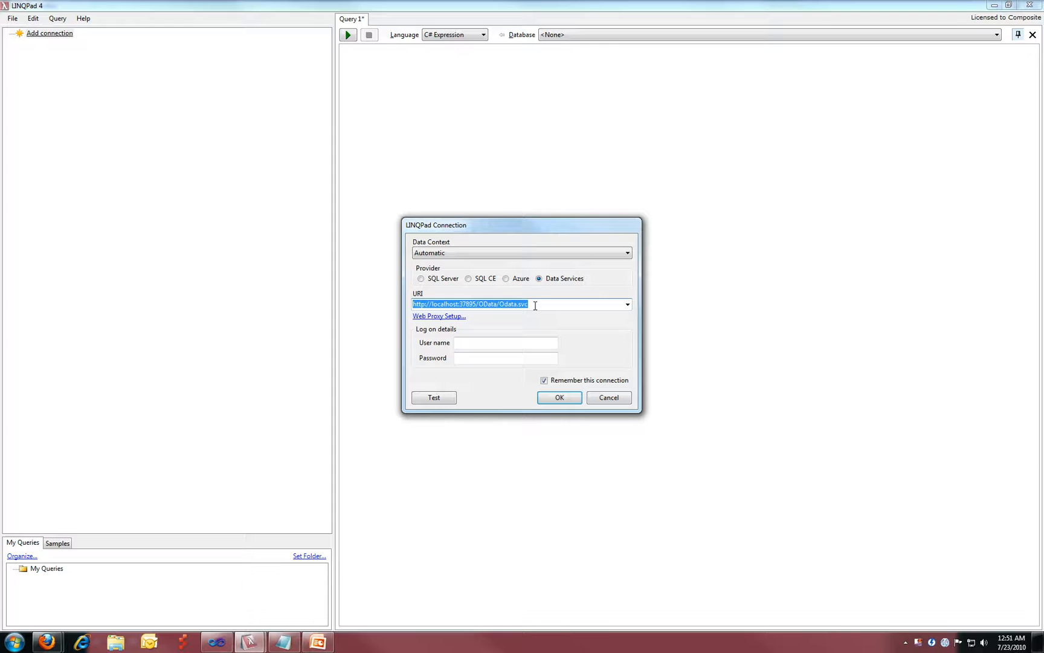
mouse_move(560, 398)
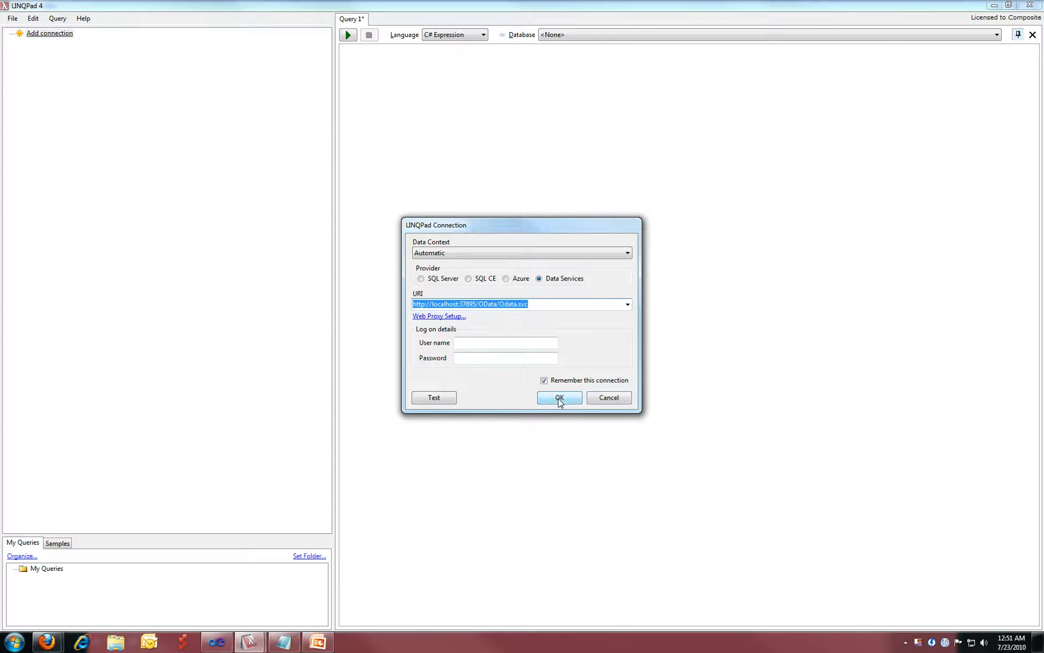
left_click(558, 397)
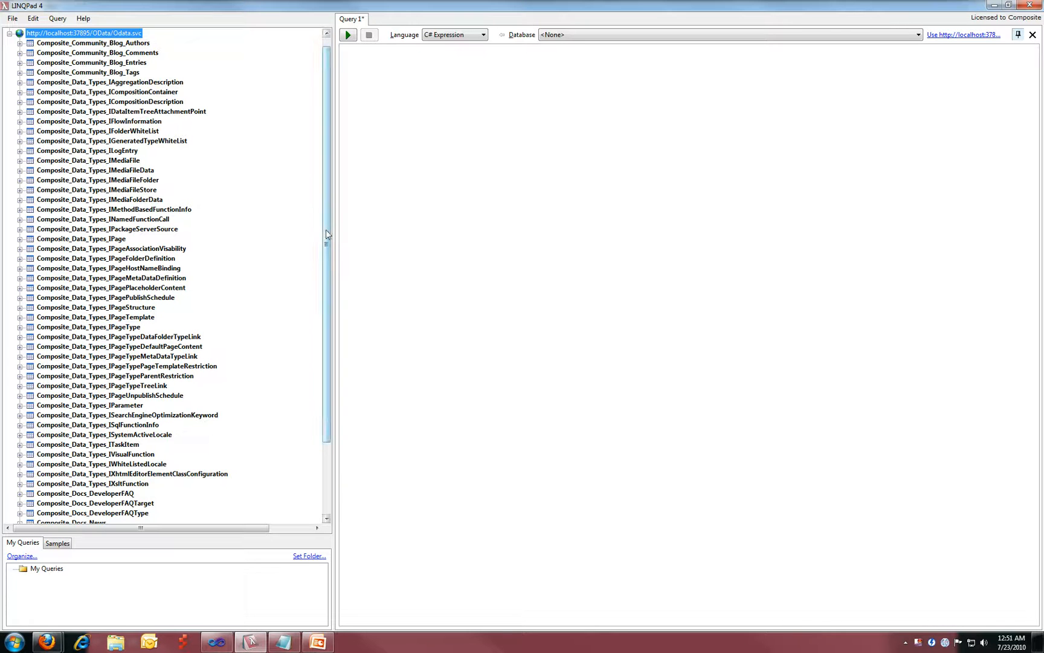
mouse_move(379, 203)
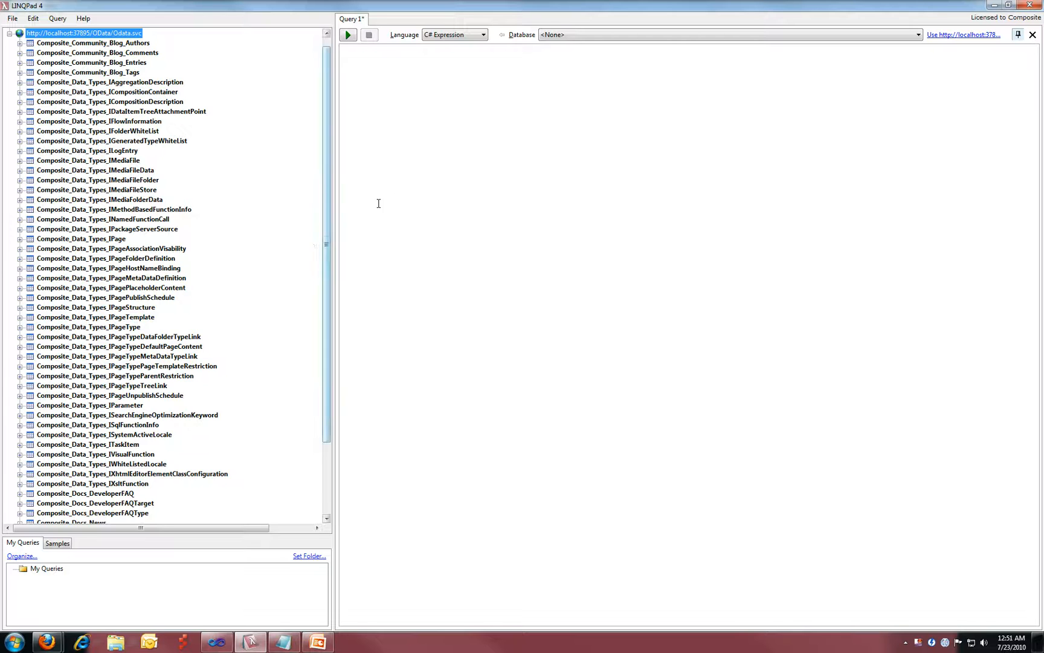
mouse_move(449, 253)
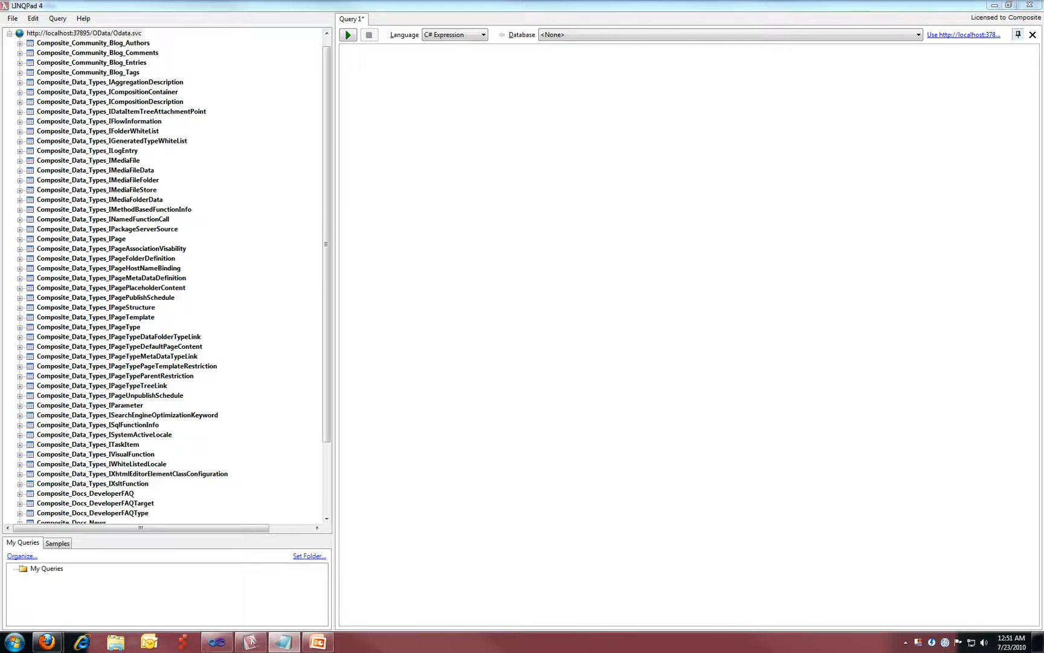
- Run a from/orderby/select pages query against the OData.svc connection, returning 158 ordered pages
left_click(539, 214)
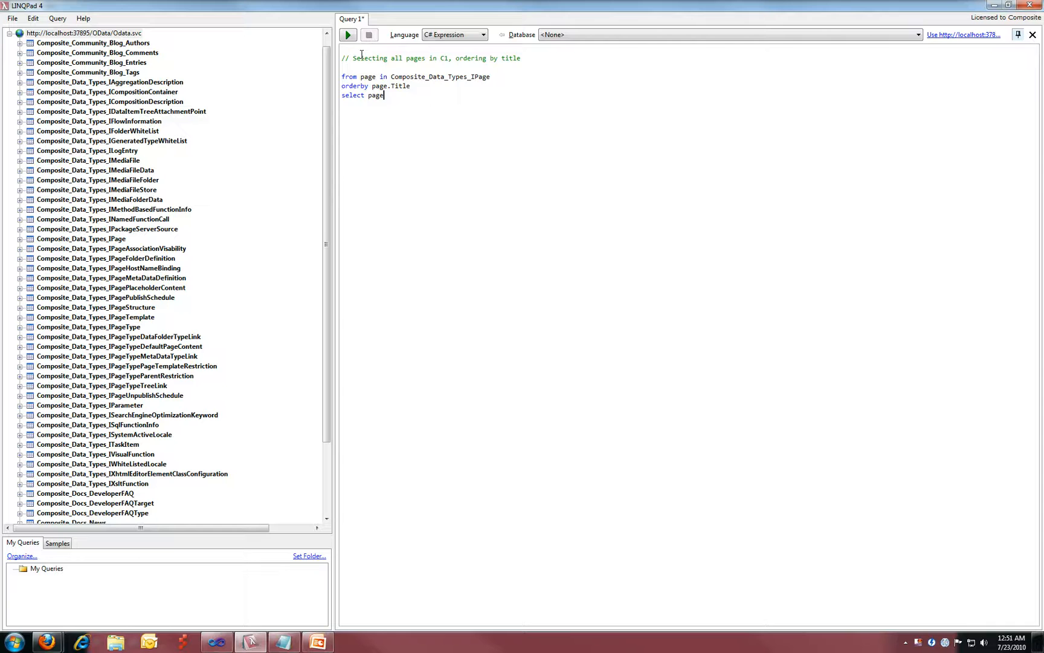
left_click(347, 35)
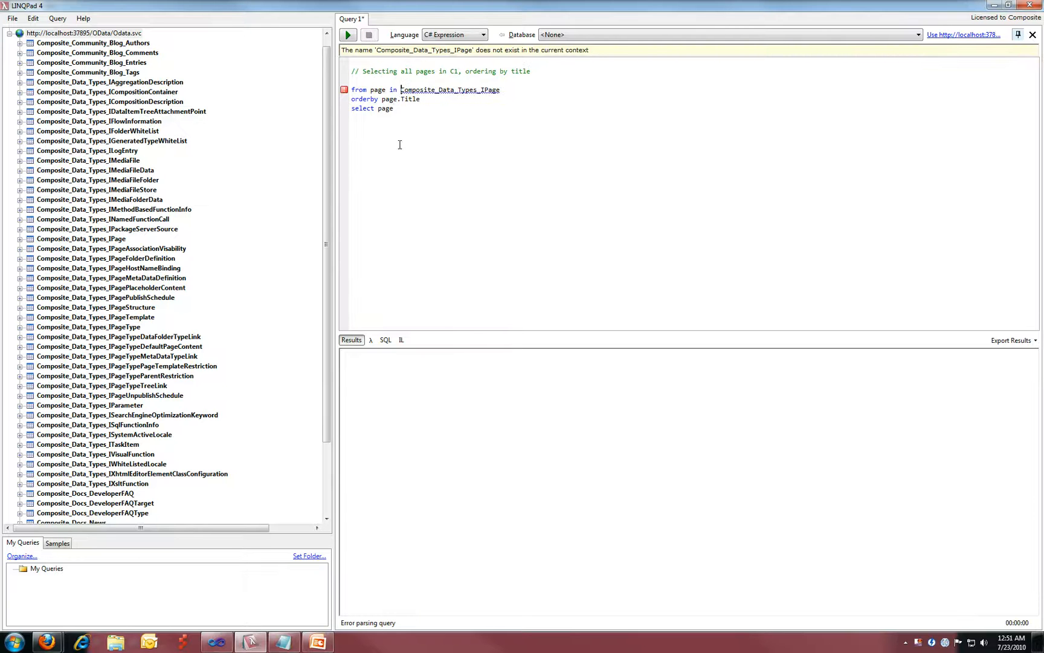
mouse_move(448, 114)
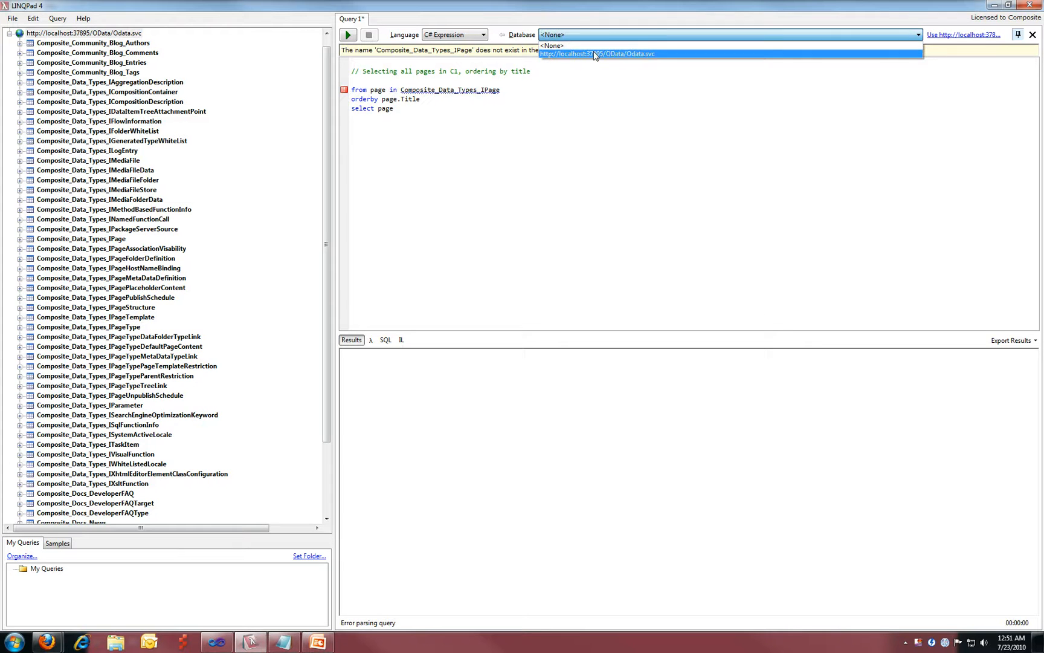
left_click(595, 53)
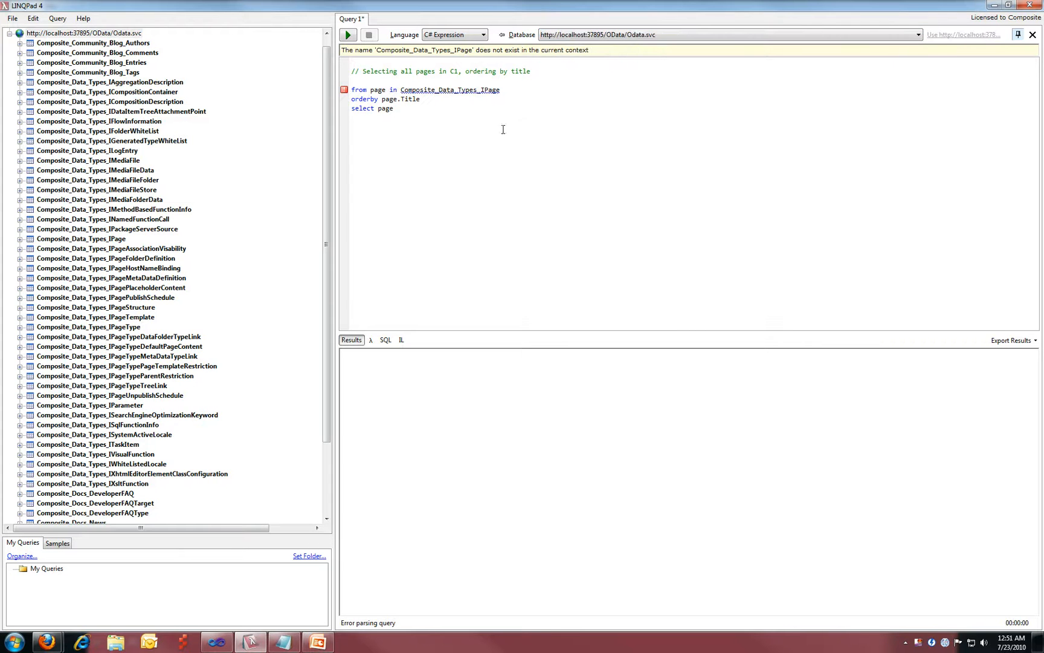
left_click(347, 35)
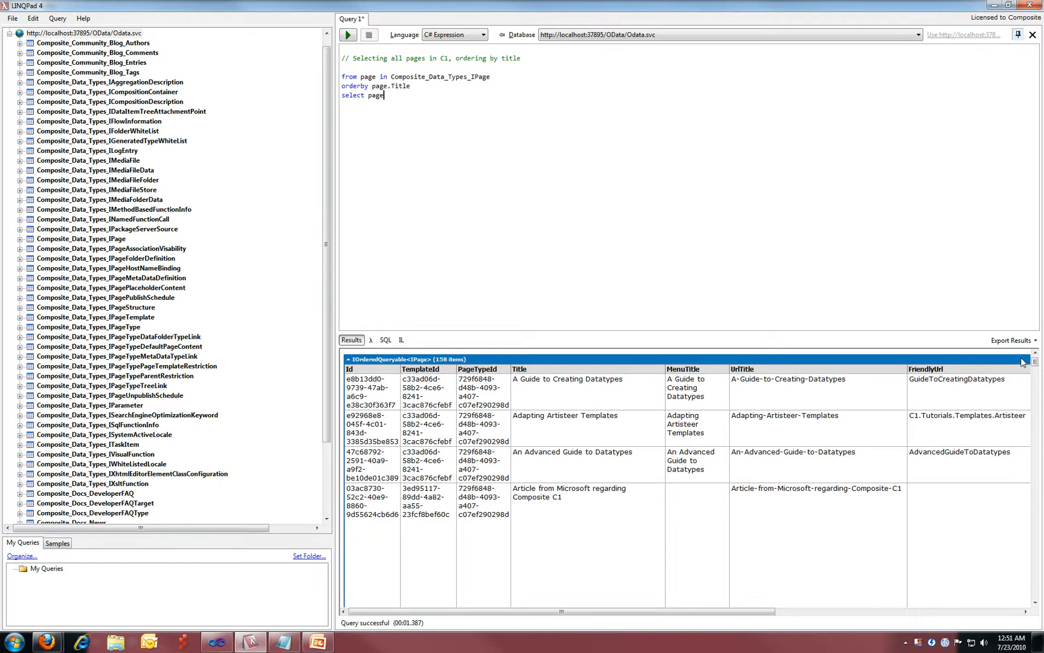
scroll("down", 3)
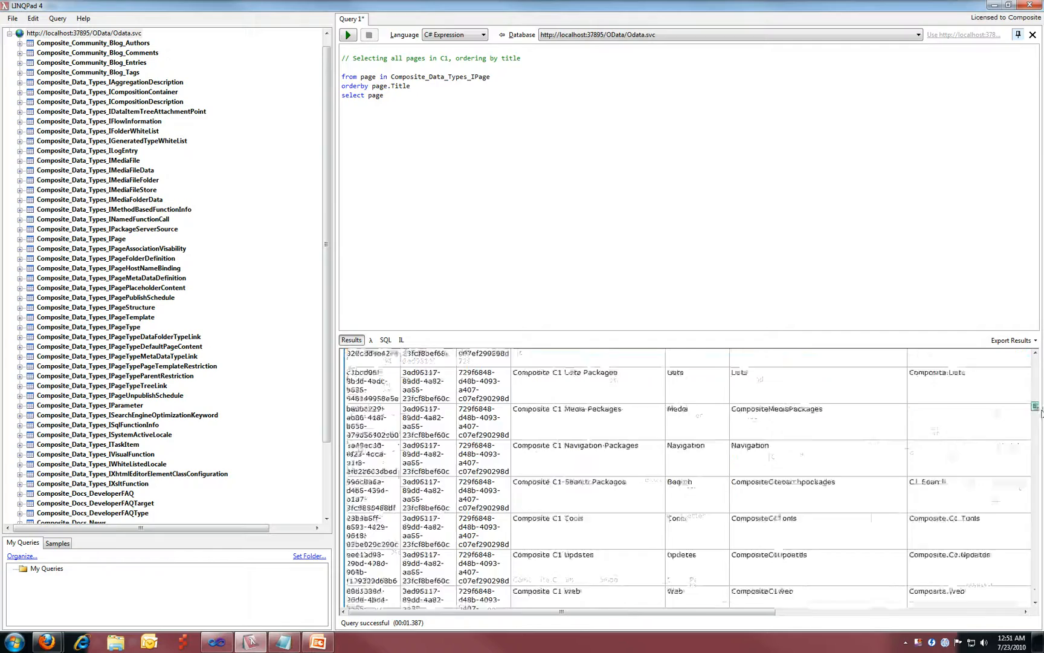
scroll("down", 3)
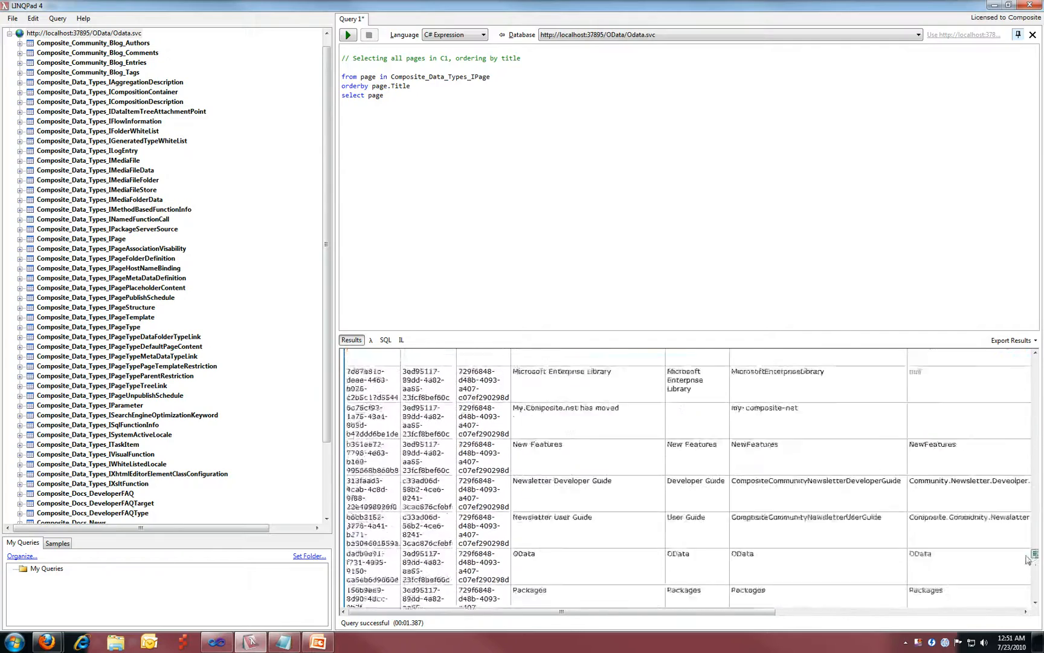
scroll("down", 3)
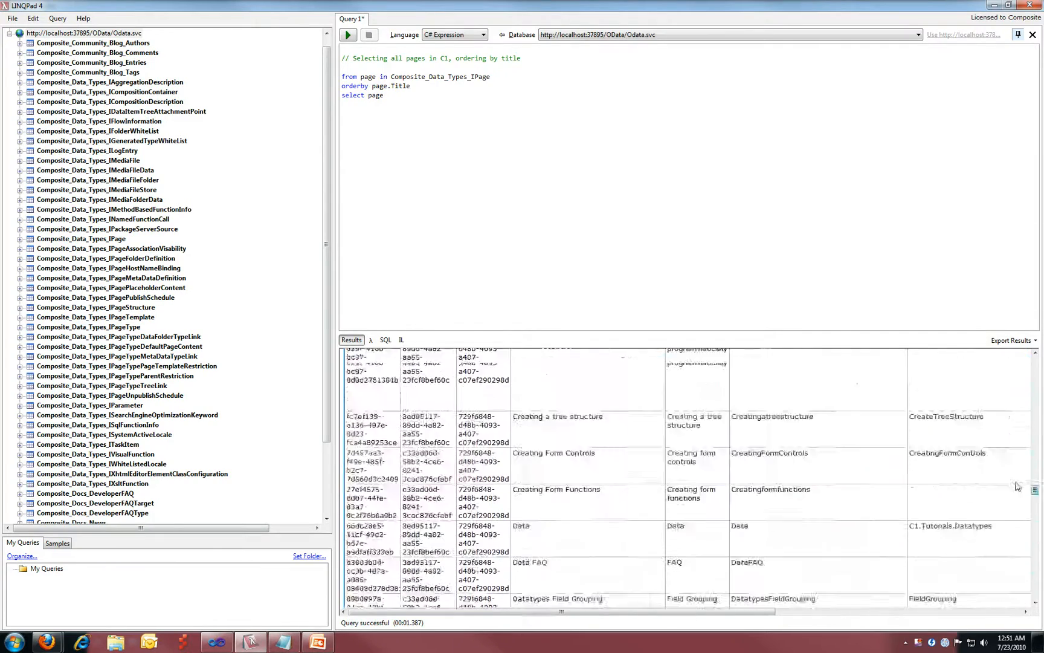
scroll("up", 3)
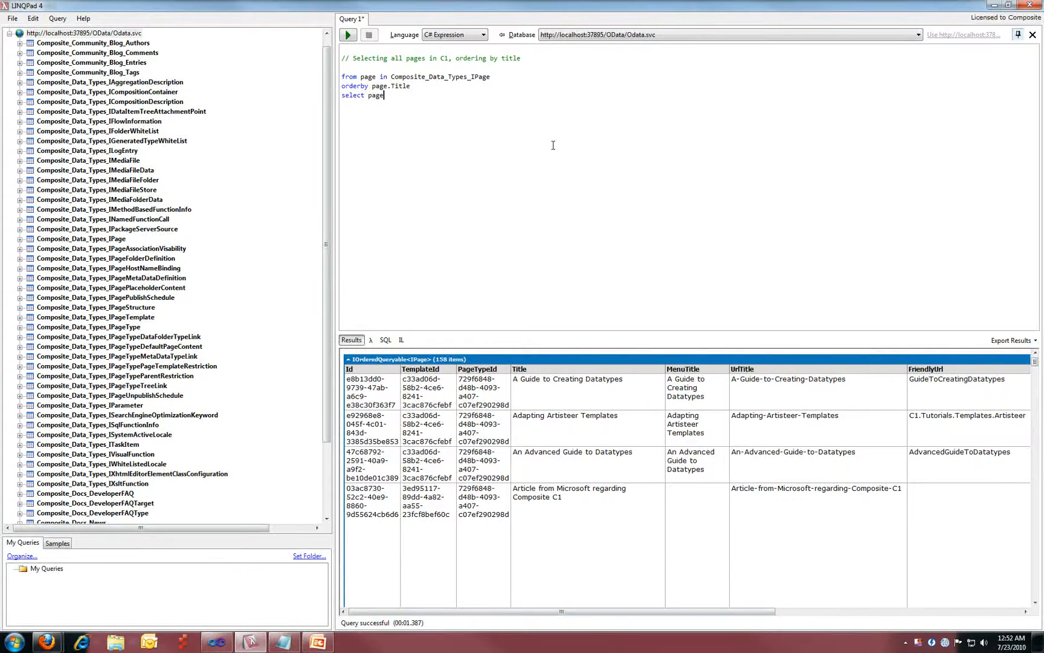
mouse_move(566, 177)
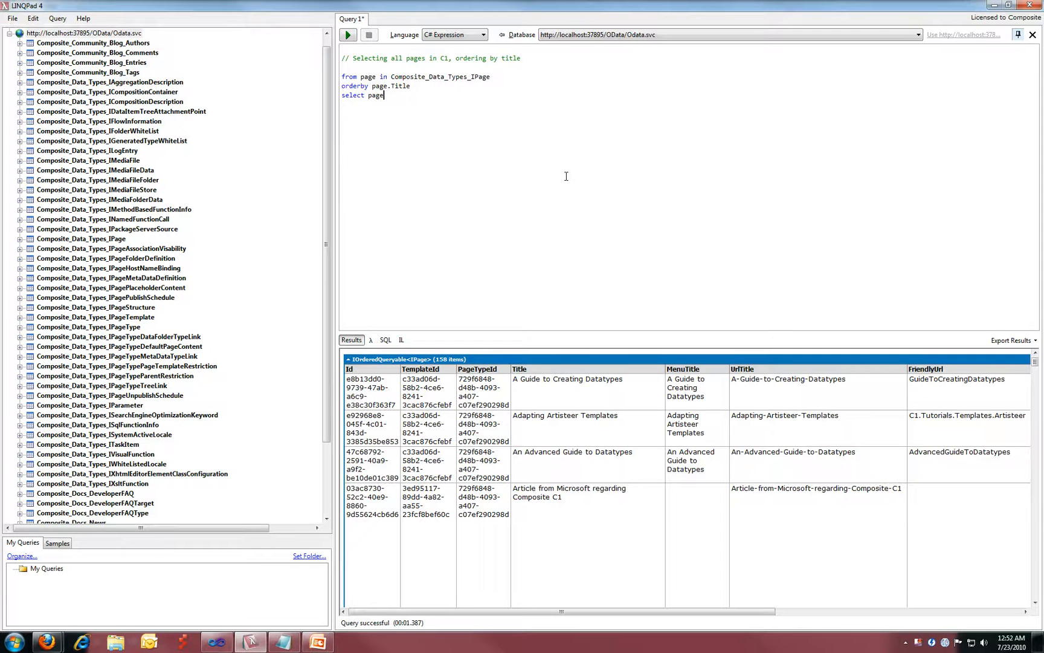
mouse_move(503, 154)
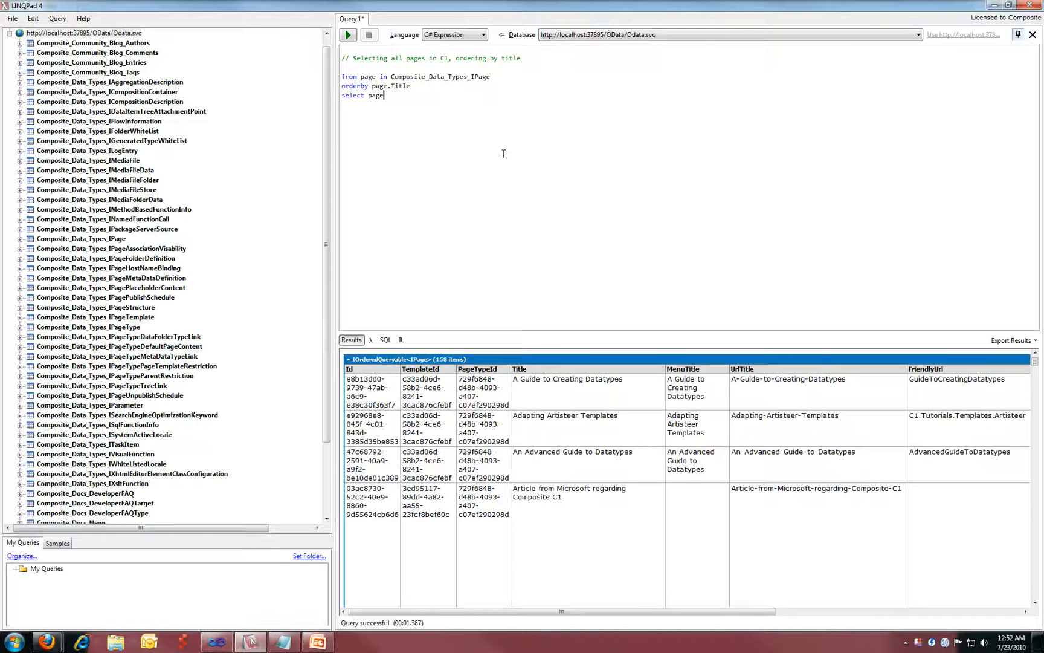
mouse_move(485, 179)
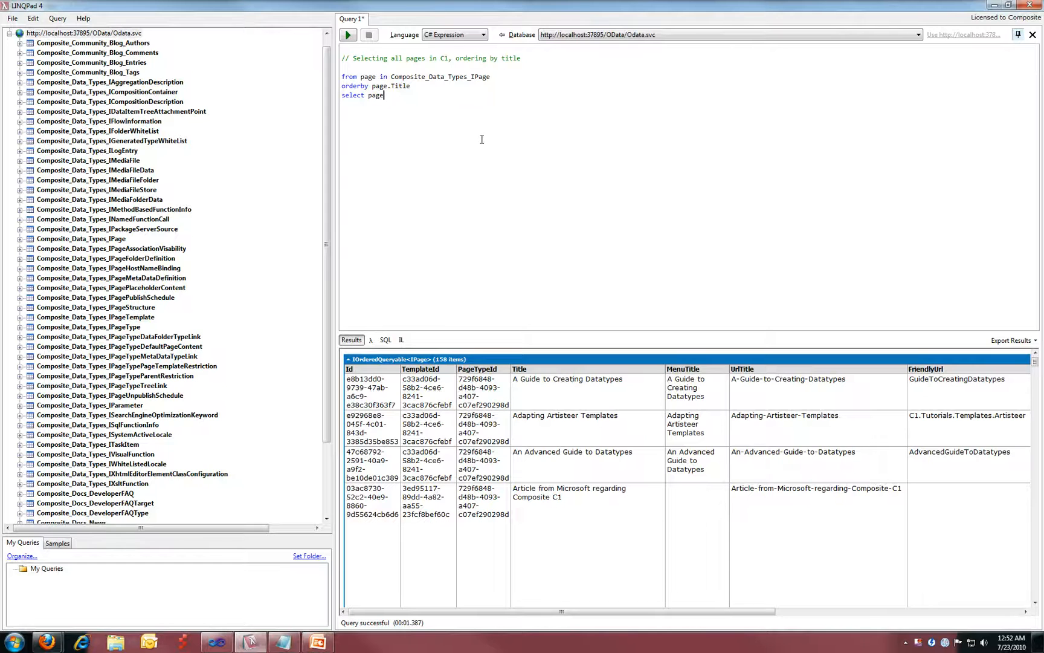
- Run a second query selecting page.Title where page.Id equals a specific Guid, returning "OData"
left_click(382, 20)
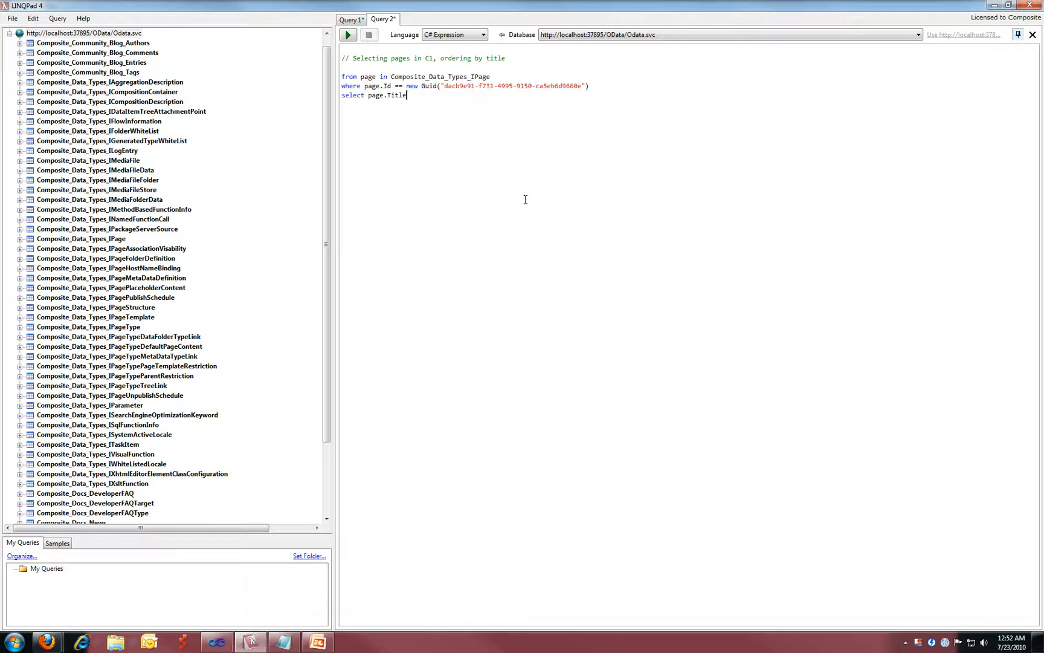
mouse_move(523, 114)
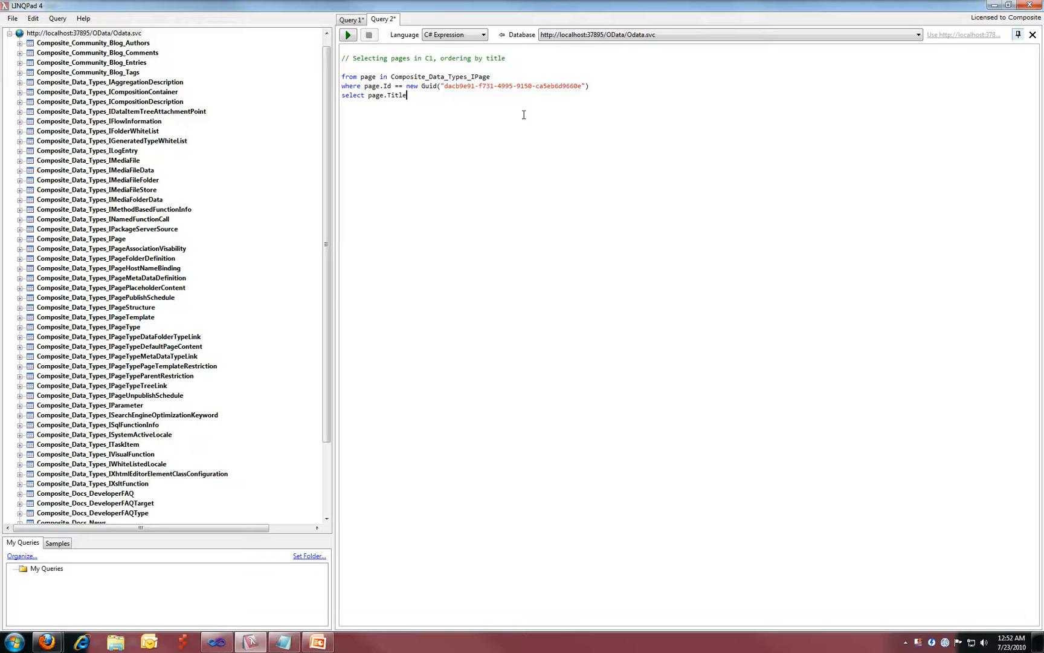
mouse_move(497, 127)
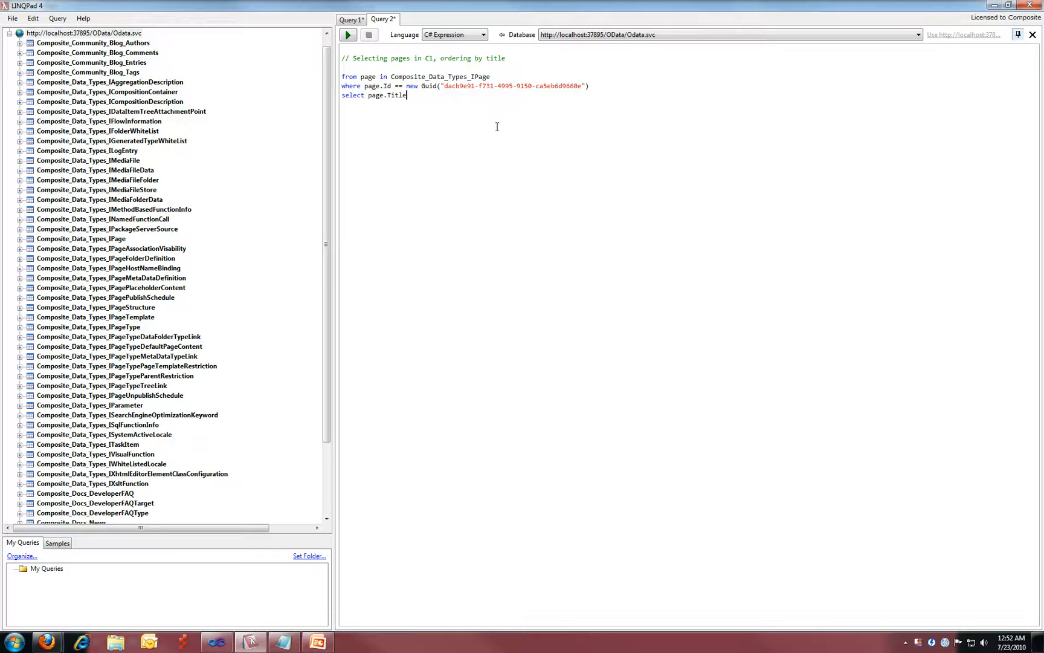
left_click(347, 35)
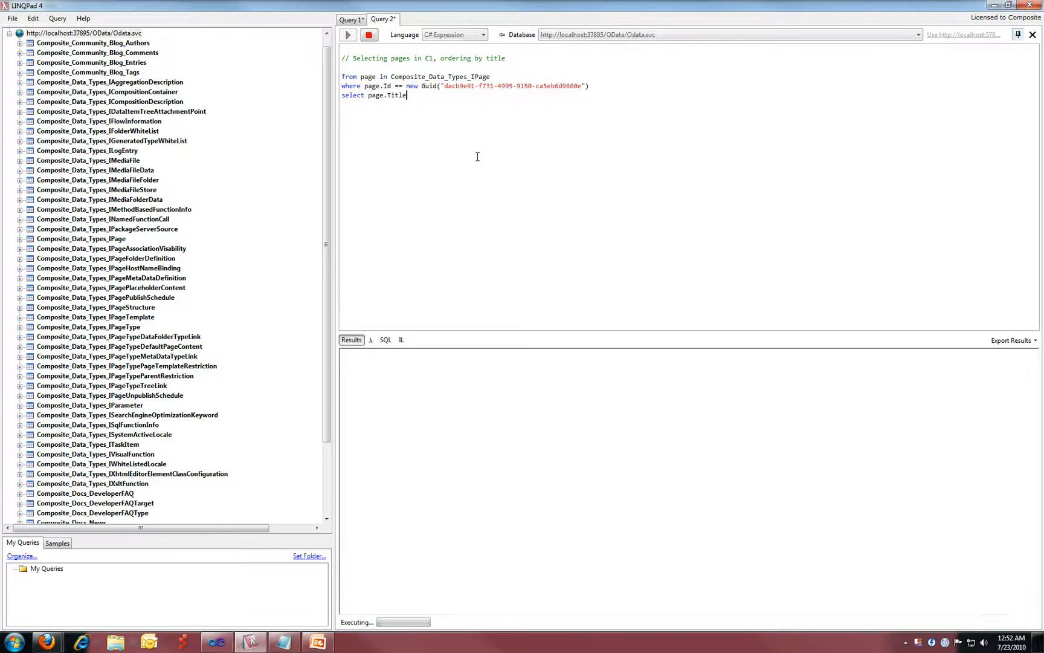
left_click(347, 35)
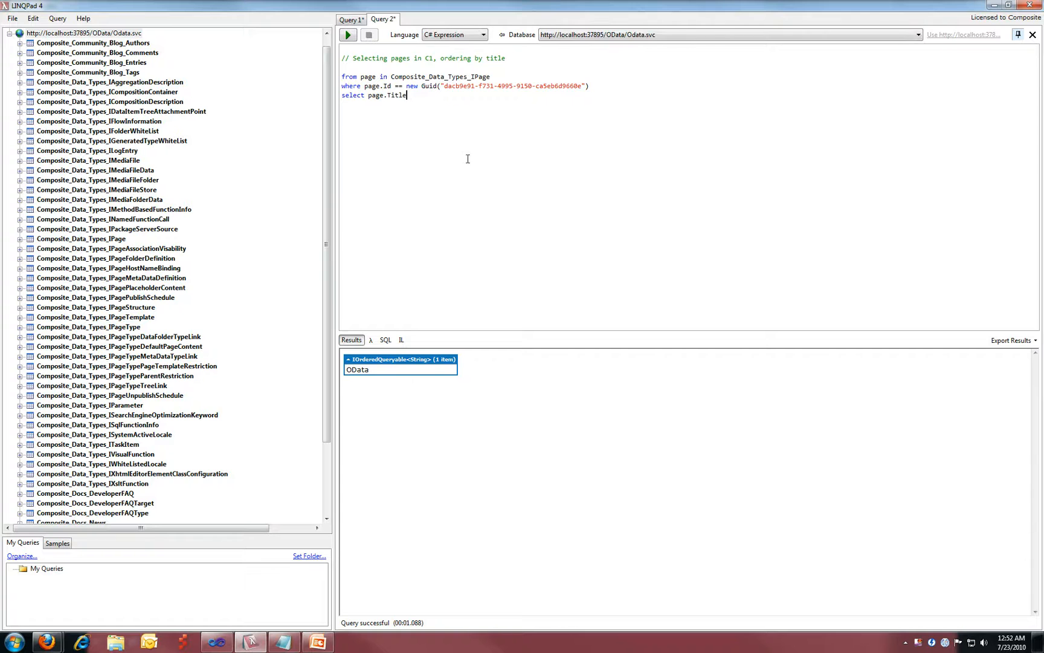
mouse_move(486, 322)
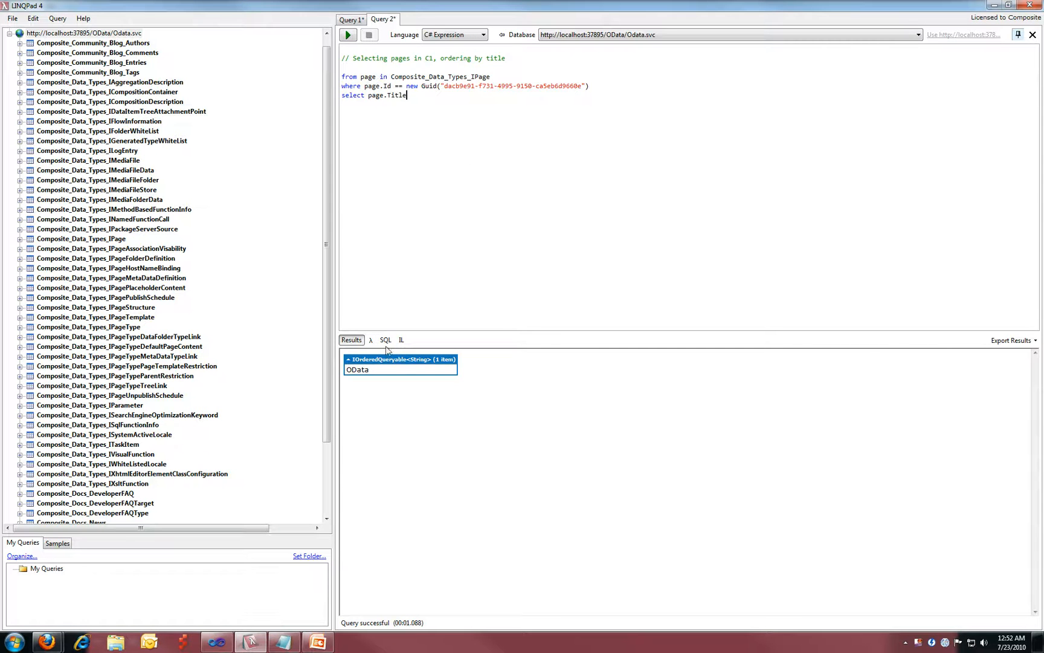
- View the generated OData request URL for the Guid title query, glancing at the IL view
left_click(384, 339)
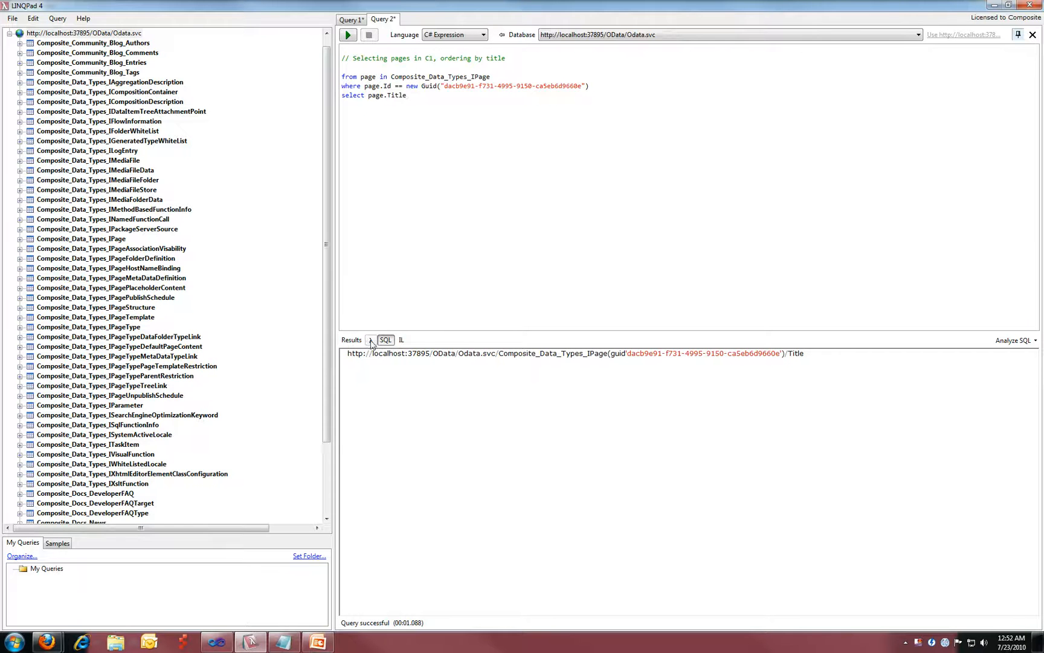
left_click(401, 340)
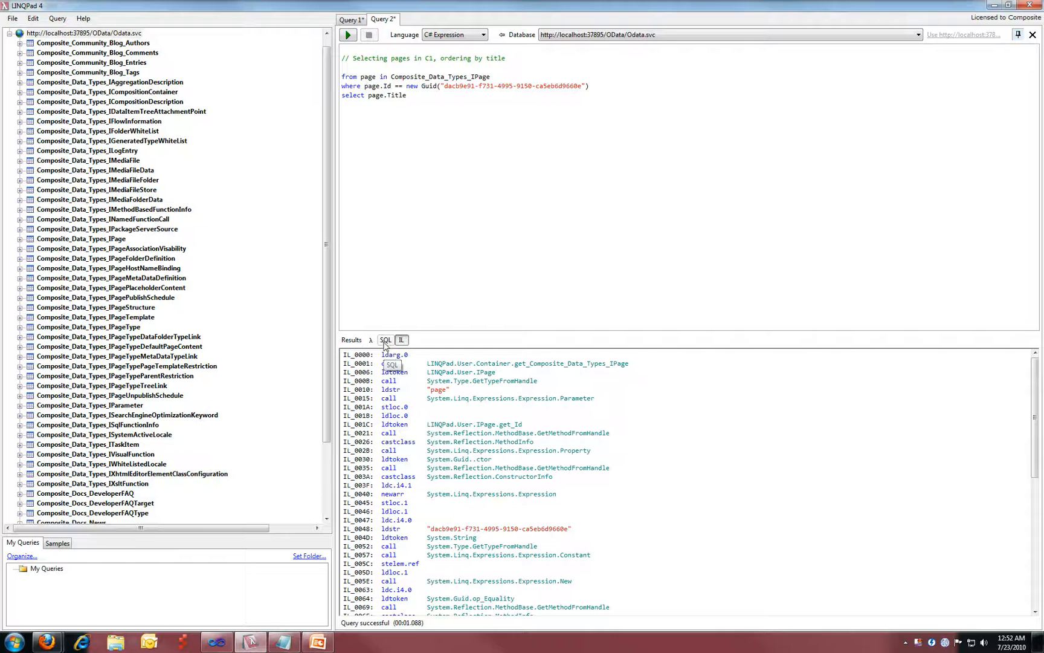
left_click(385, 341)
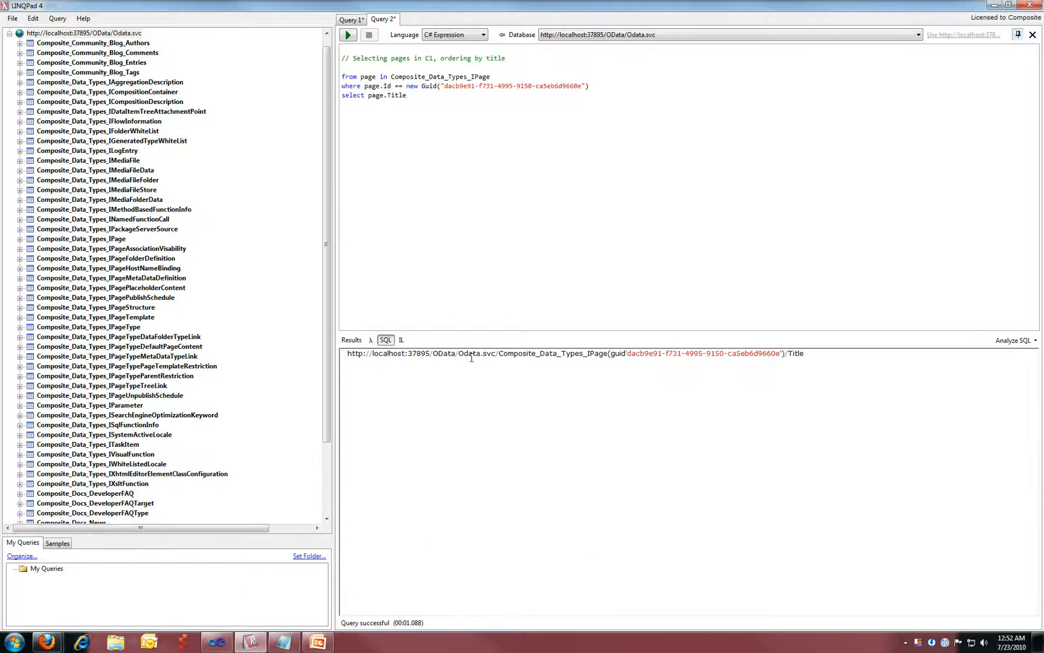
mouse_move(534, 382)
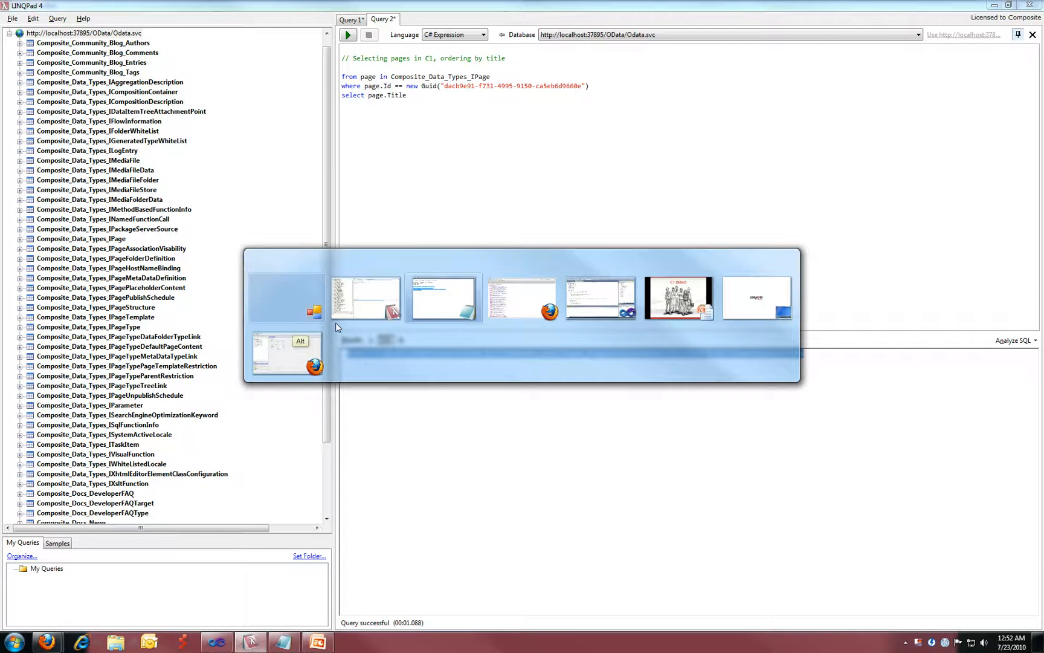
mouse_move(528, 350)
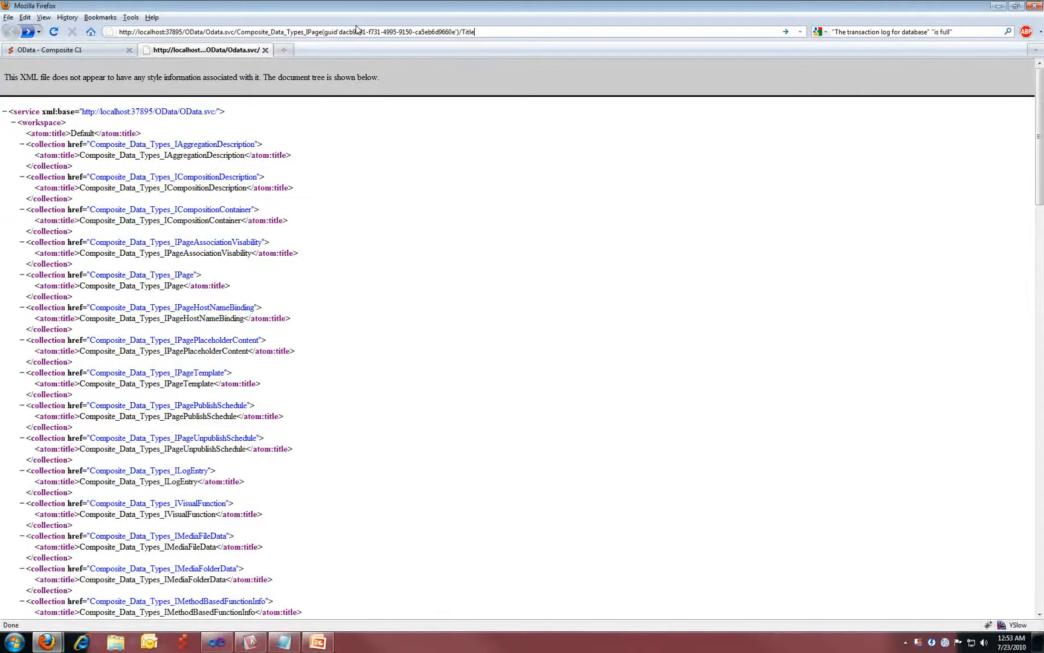
- Load the generated OData URL in Firefox, then return to the Composite C1 console's New Datatype editor
key("Return")
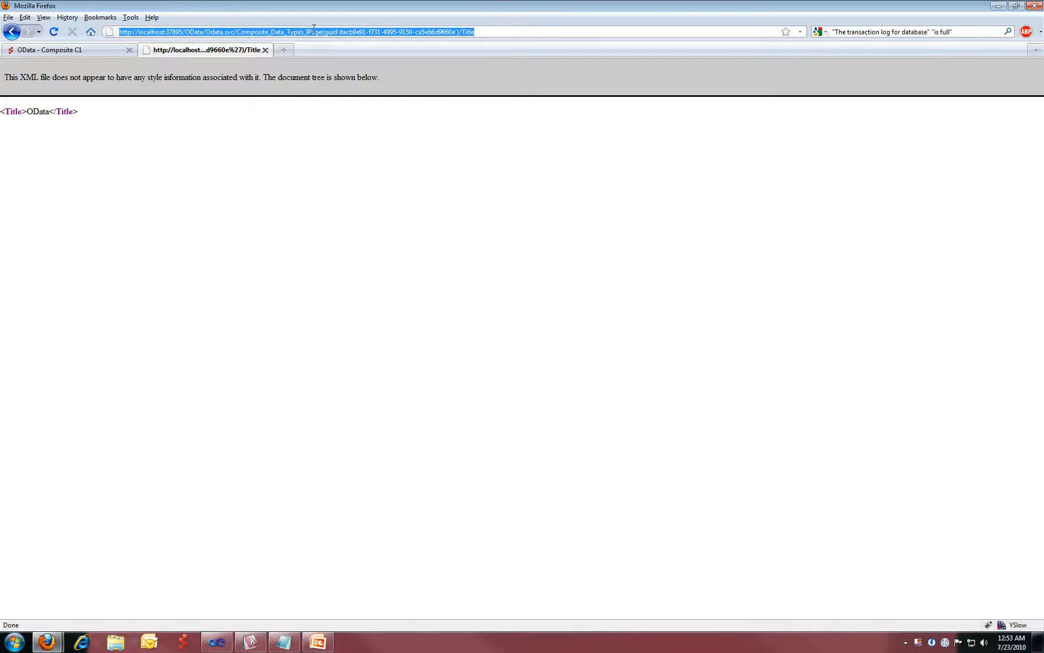
mouse_move(302, 244)
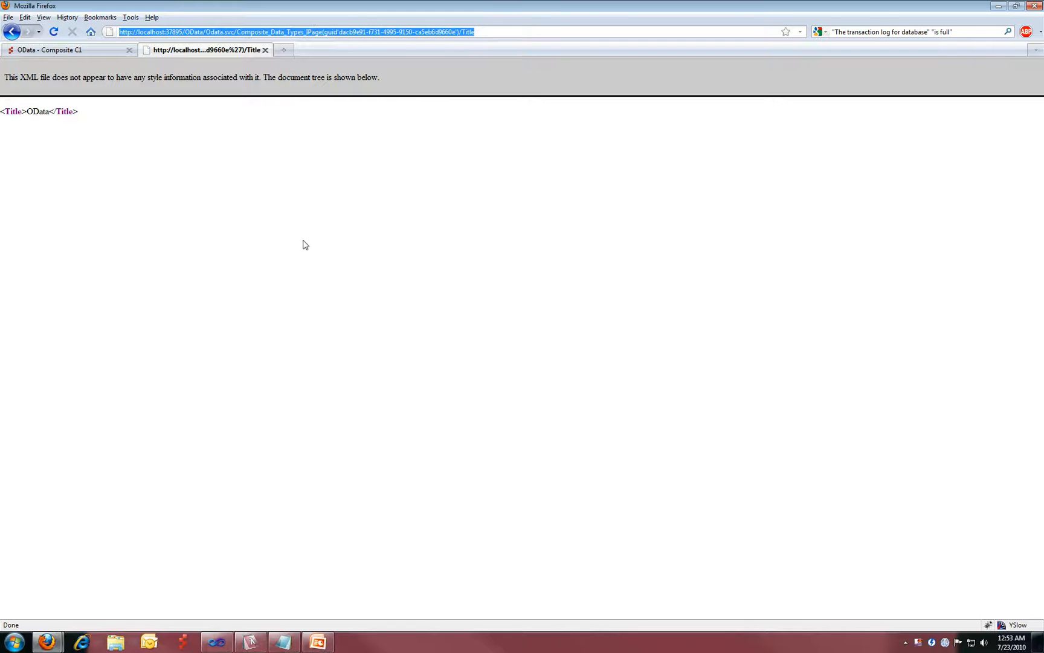
key("alt+tab")
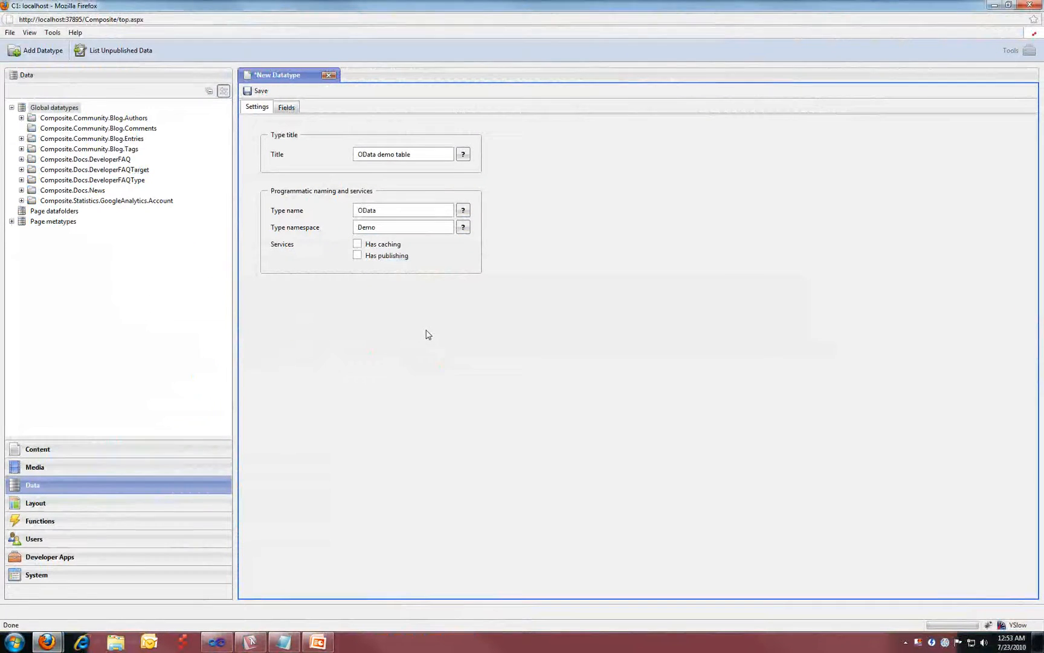
mouse_move(439, 319)
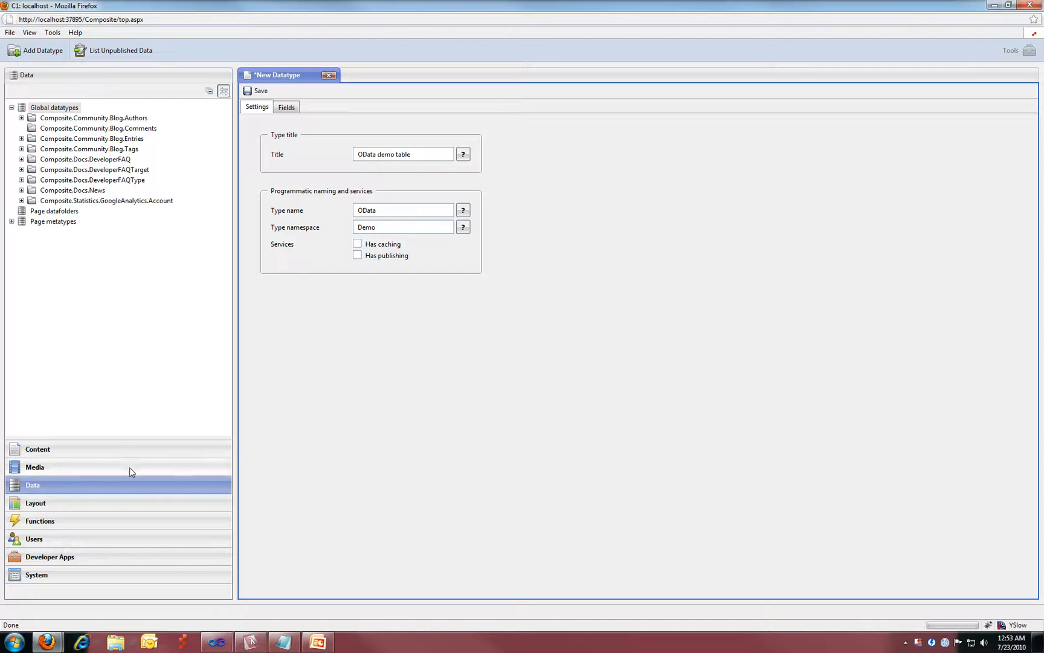
mouse_move(145, 490)
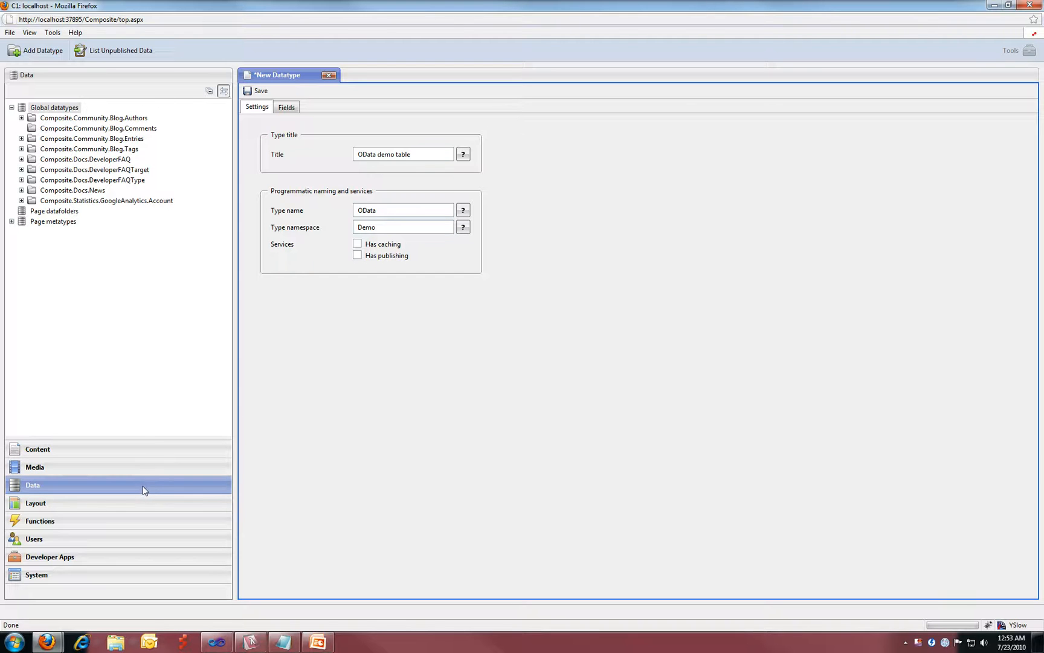
mouse_move(259, 187)
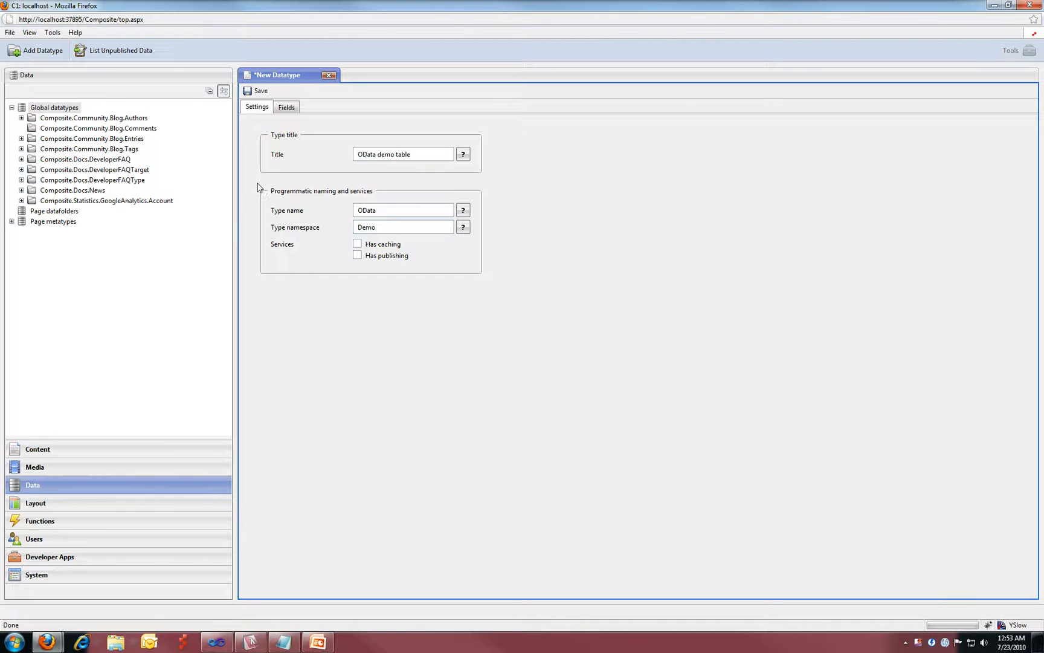
- Add a field named Price of type Decimal number to the OData demo datatype
left_click(285, 106)
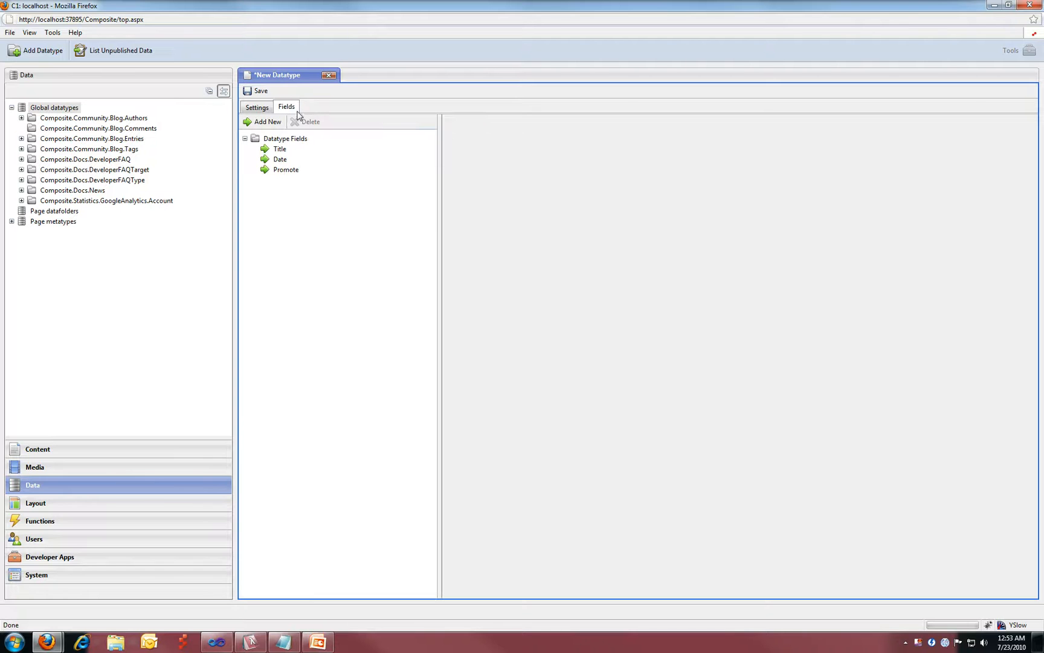
left_click(268, 121)
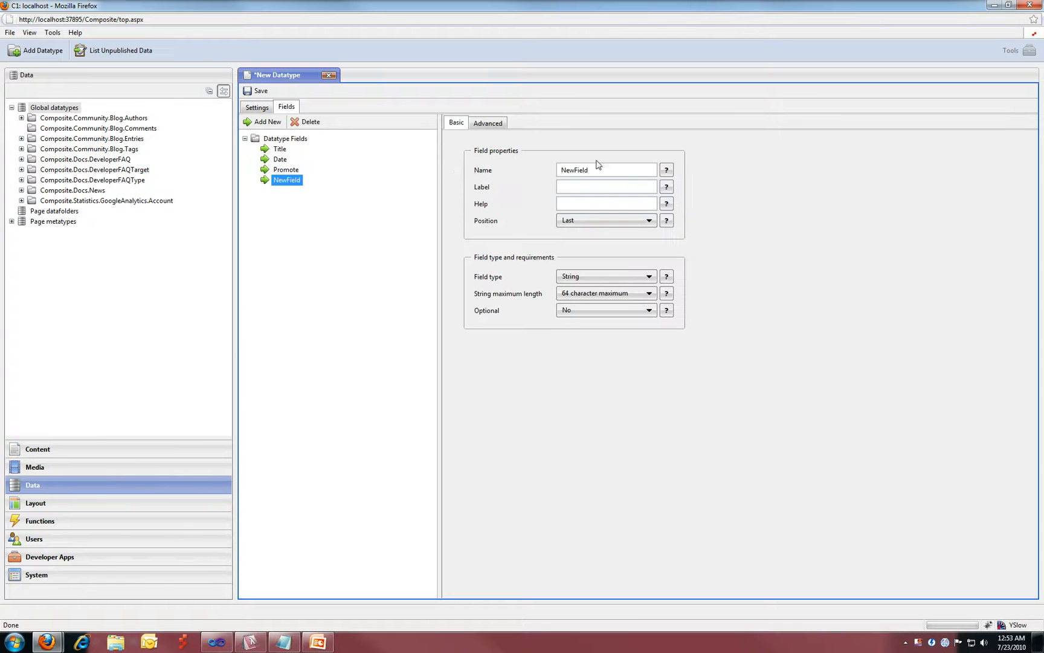
triple_click(606, 171)
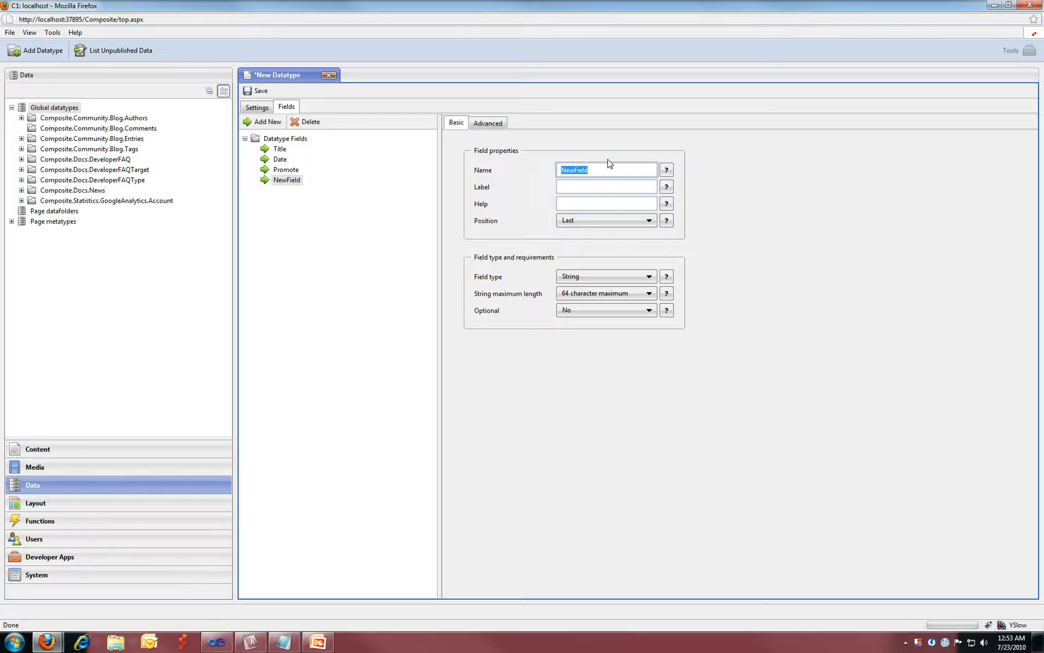
type("Price")
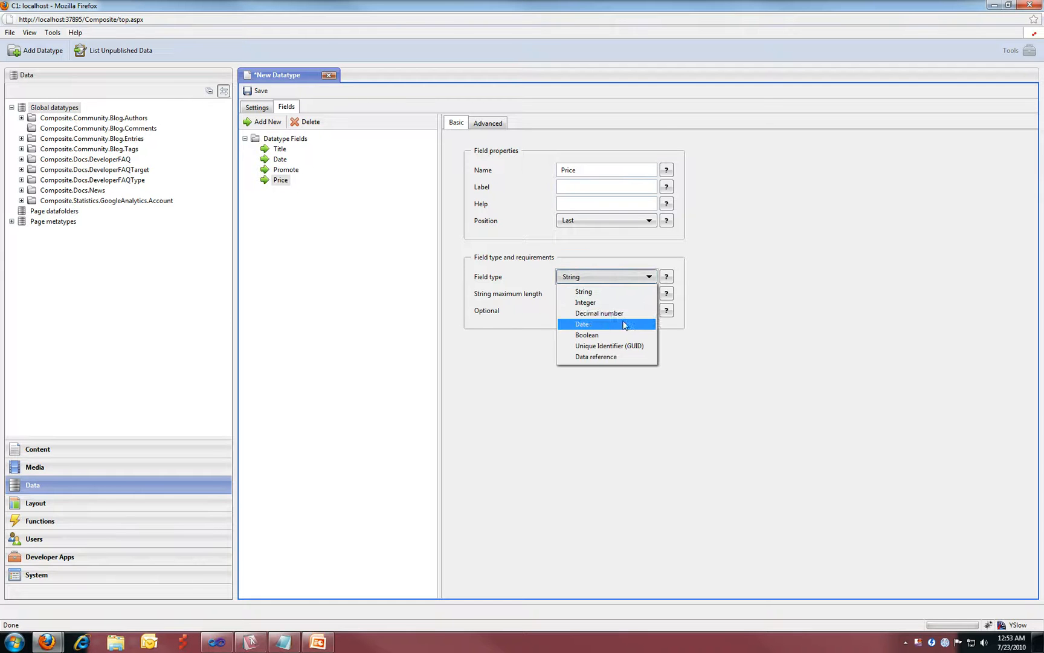
left_click(599, 313)
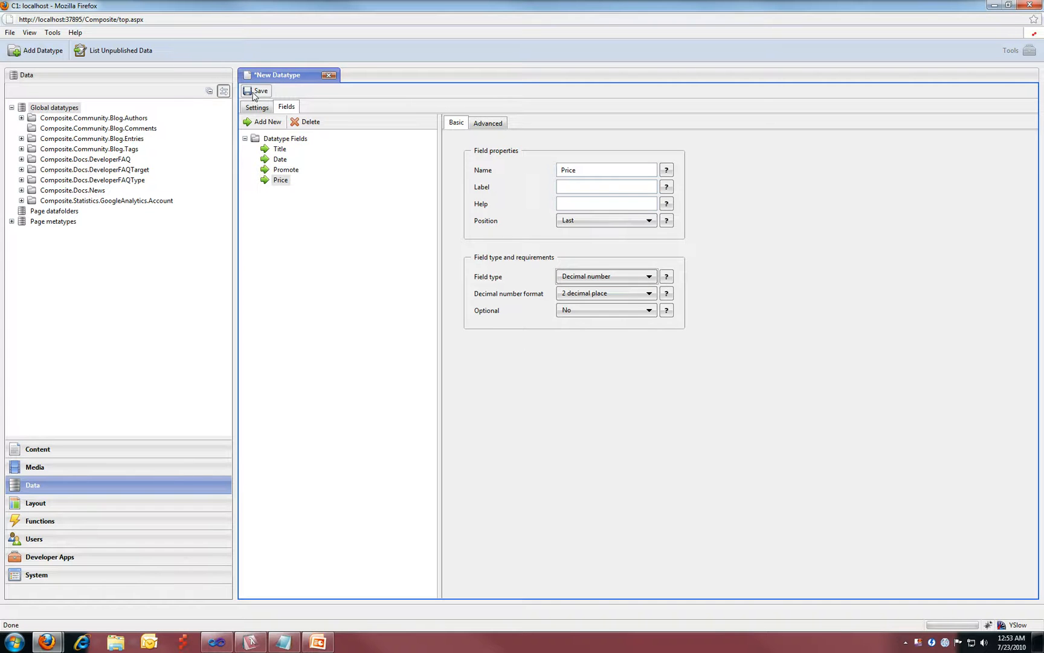
mouse_move(131, 170)
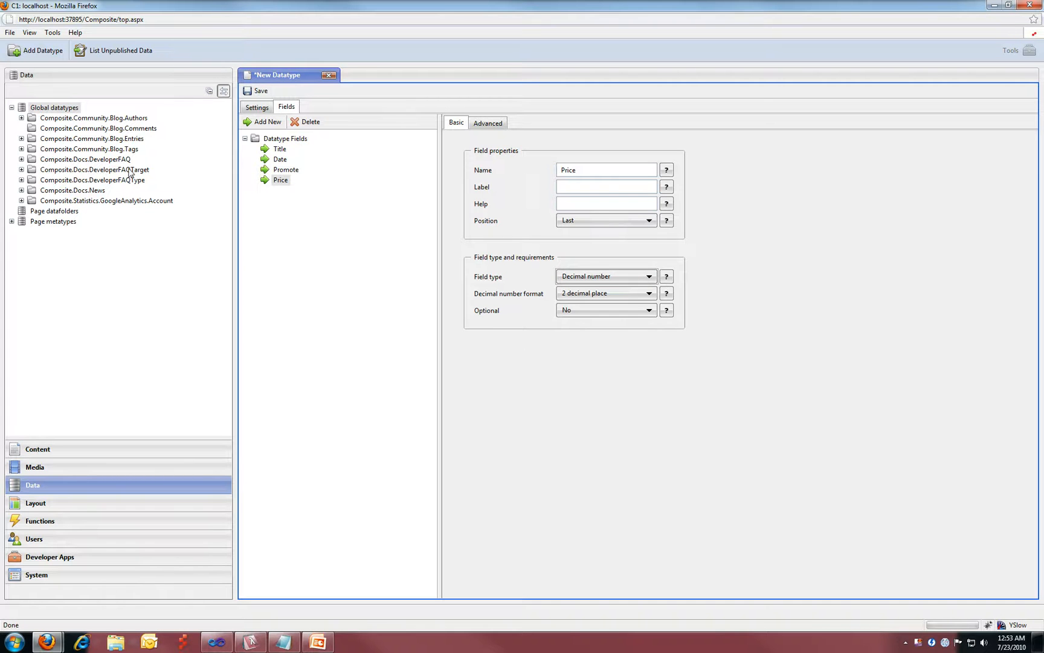
left_click(256, 107)
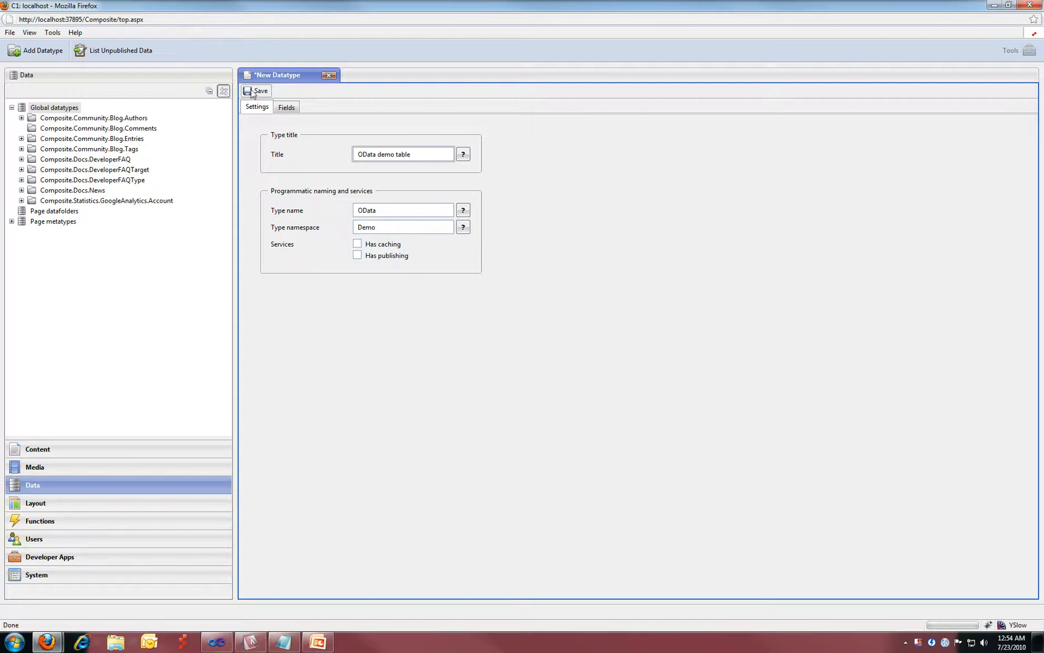
- Save the Demo.OData datatype and start a new Demo.OData record
left_click(258, 91)
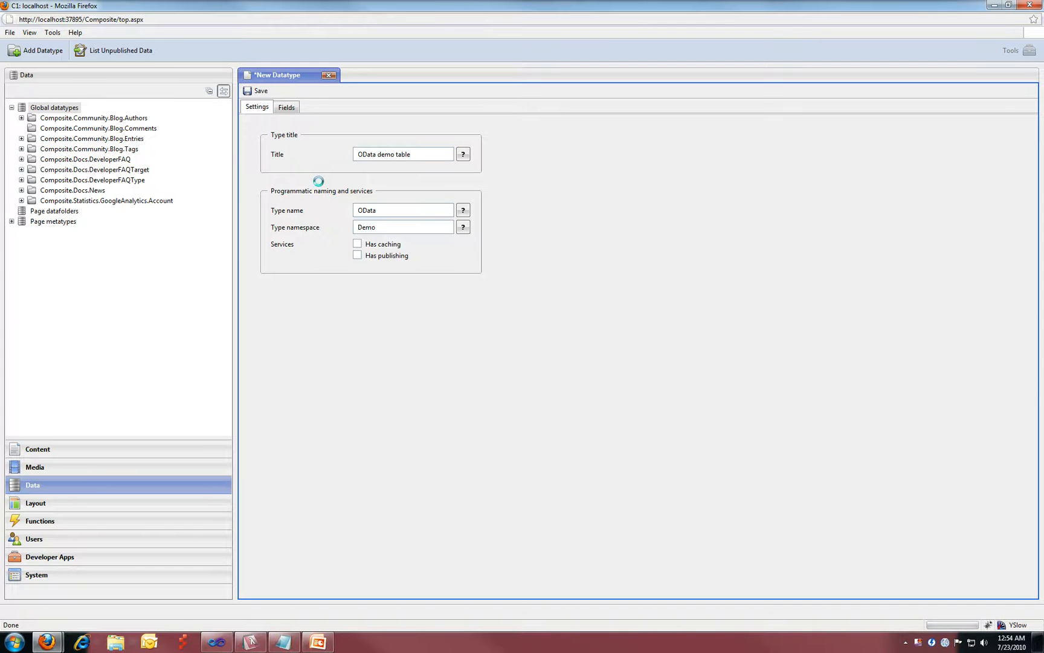
left_click(256, 91)
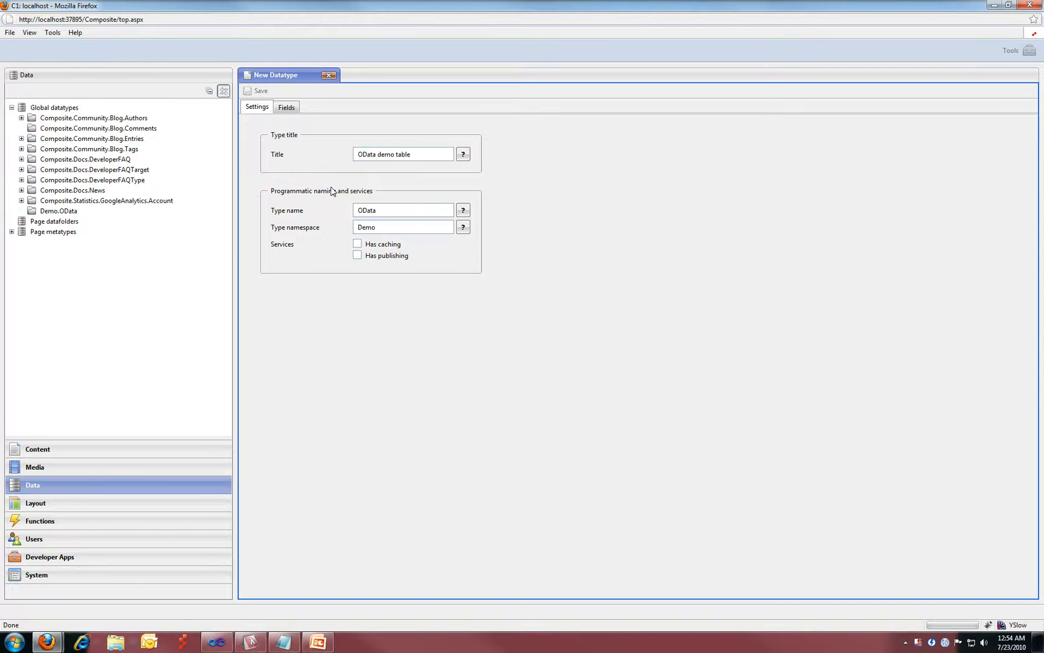
mouse_move(284, 219)
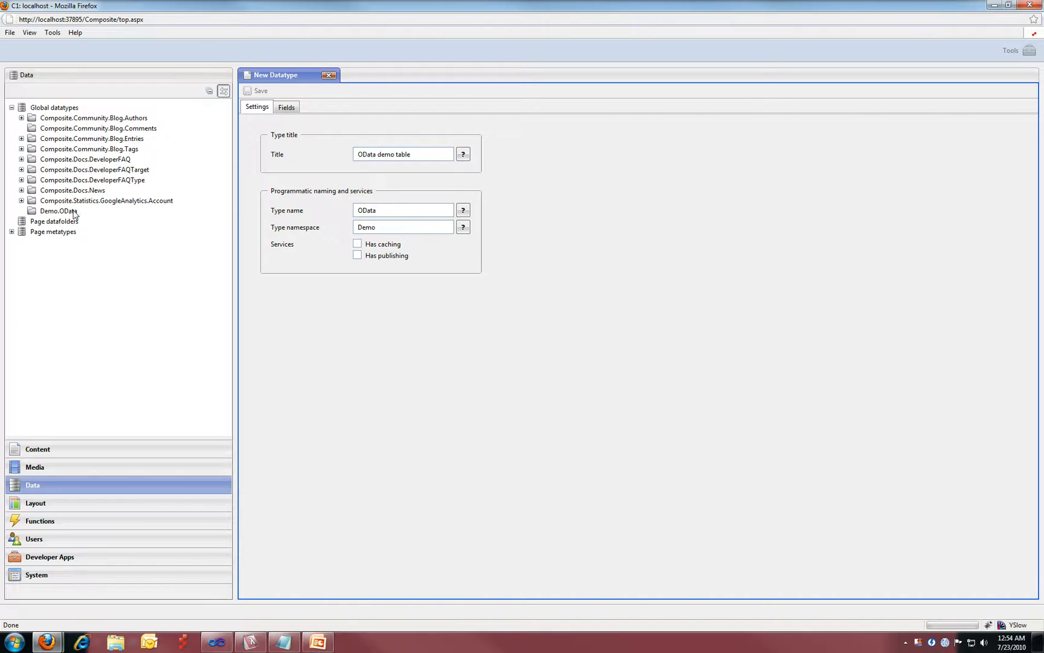
left_click(58, 210)
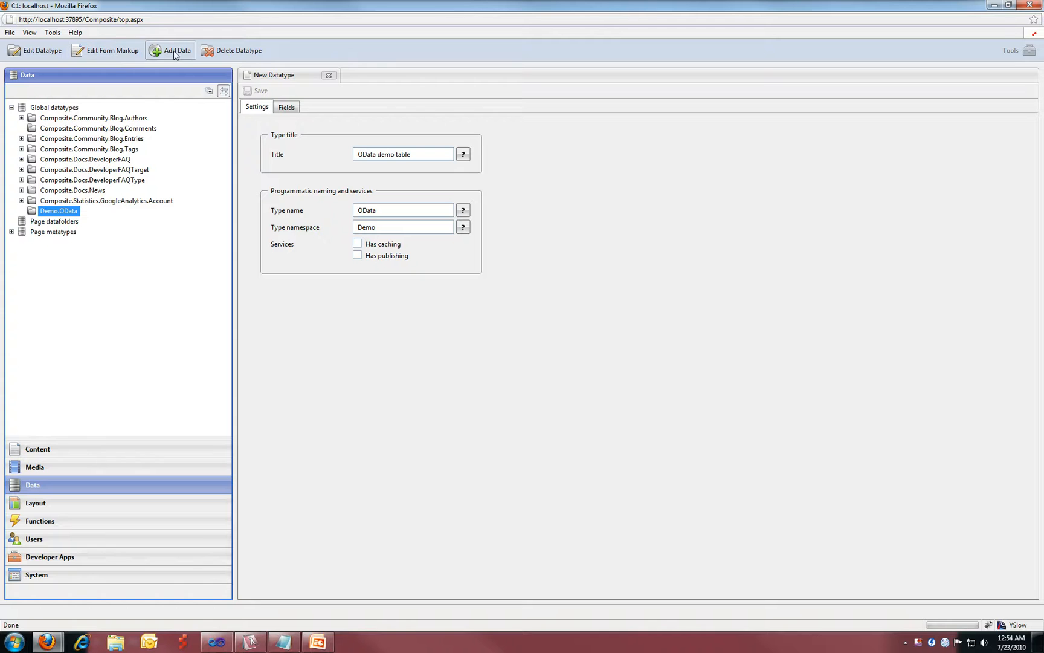
mouse_move(186, 62)
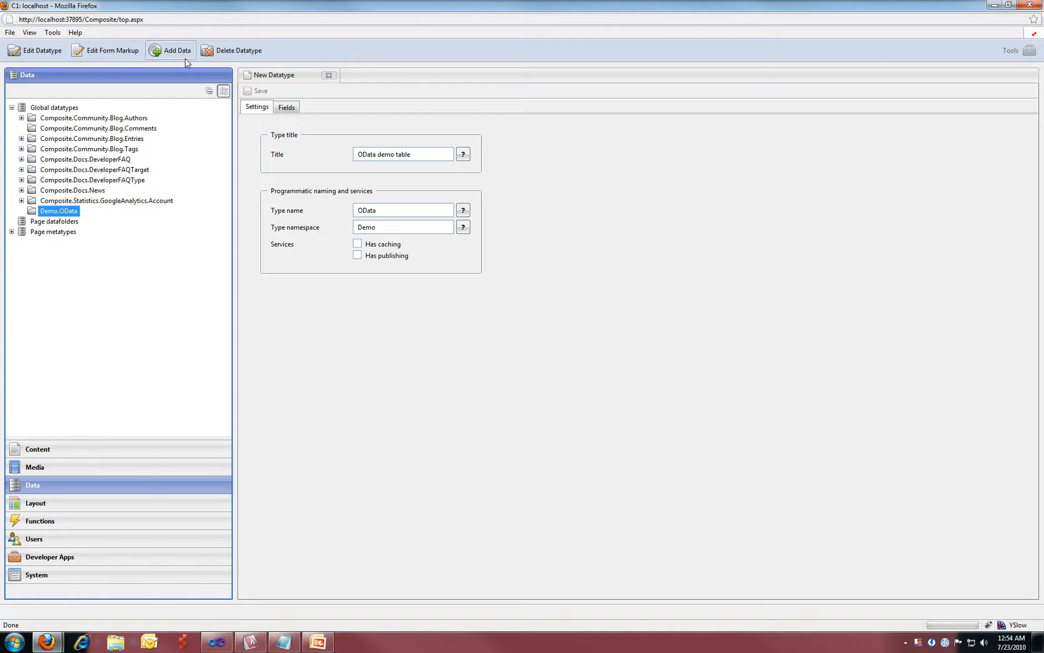
left_click(175, 50)
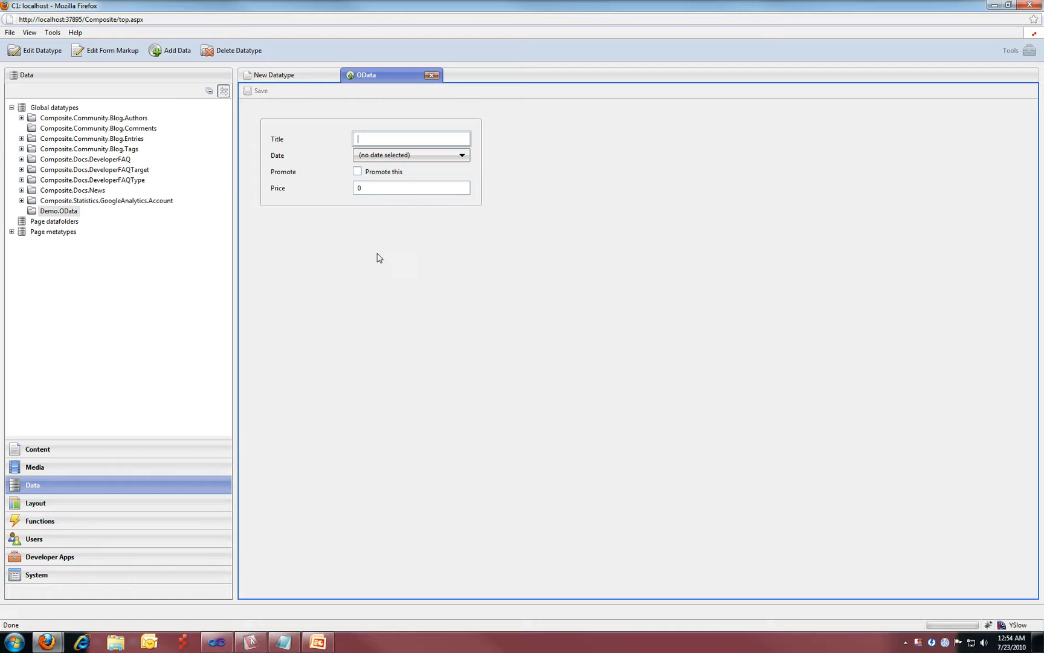
- Save a record titled Test 1, dated July 12, 2010, promoted, with price 22.5
type("Test 1")
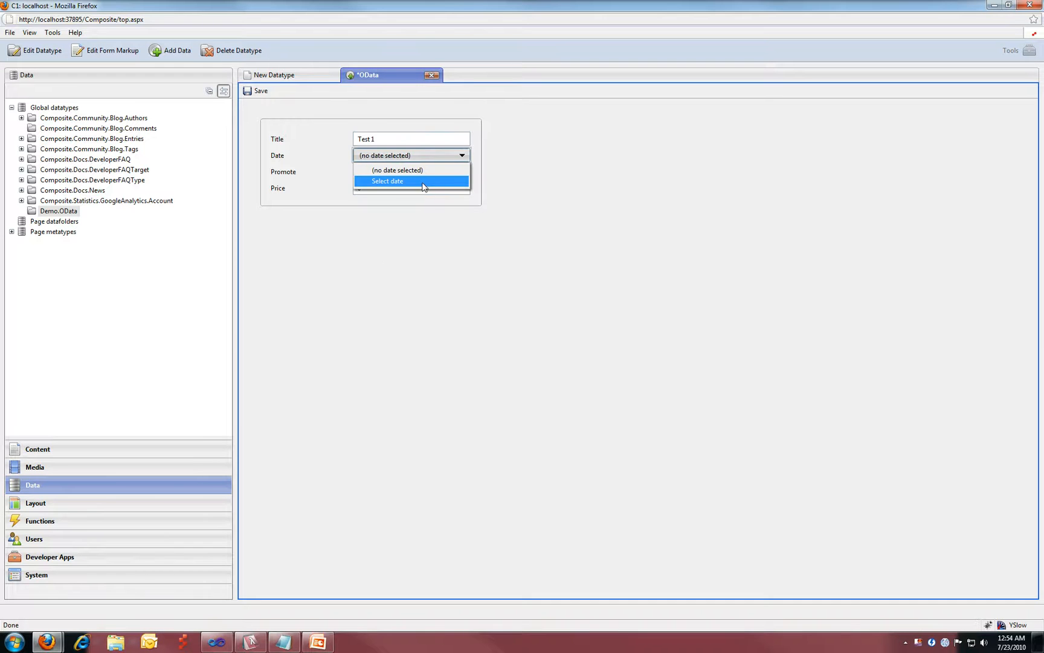
left_click(388, 181)
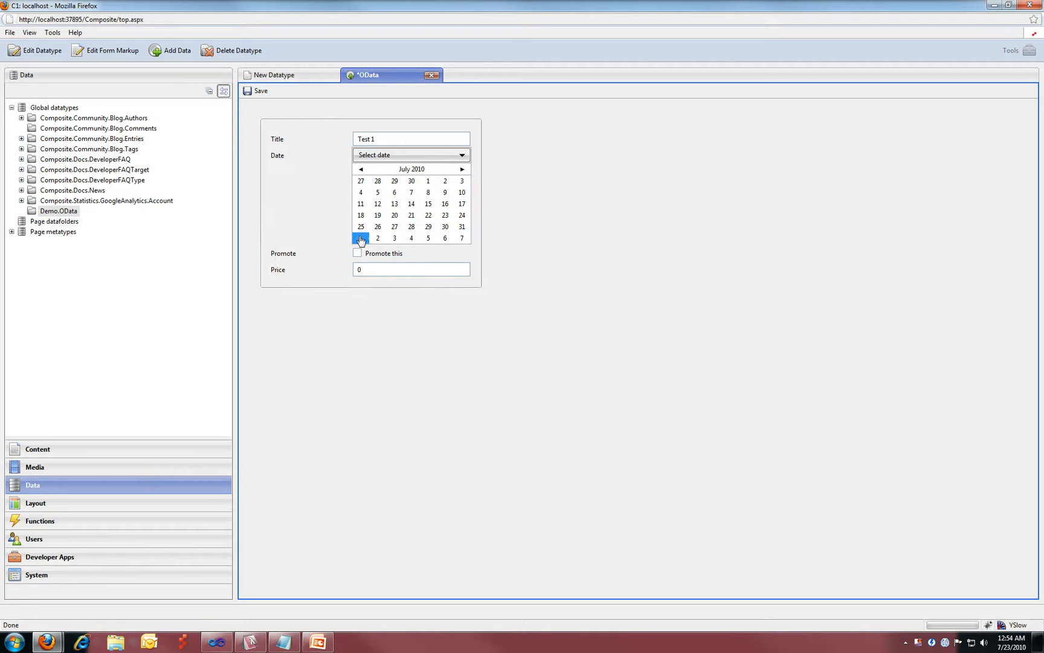
left_click(377, 204)
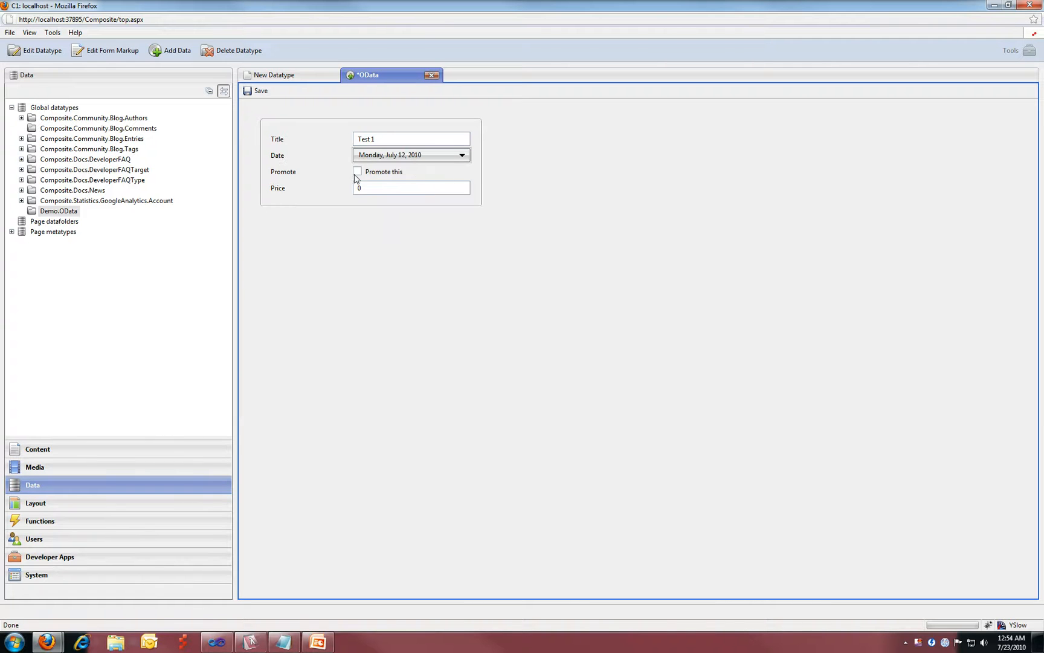
left_click(357, 172)
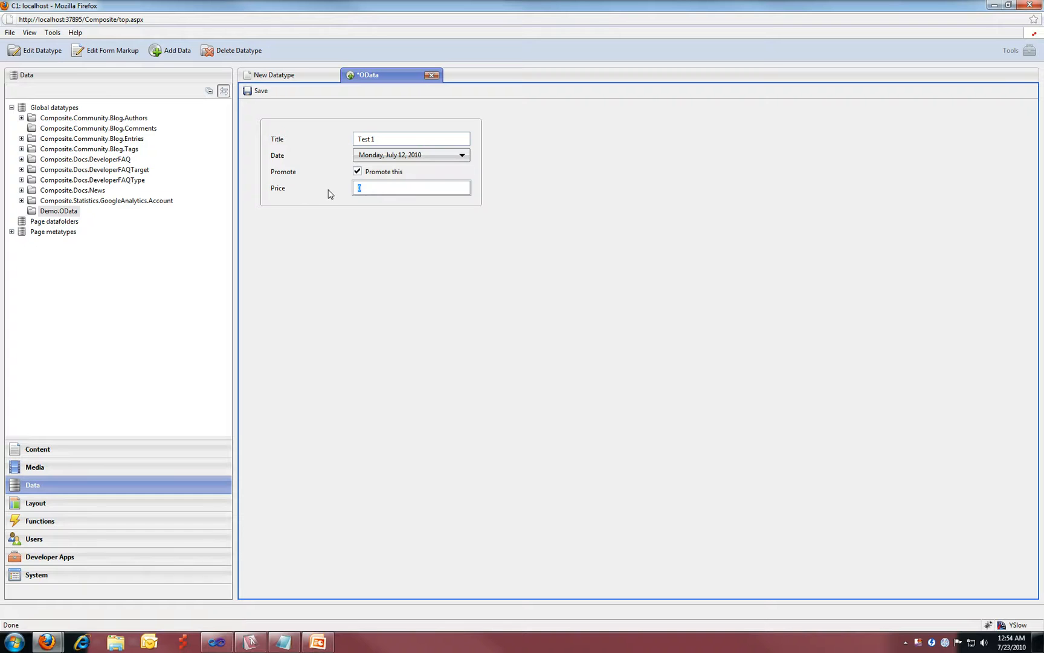
type("22,")
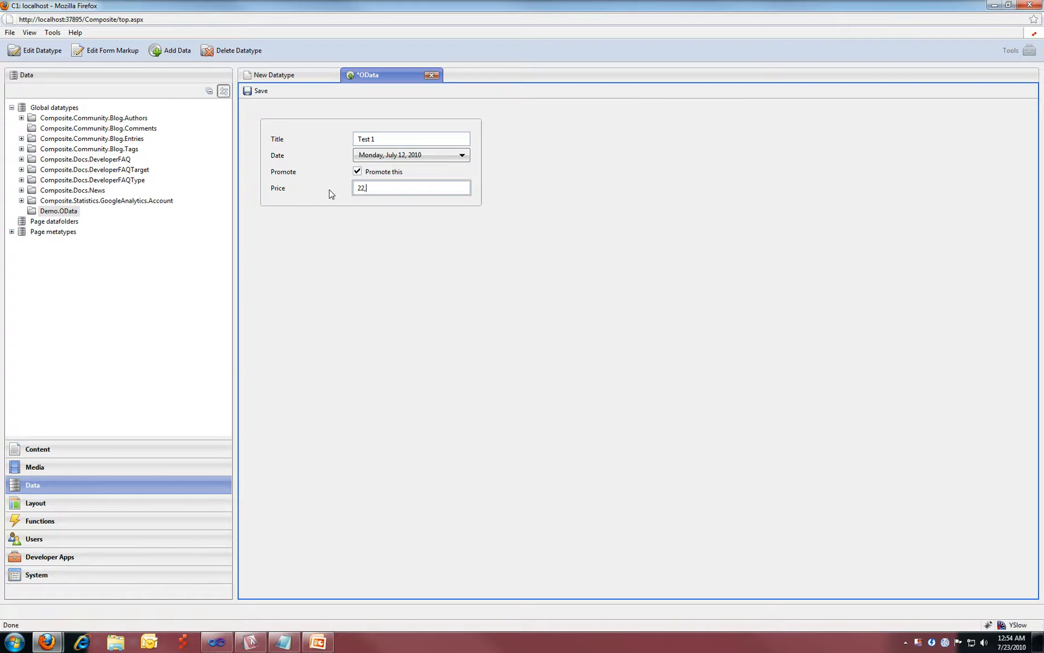
left_click(256, 91)
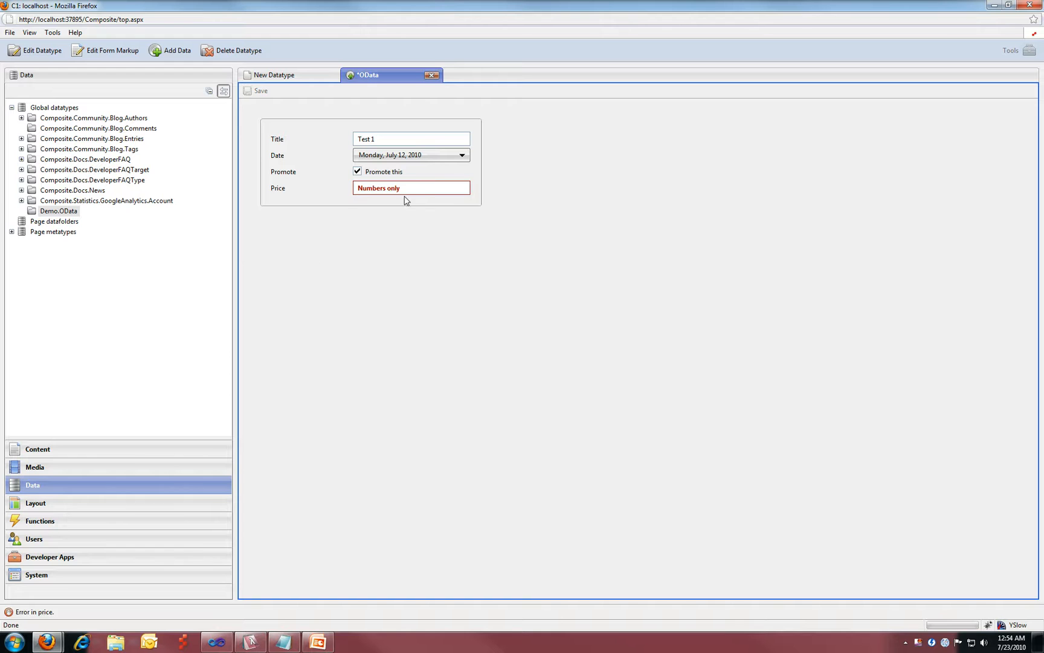
type("22,5")
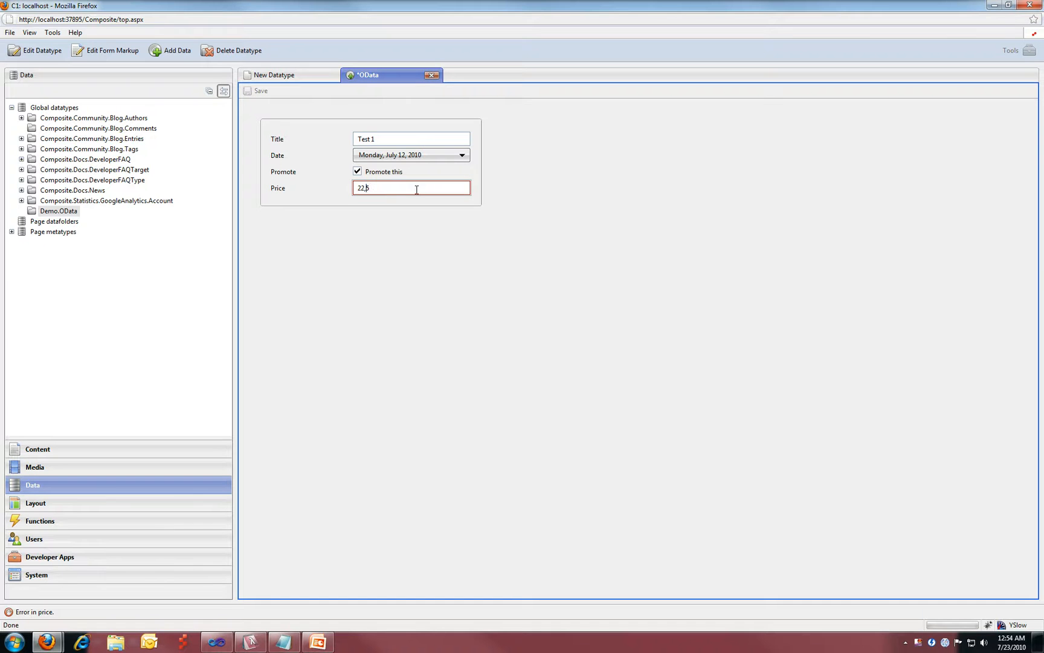
type(".")
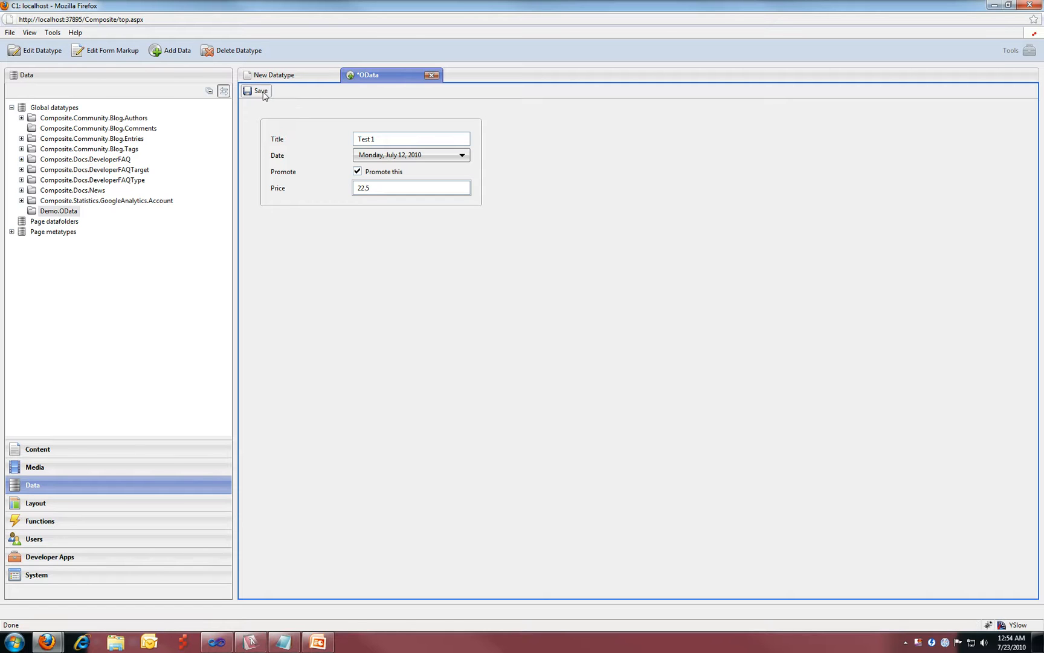
left_click(257, 91)
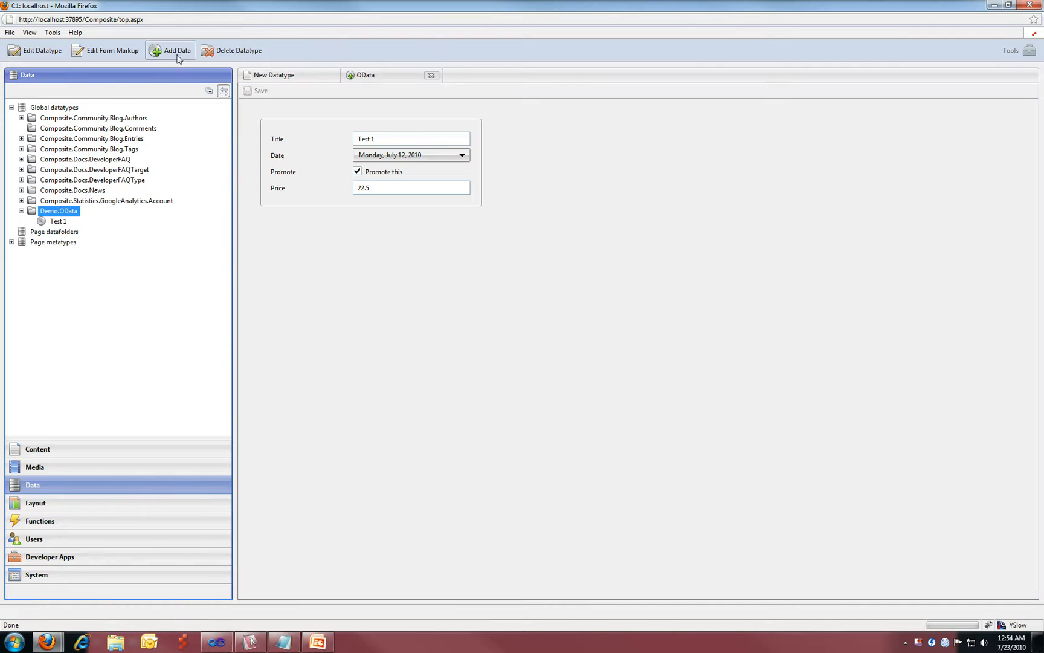
- Create a new Demo.OData record 'Test 2' dated July 12, 2010, promoted, price 32232, and save it
left_click(175, 50)
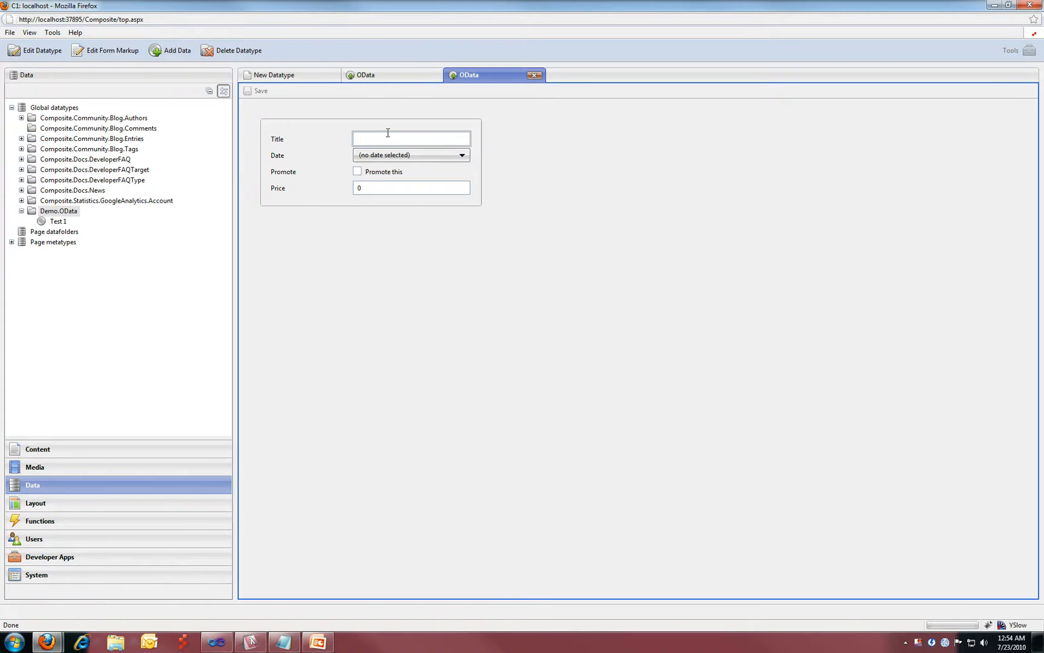
type("Test 2")
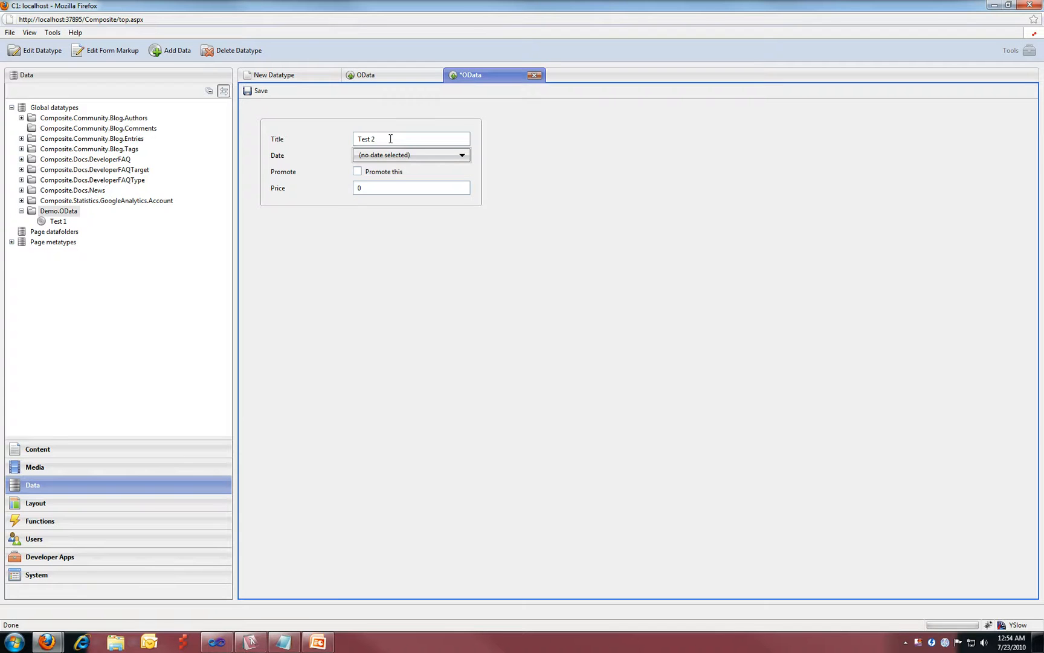
left_click(462, 155)
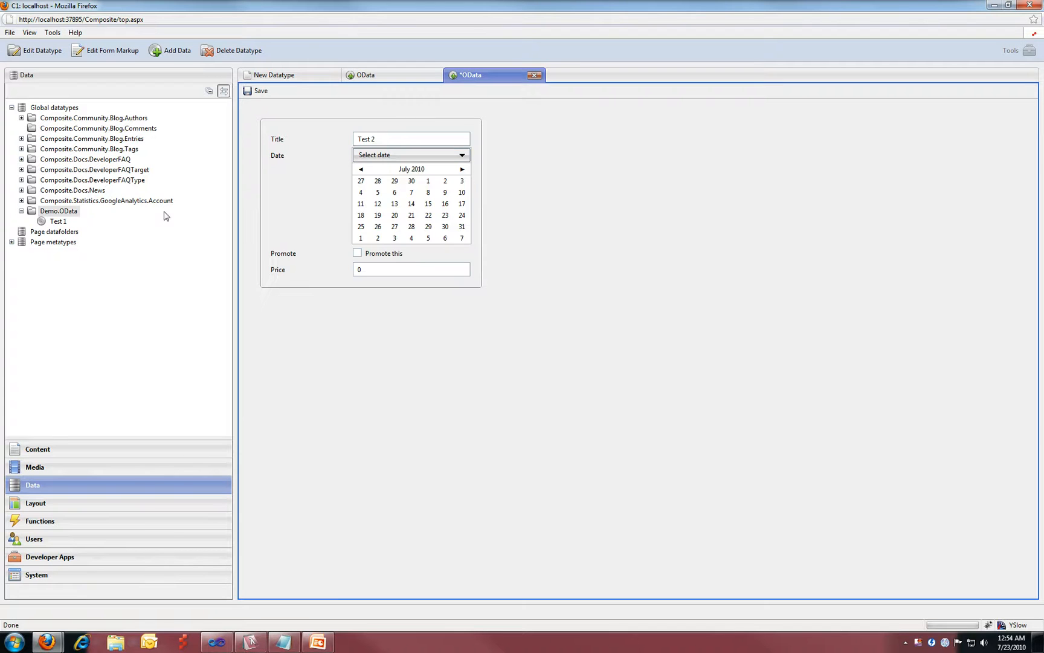
left_click(377, 203)
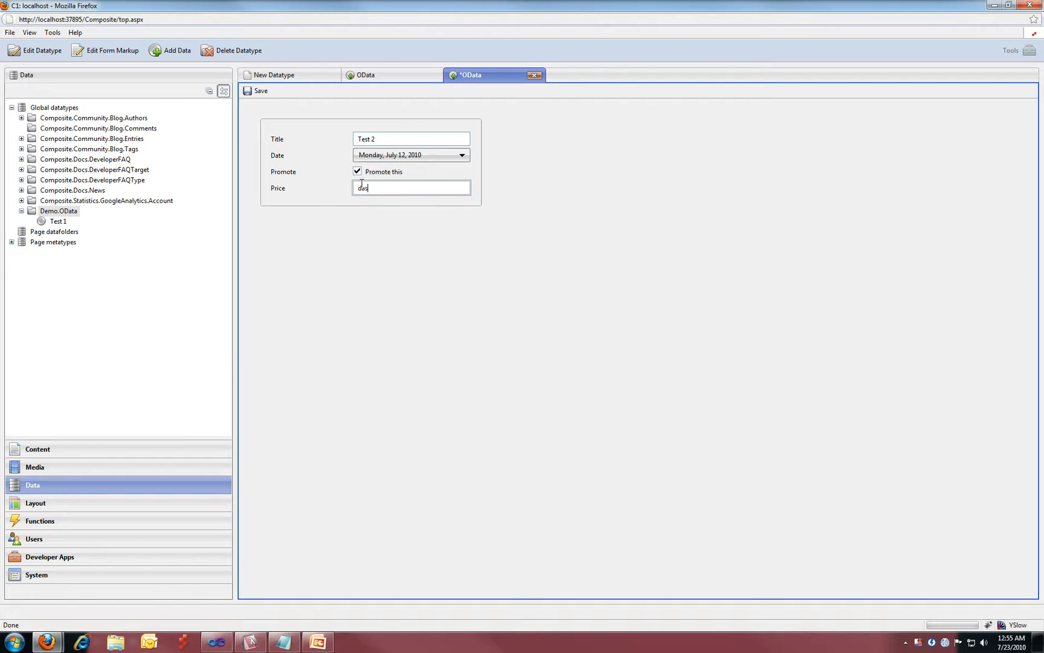
type("32232")
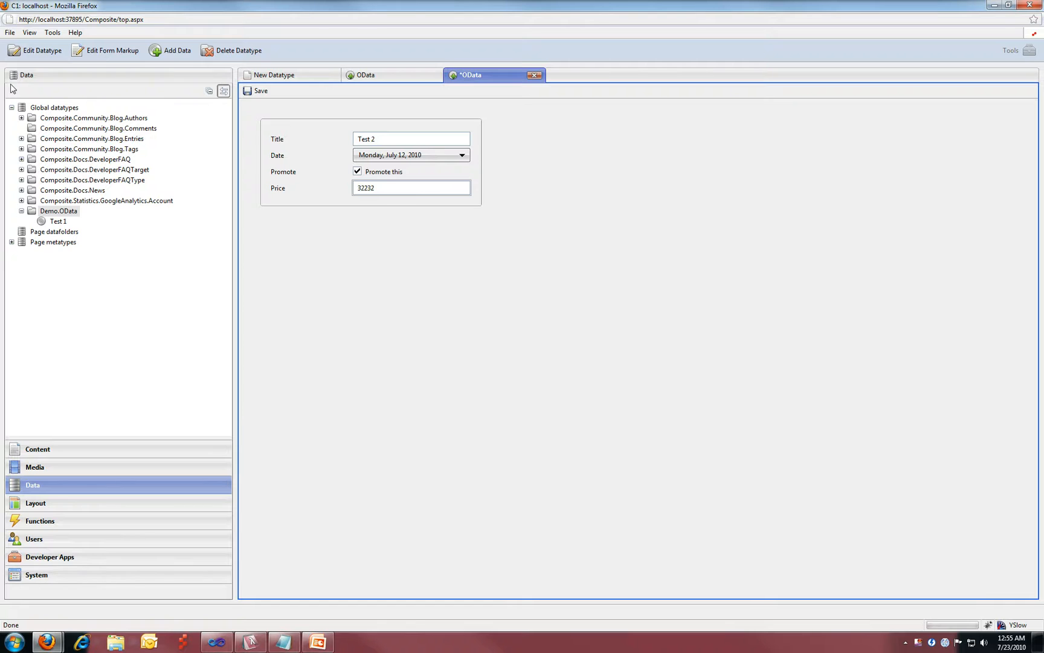
left_click(256, 91)
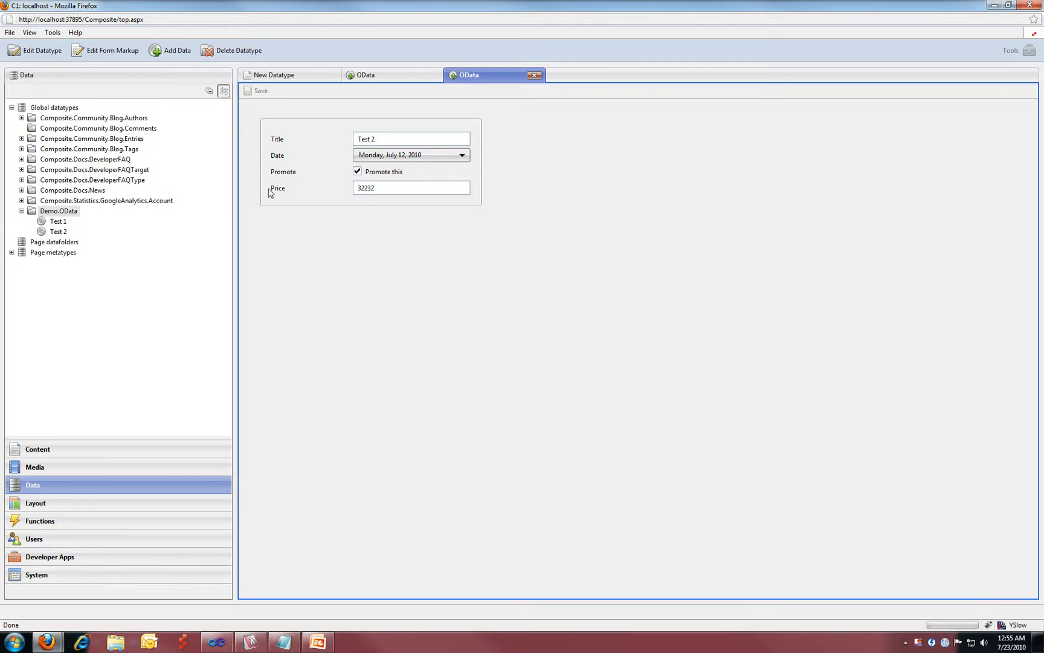
mouse_move(383, 278)
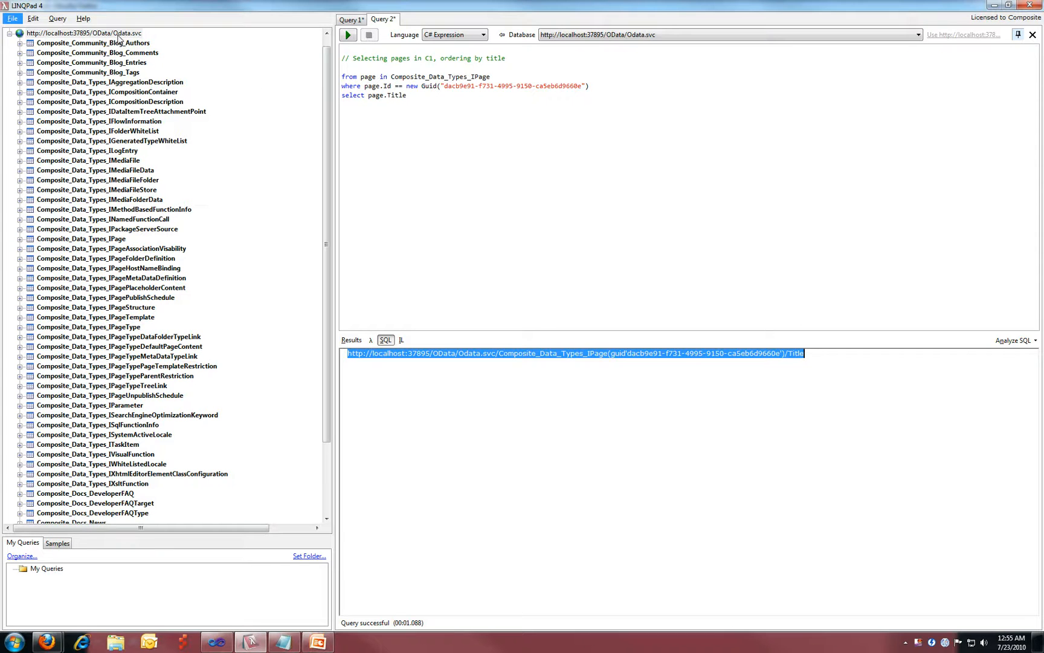
- Refresh the OData connection, select the new Demo_OData entity set and start a blank query
right_click(81, 34)
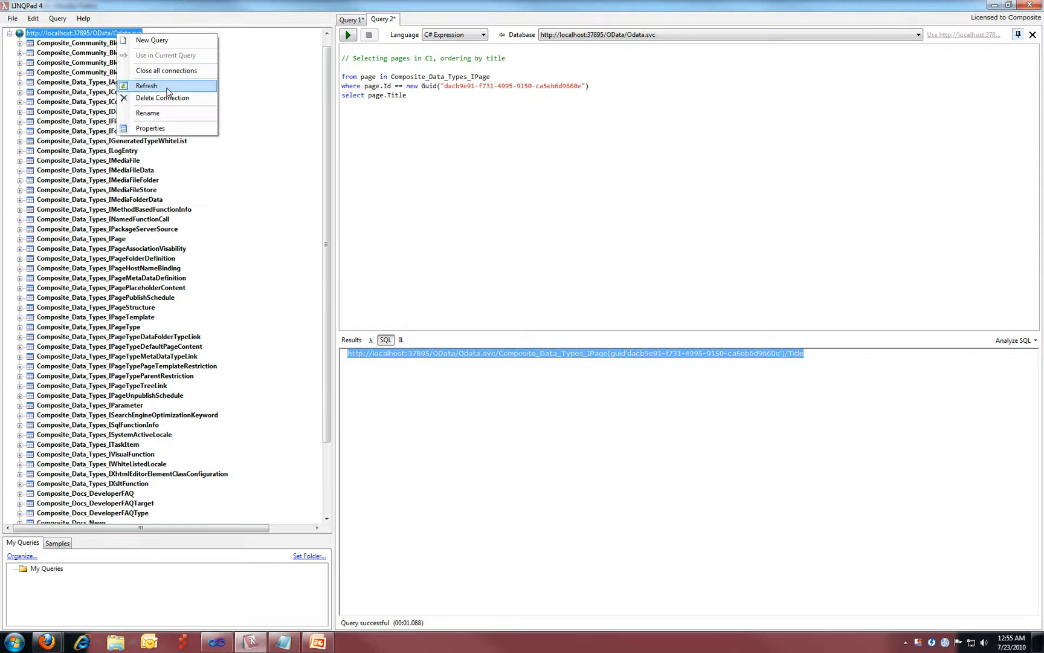
left_click(146, 86)
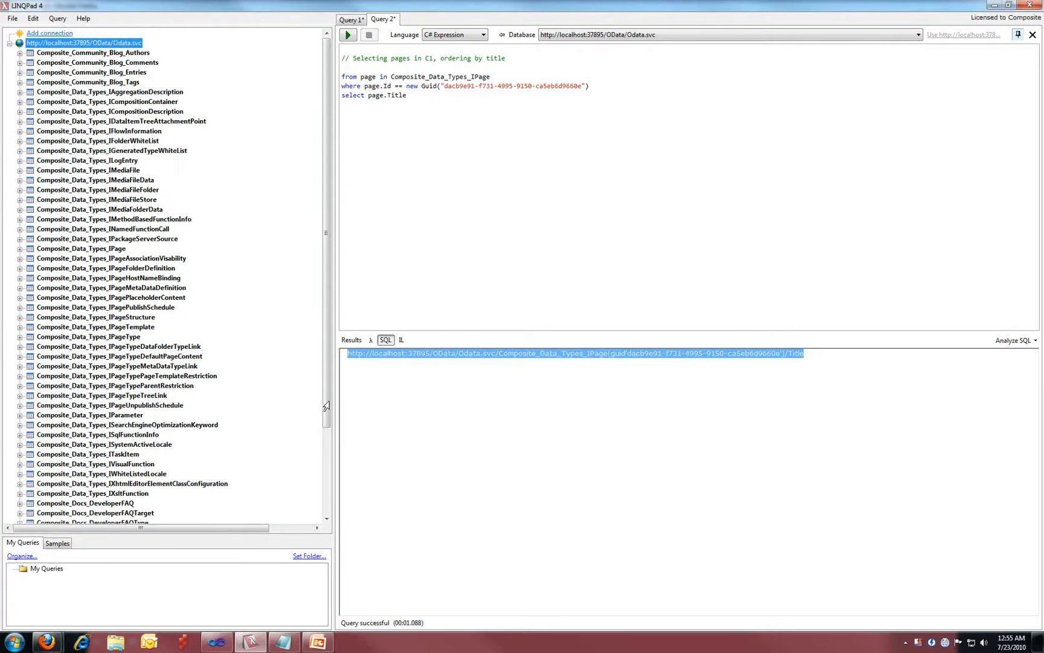
scroll("down", 3)
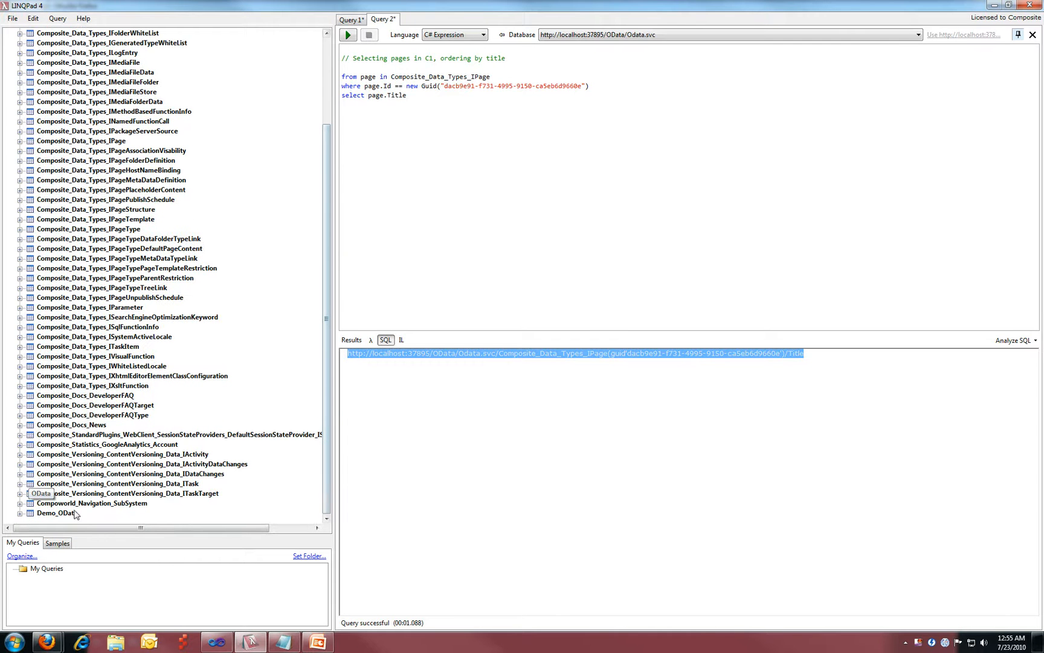
left_click(55, 513)
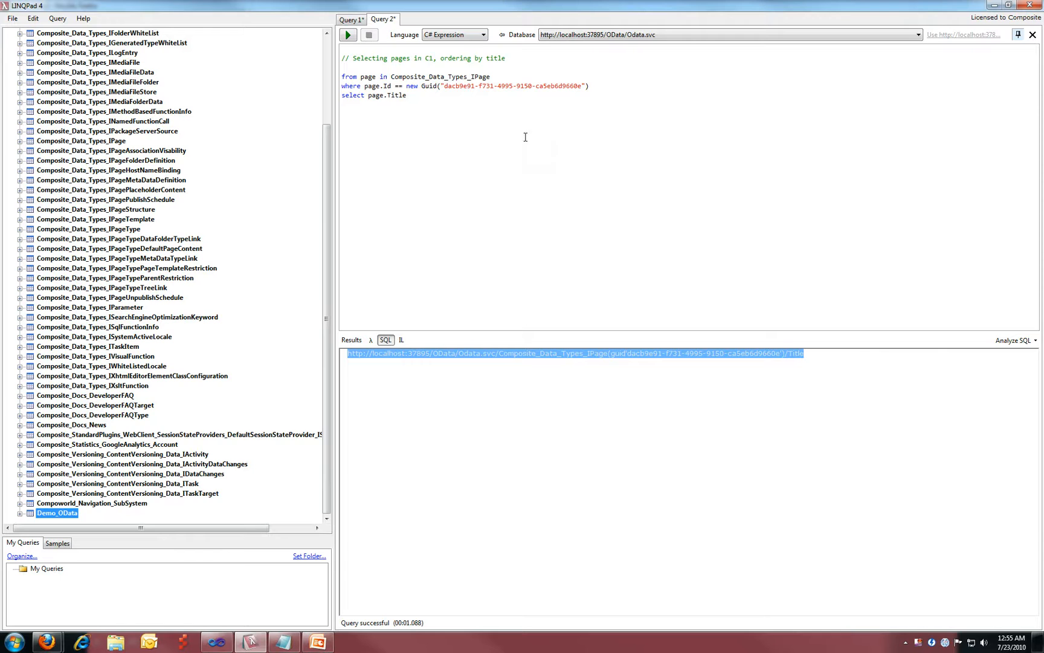
left_click(414, 18)
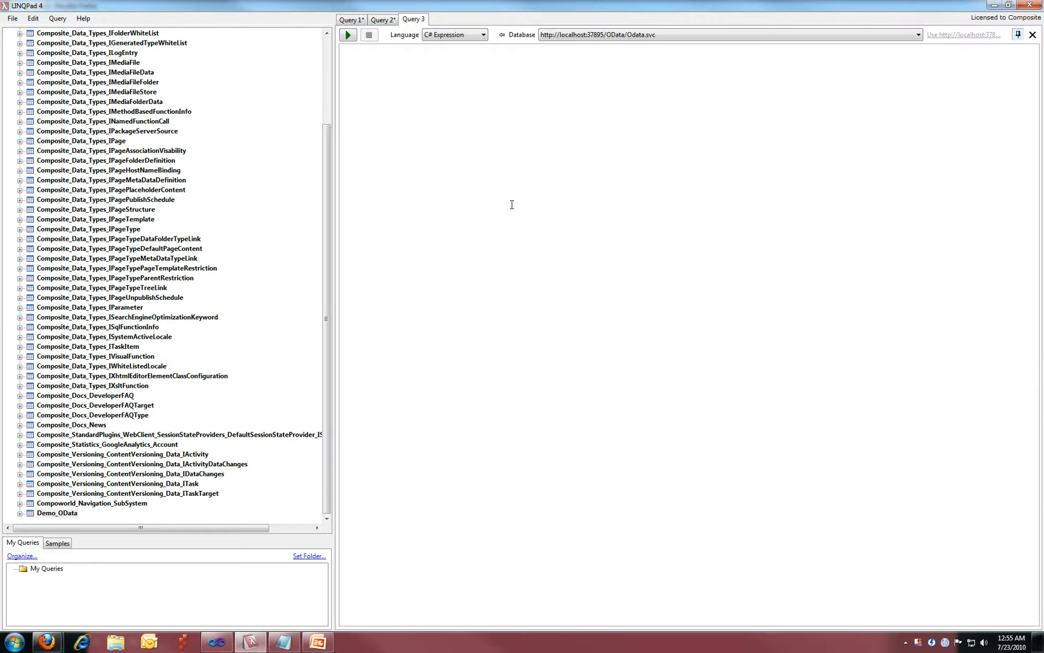
- Write 'from data in Demo_OData select data' and run it, returning the Test 1 and Test 2 rows
type("from")
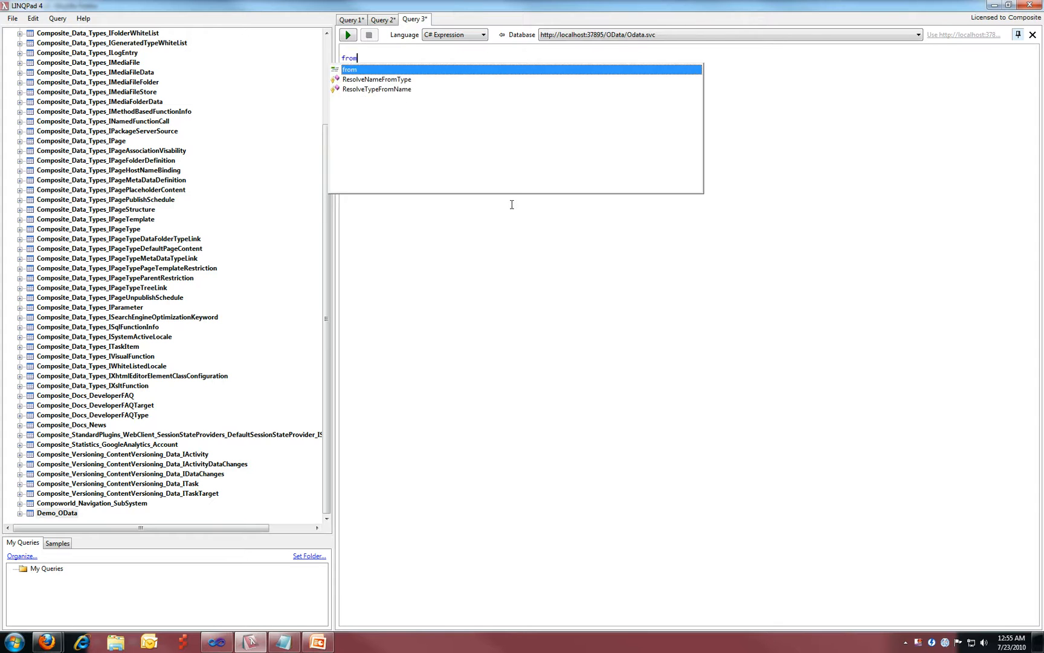
type("data in")
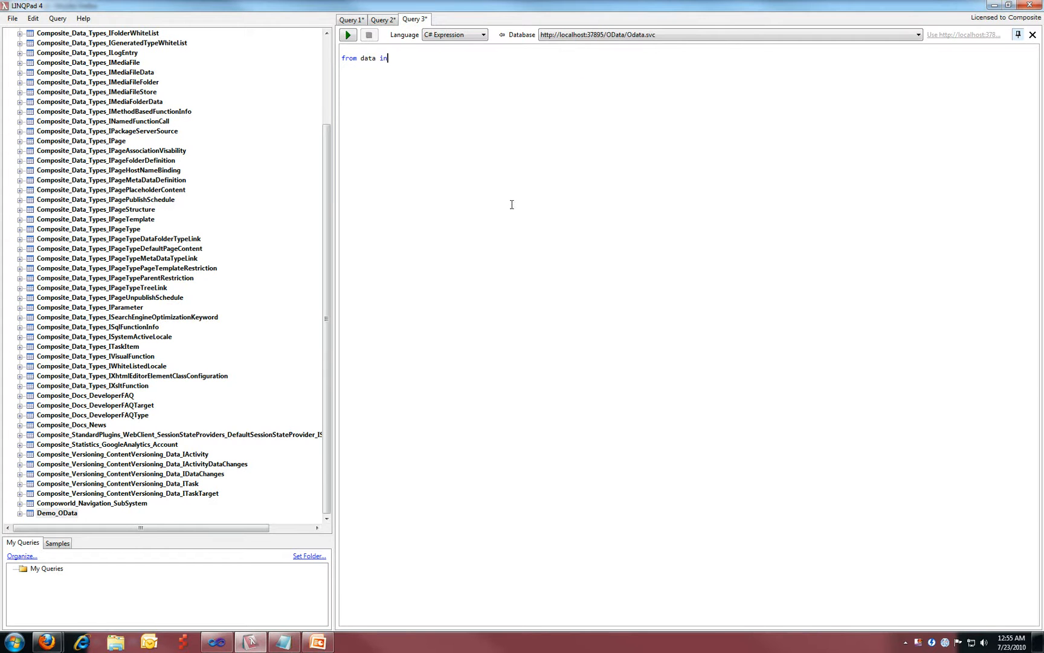
type("Demo_OData")
type("select")
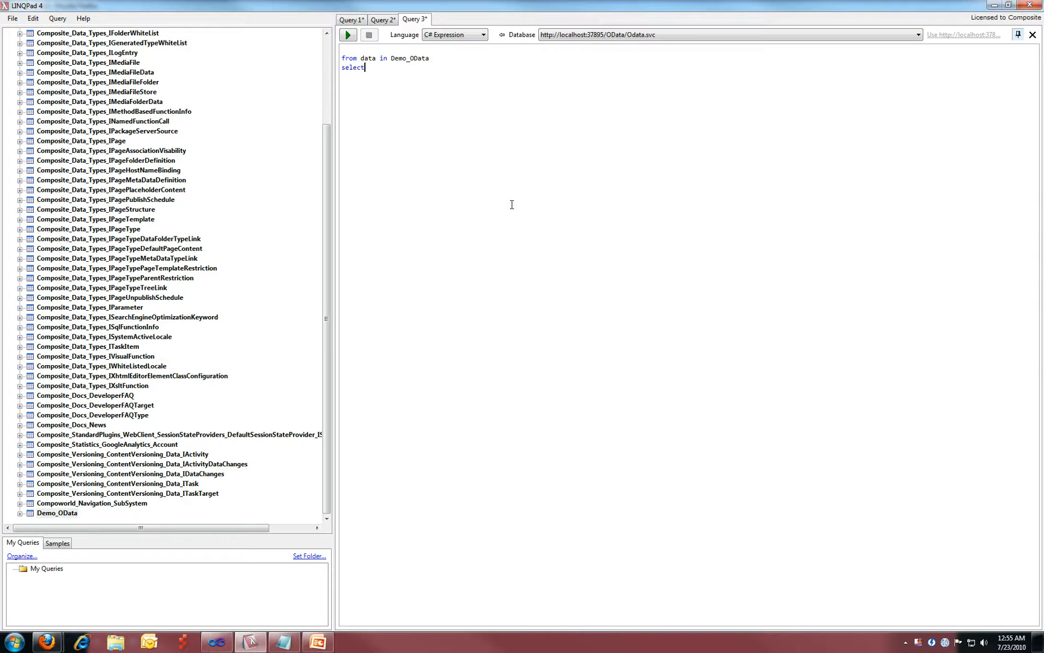
type("data")
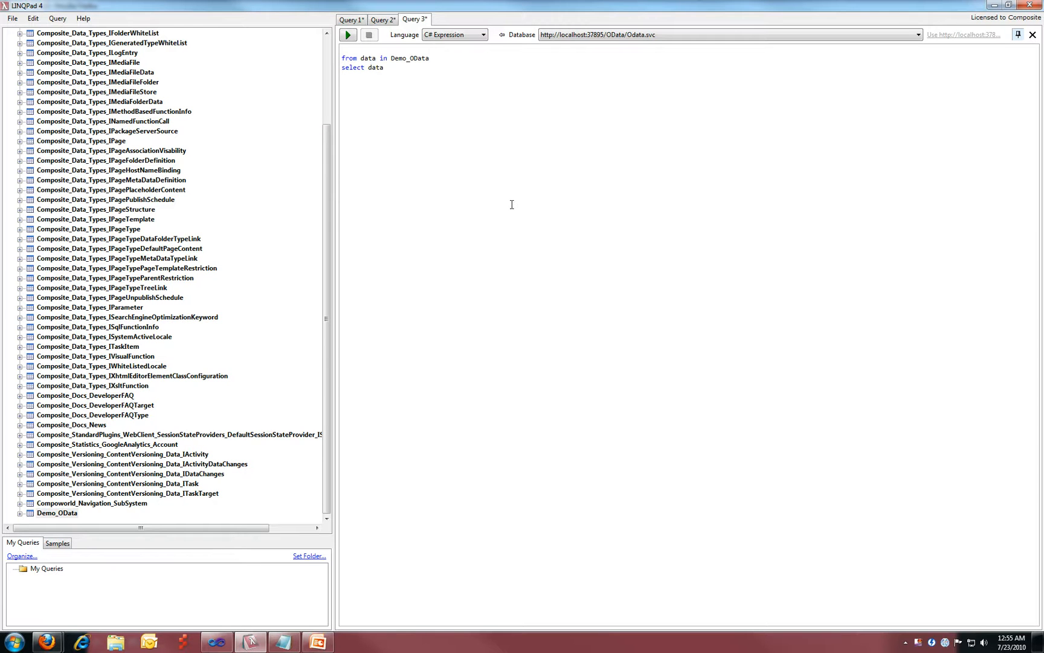
left_click(347, 35)
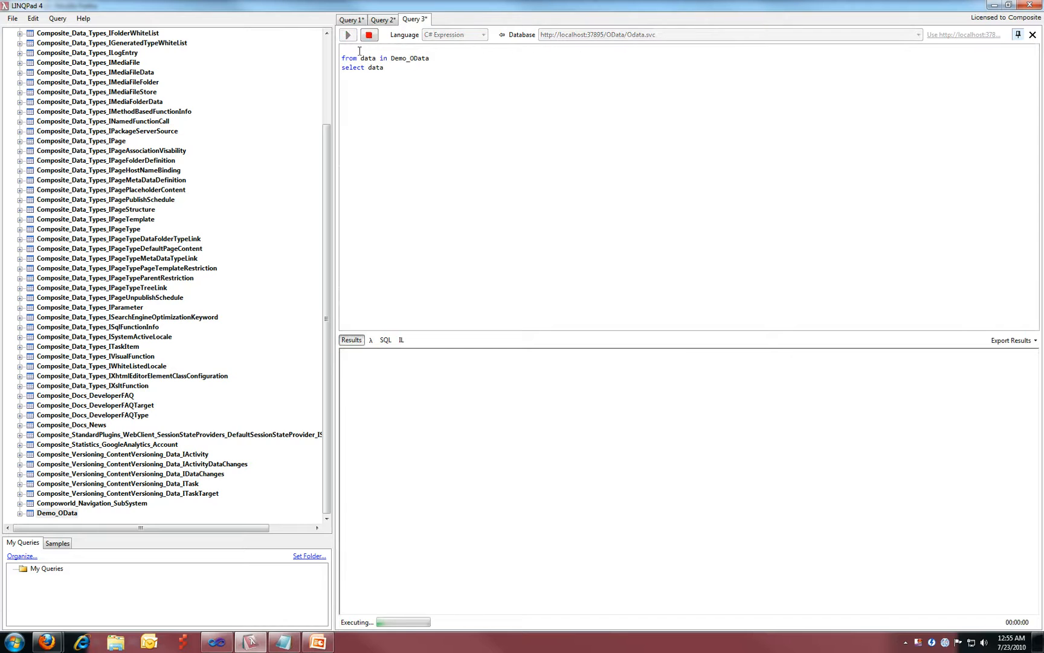
left_click(347, 35)
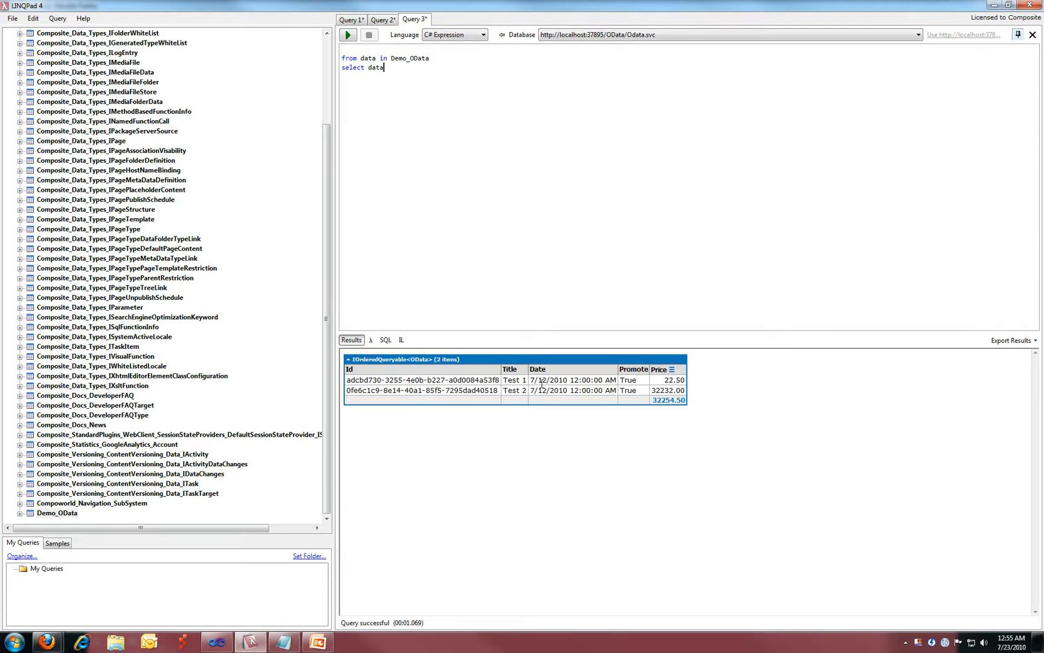
mouse_move(582, 305)
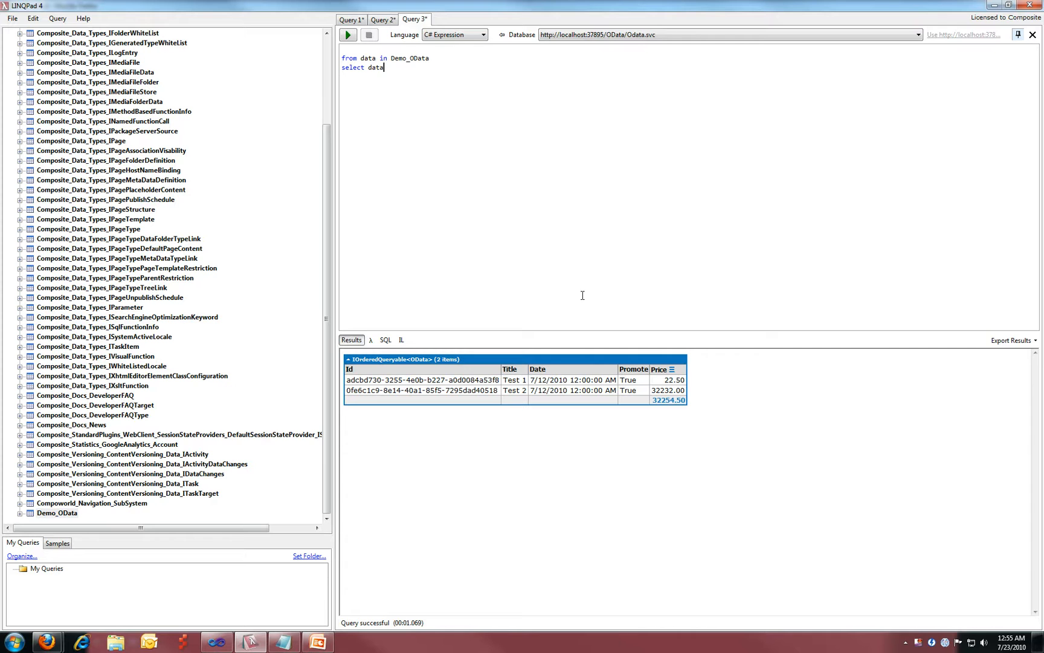
mouse_move(539, 335)
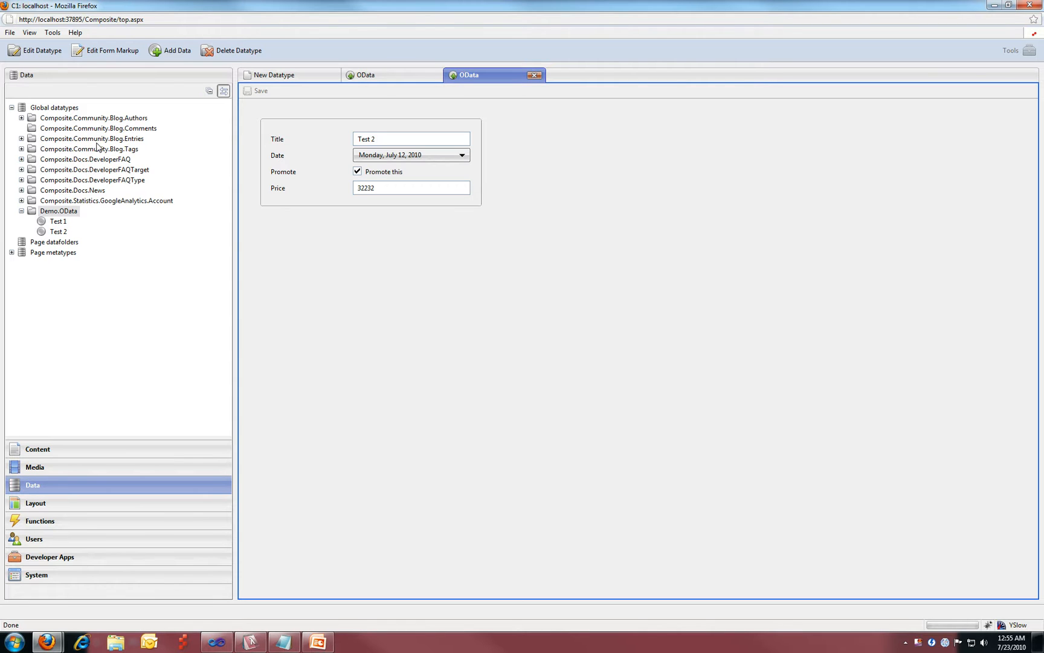
mouse_move(389, 241)
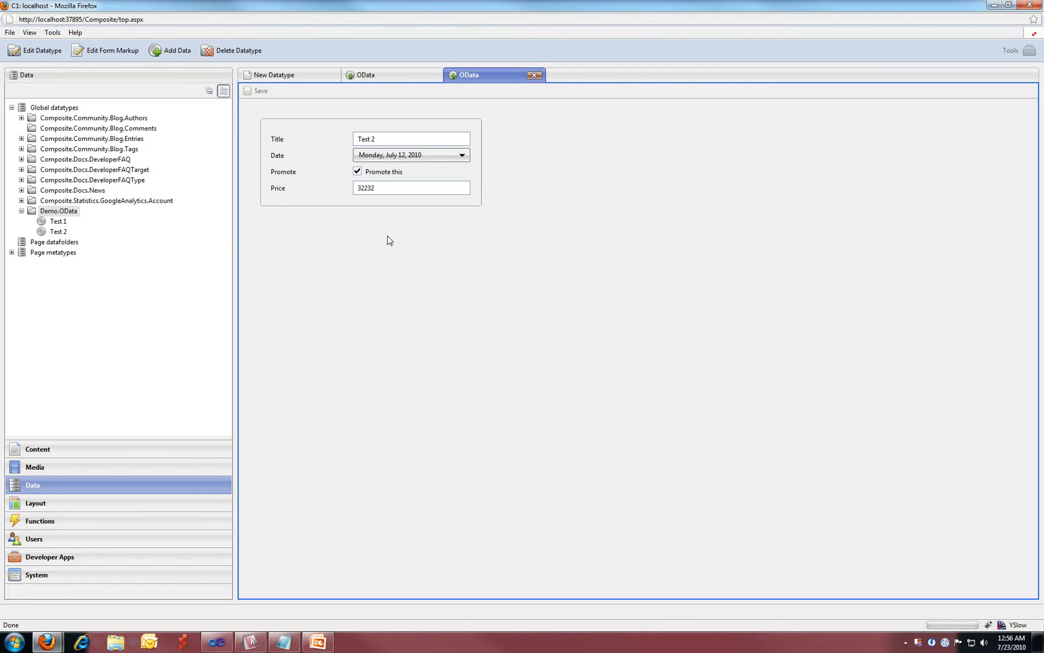
mouse_move(389, 214)
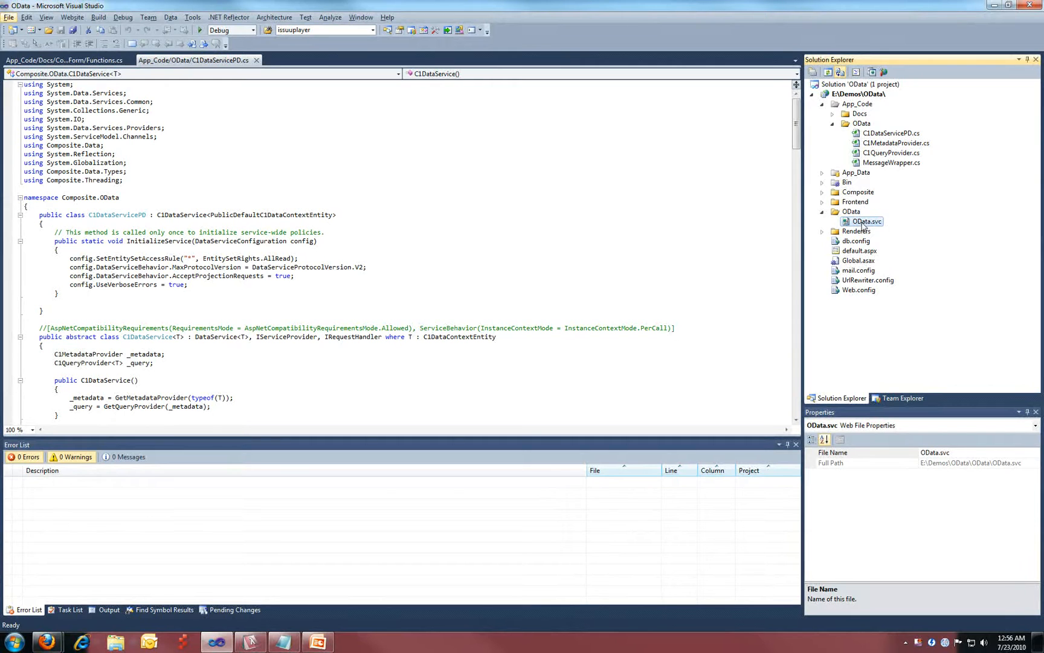
mouse_move(896, 133)
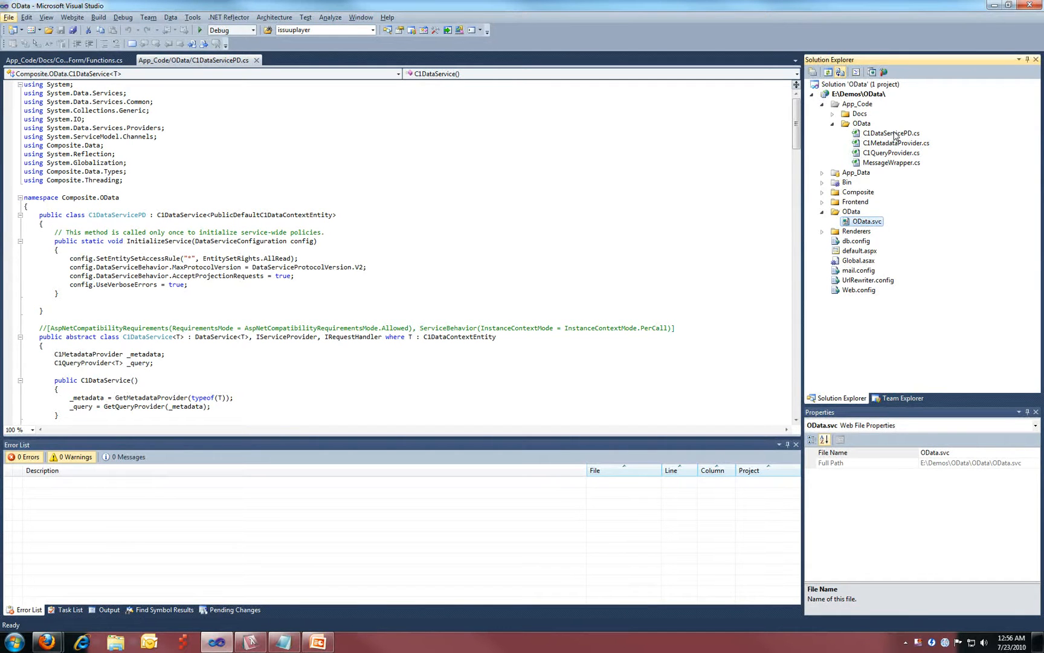
- View C1DataServicePD.cs down to the resource-property building code, then return to the PowerPoint slides
left_click(891, 133)
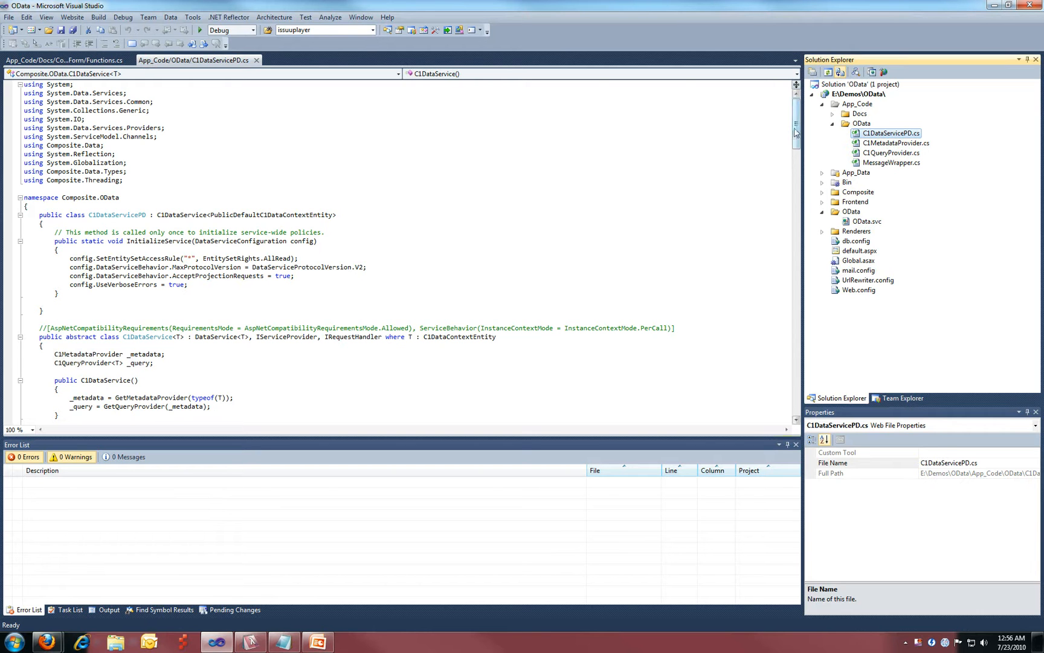
scroll("down", 3)
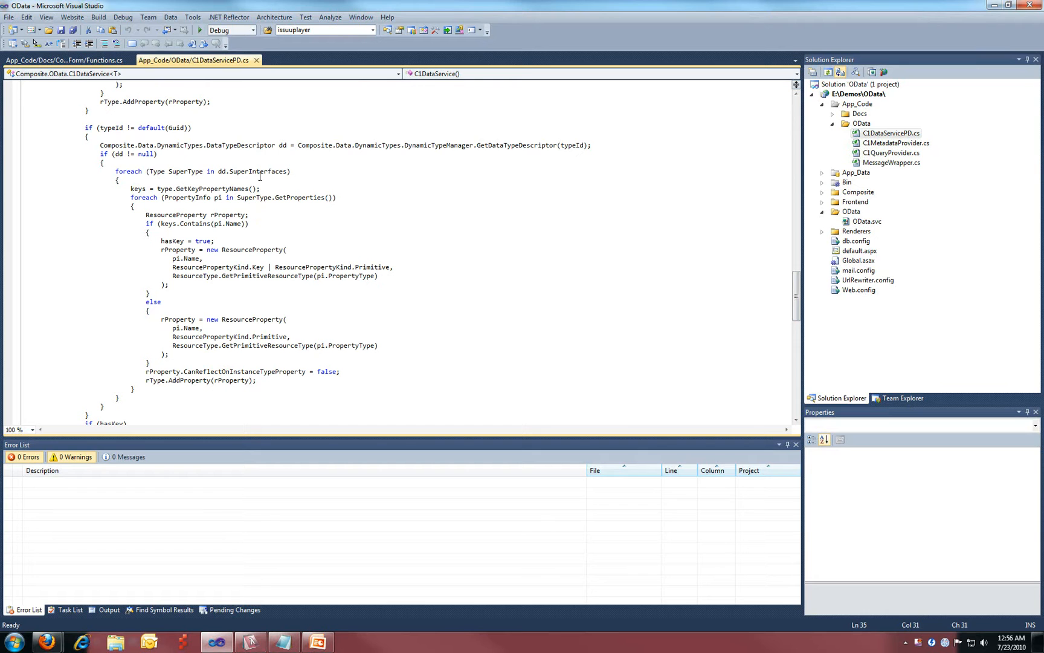
mouse_move(877, 303)
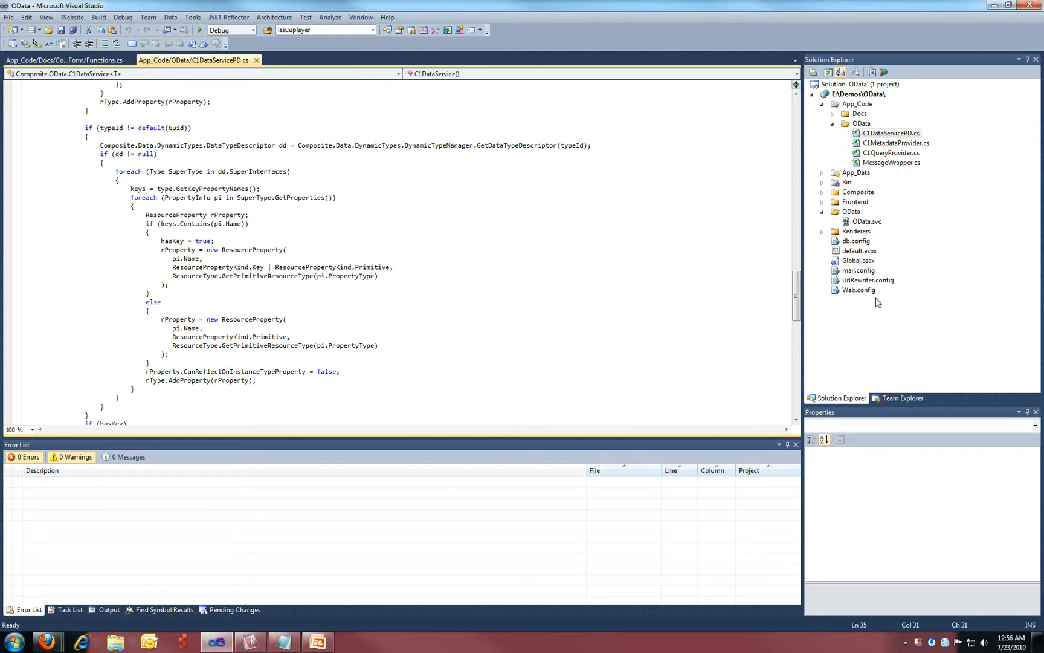
mouse_move(604, 314)
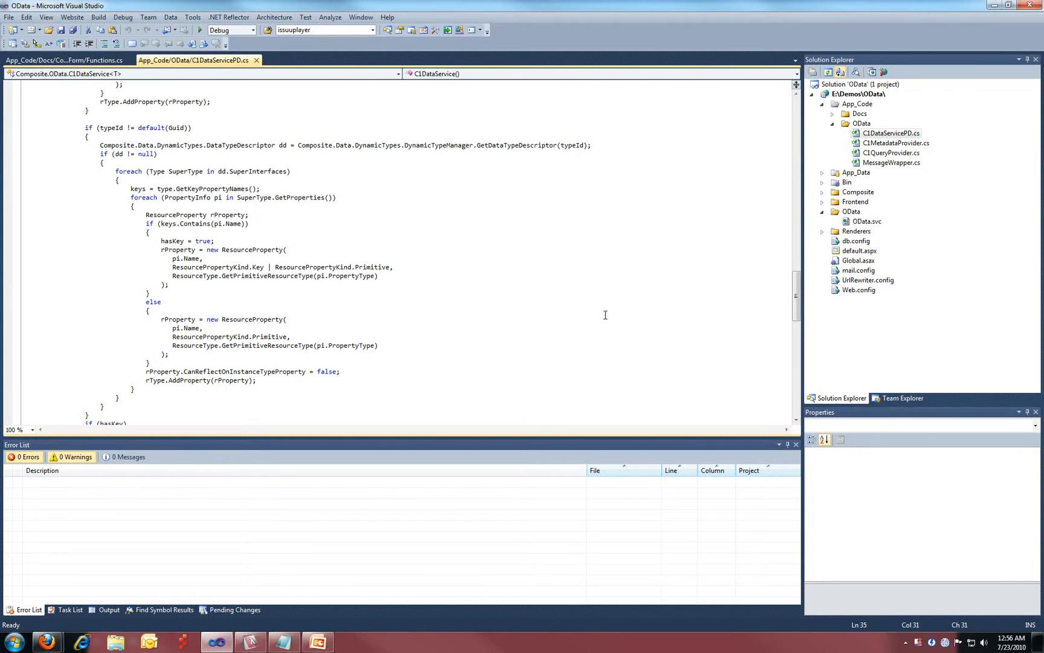
key("alt+tab")
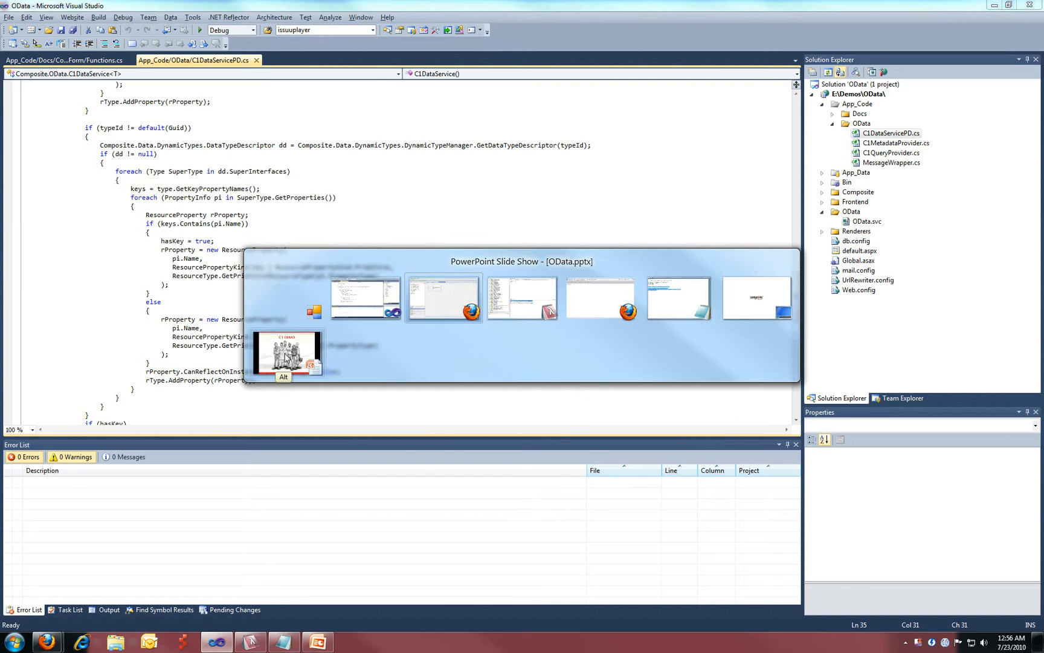